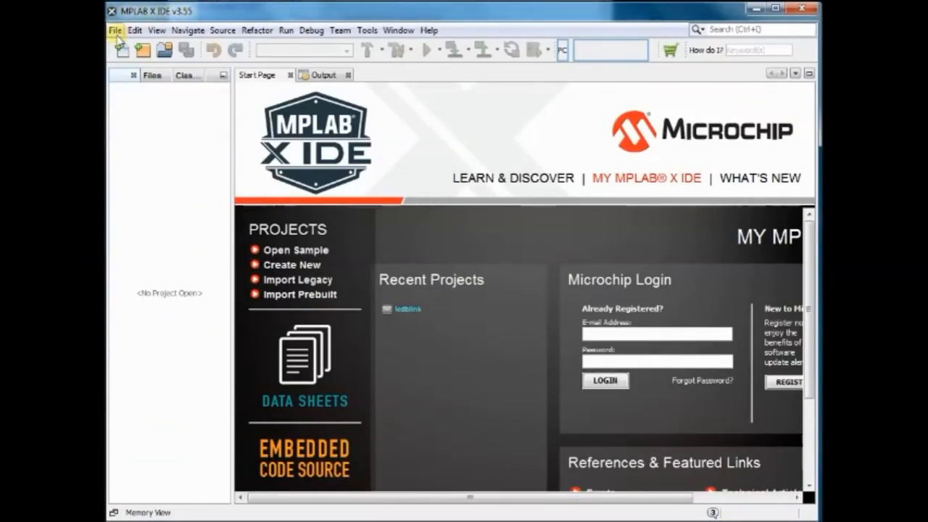
Step: Start a new standalone embedded project targeting the PIC16F877A
left_click(121, 49)
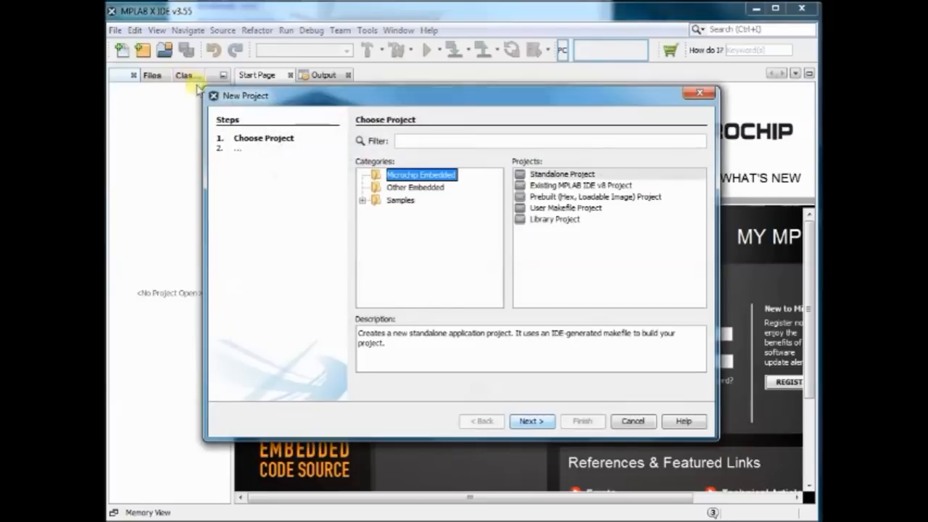
left_click(561, 174)
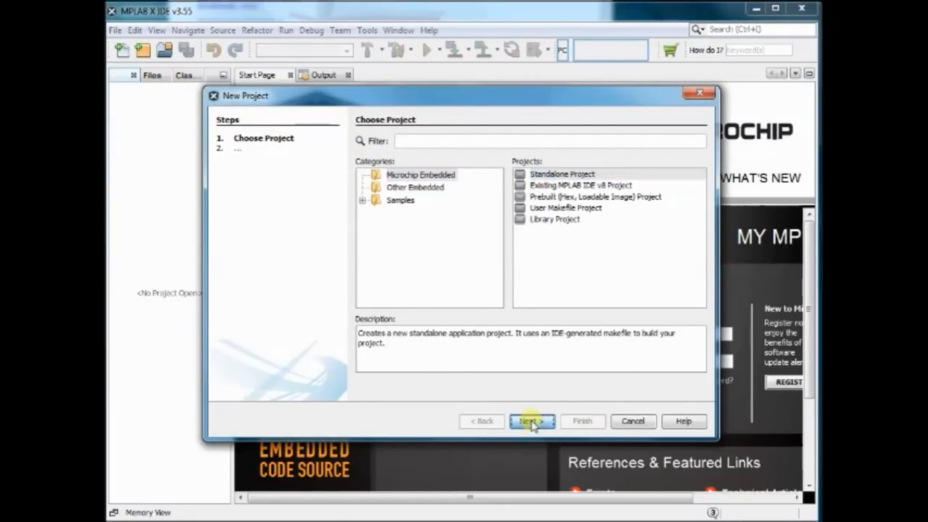
left_click(531, 420)
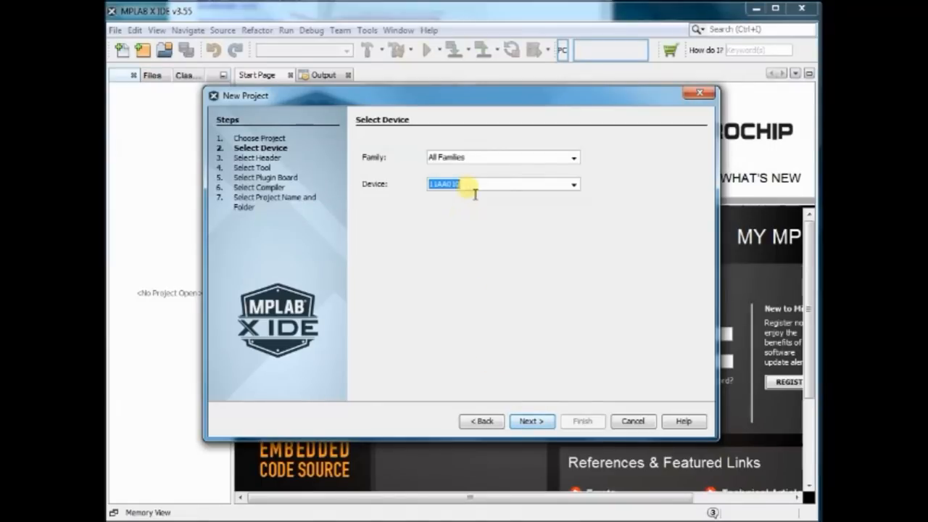
type("PIC16F877A")
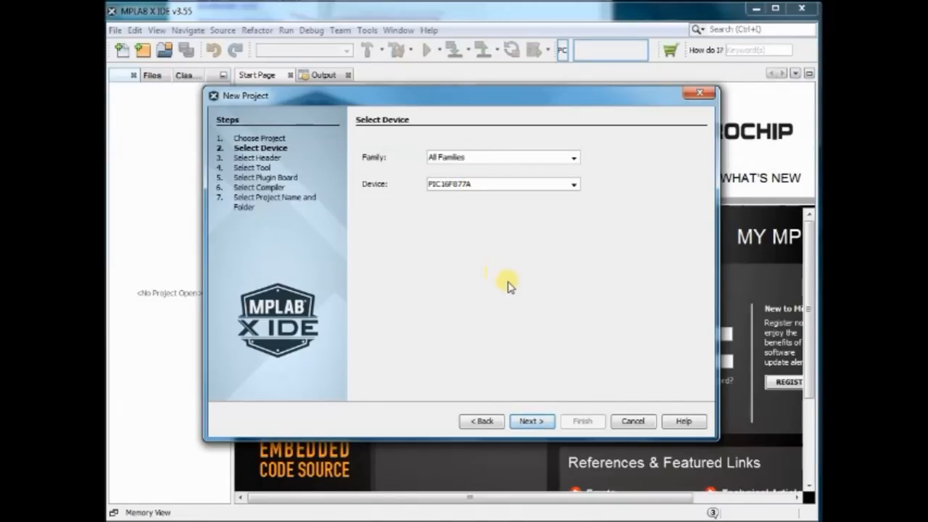
left_click(531, 420)
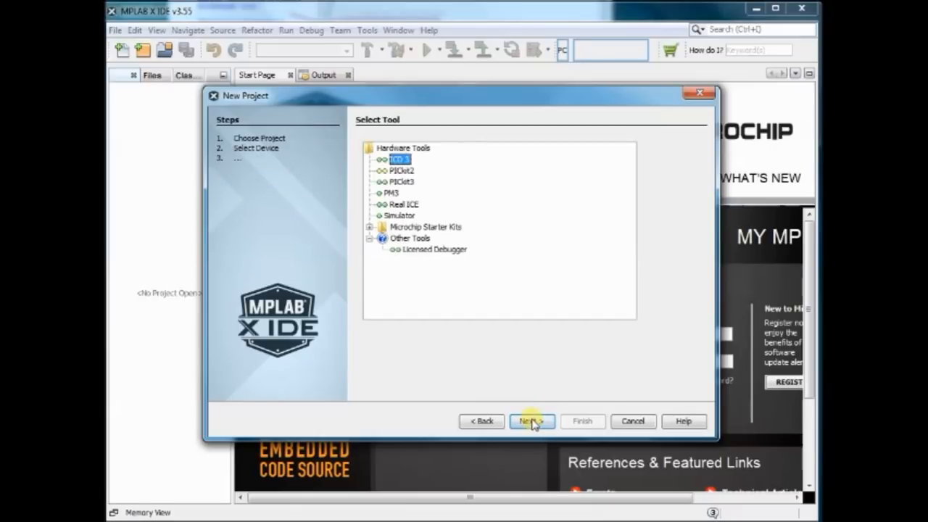
Step: Choose PICkit3 and the XC8 compiler, name the project ledblink and finish
left_click(404, 181)
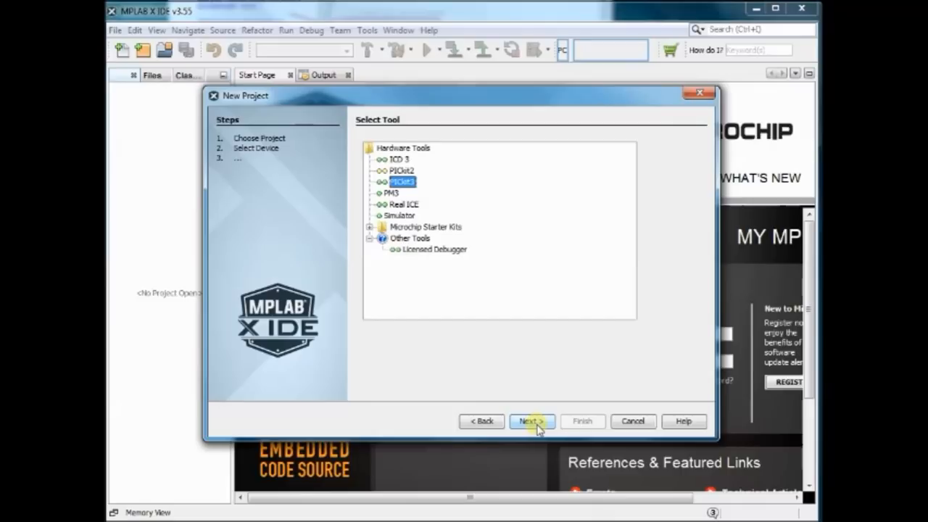
left_click(530, 421)
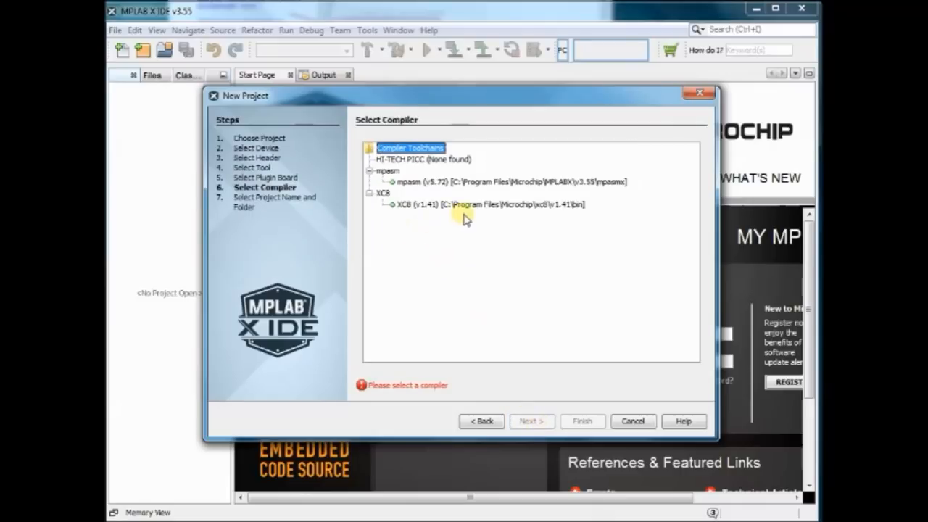
left_click(531, 420)
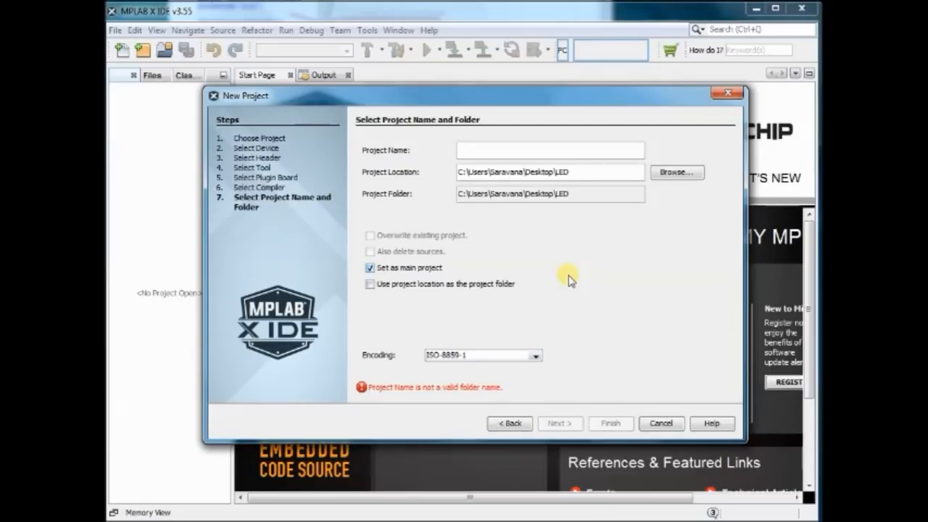
type("ledblink")
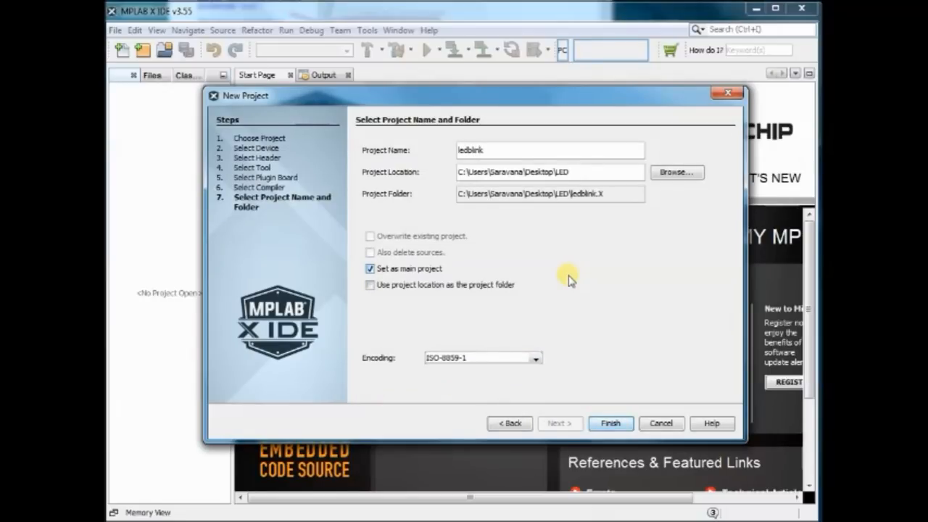
mouse_move(625, 281)
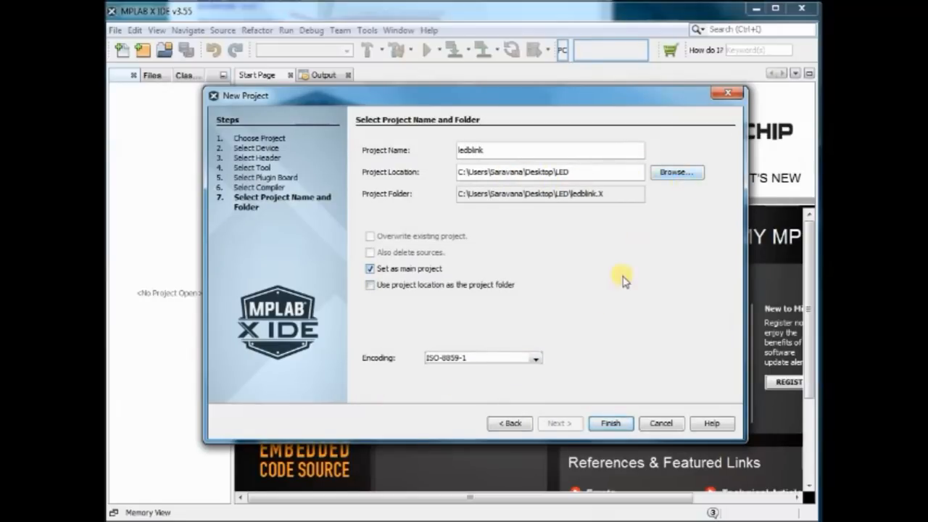
left_click(611, 424)
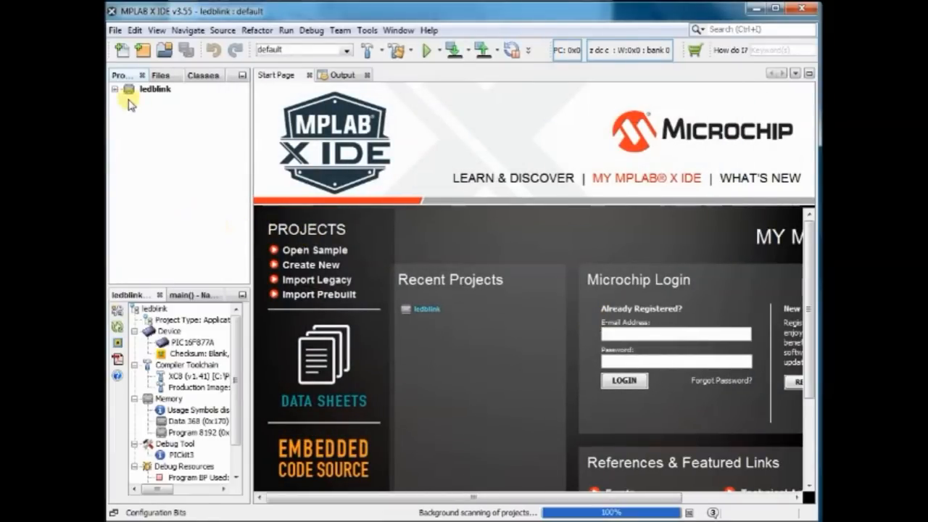
Step: Create newmain.c in the ledblink project's Source Files folder
left_click(114, 88)
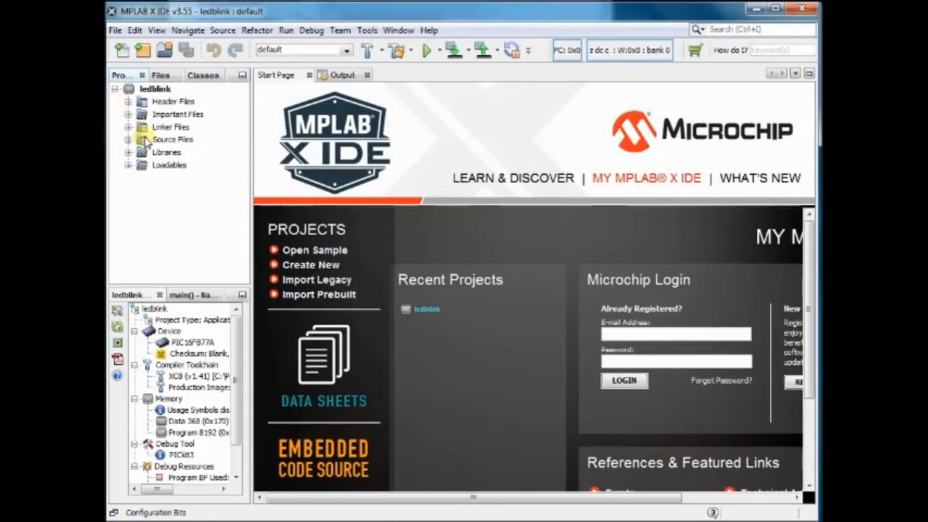
right_click(172, 140)
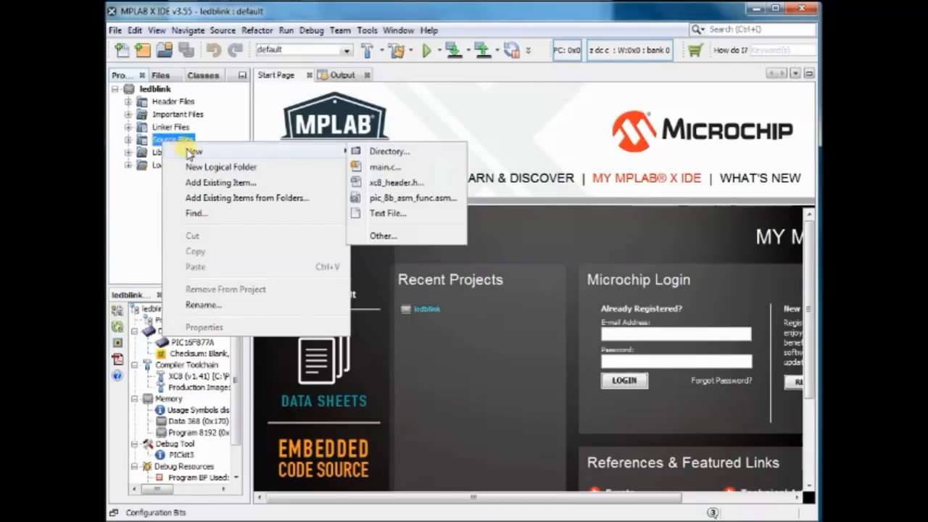
left_click(385, 167)
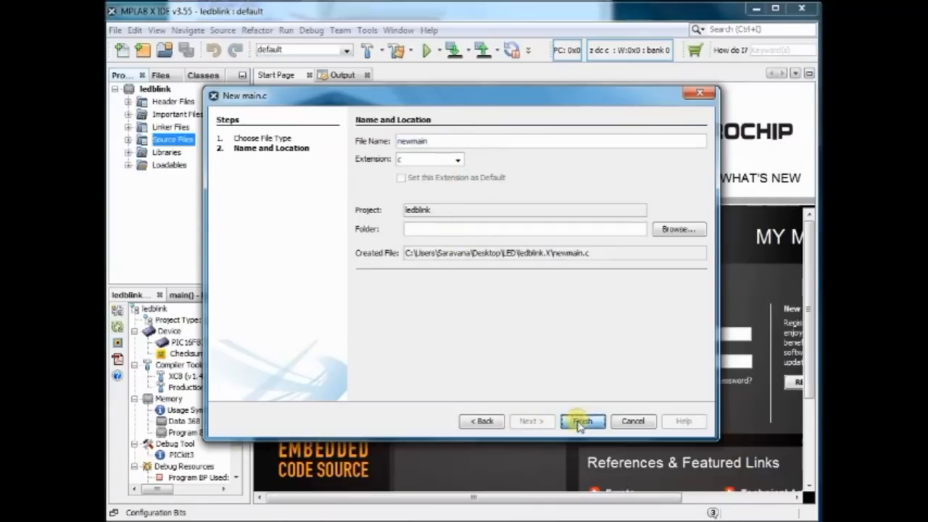
left_click(583, 421)
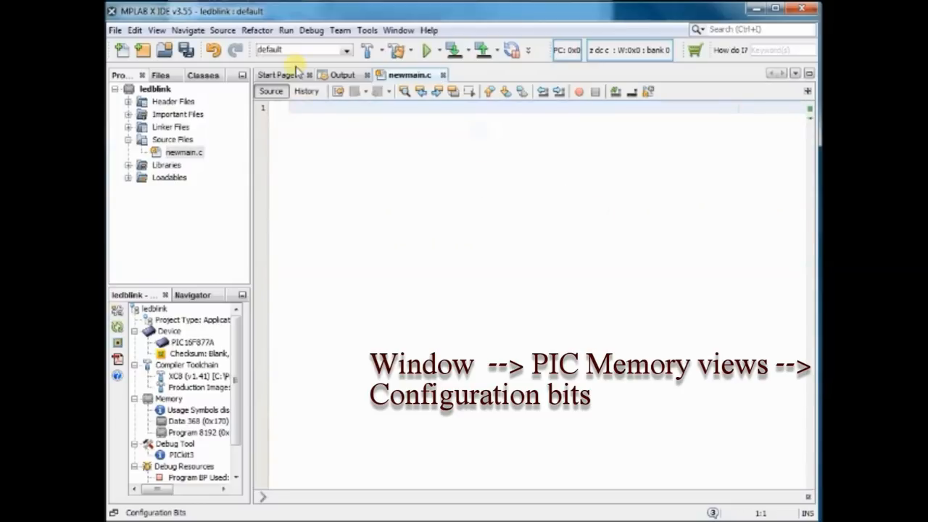
Step: Set FOSC to HS with WDTE, BOREN and LVP off in Configuration Bits and generate the source code
left_click(397, 29)
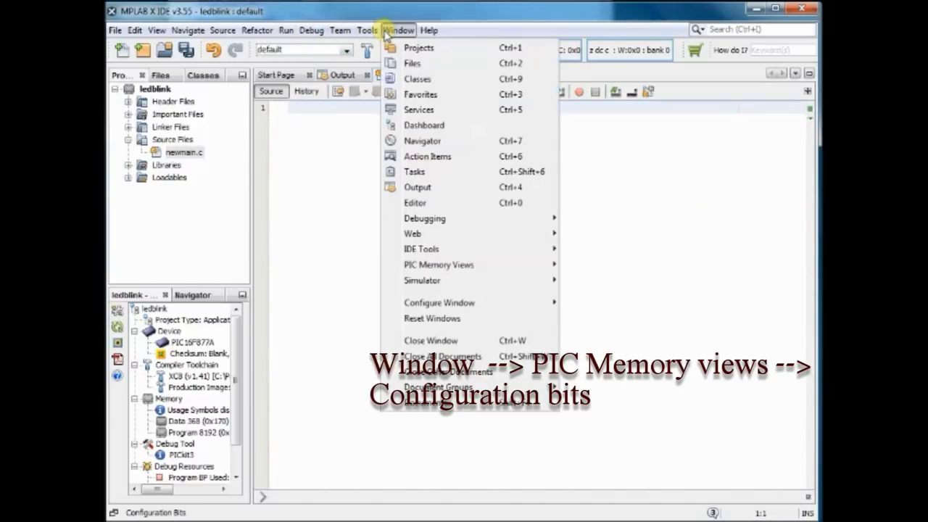
mouse_move(438, 264)
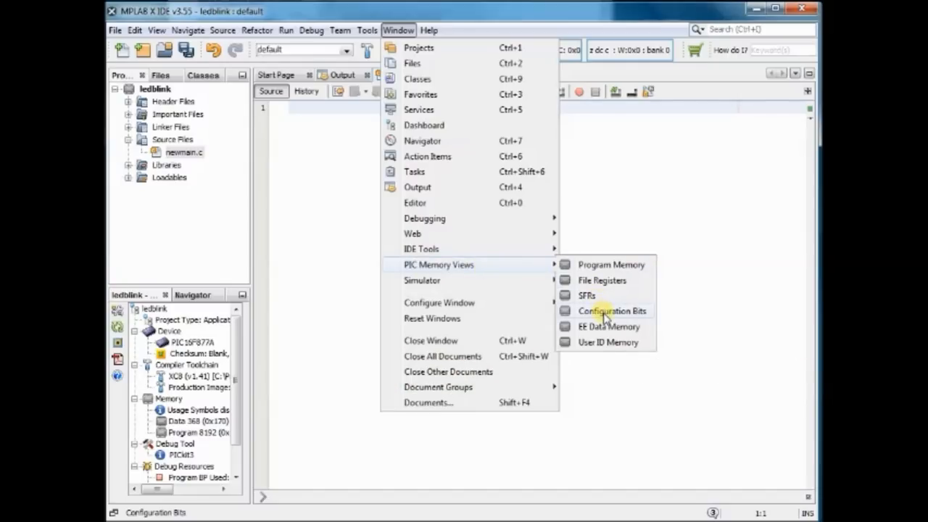
left_click(612, 311)
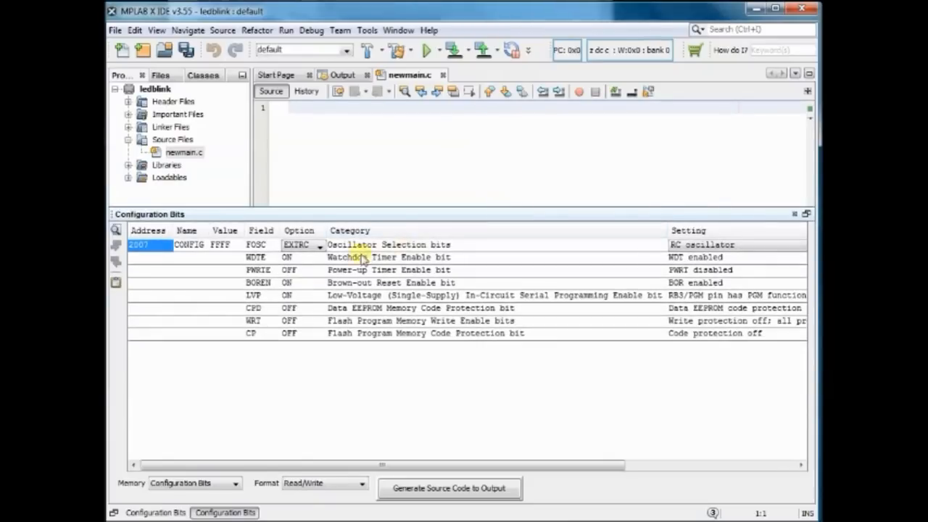
left_click(319, 244)
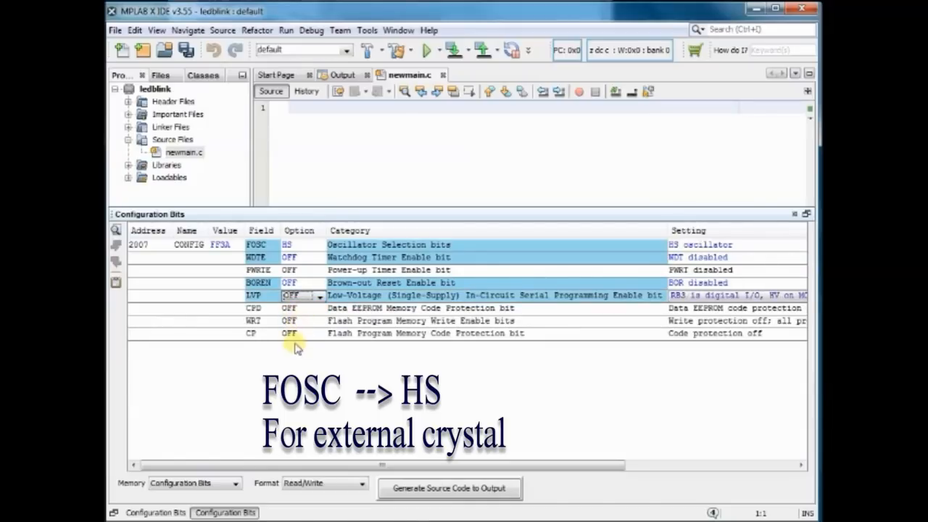
left_click(450, 488)
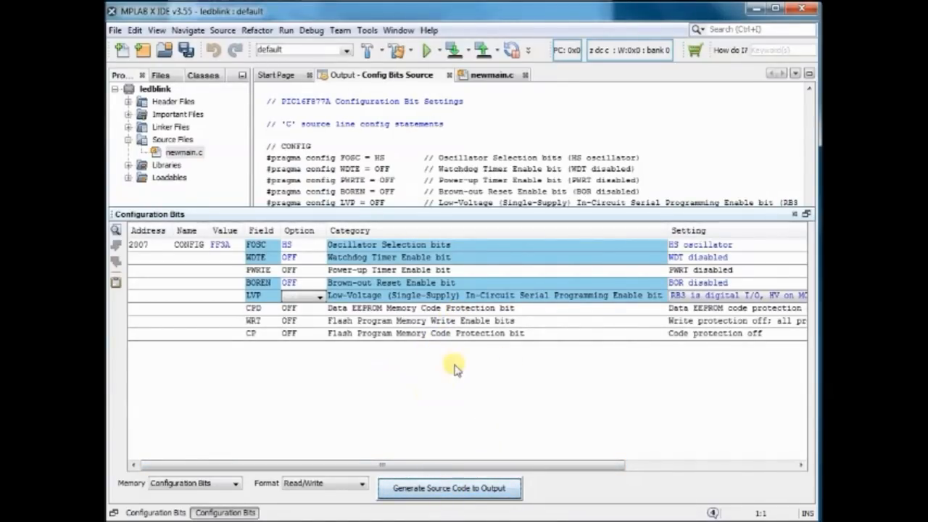
mouse_move(438, 214)
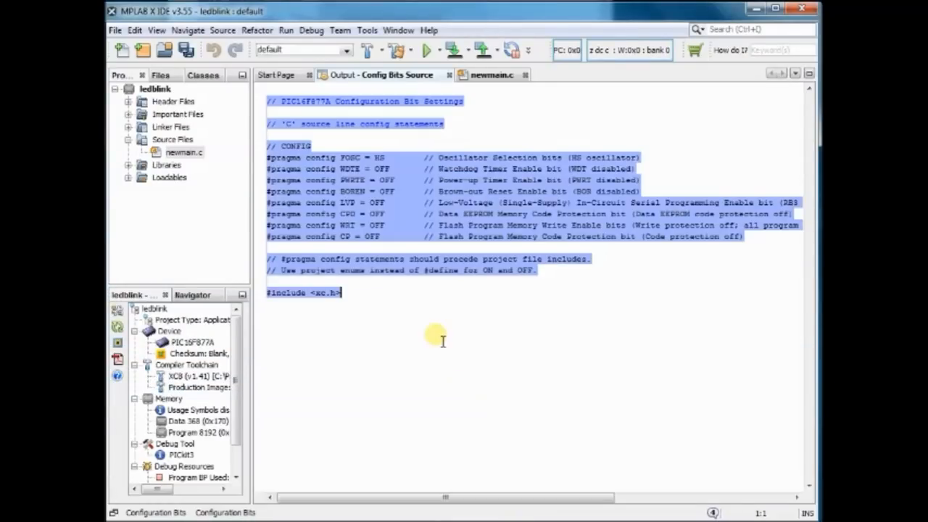
mouse_move(374, 268)
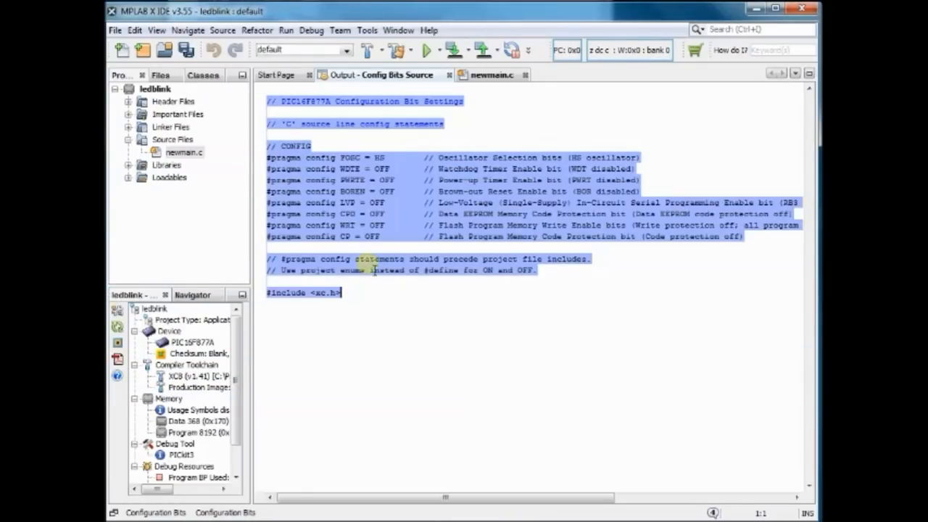
Step: Paste the generated pragma config block and xc.h include into newmain.c
left_click(491, 75)
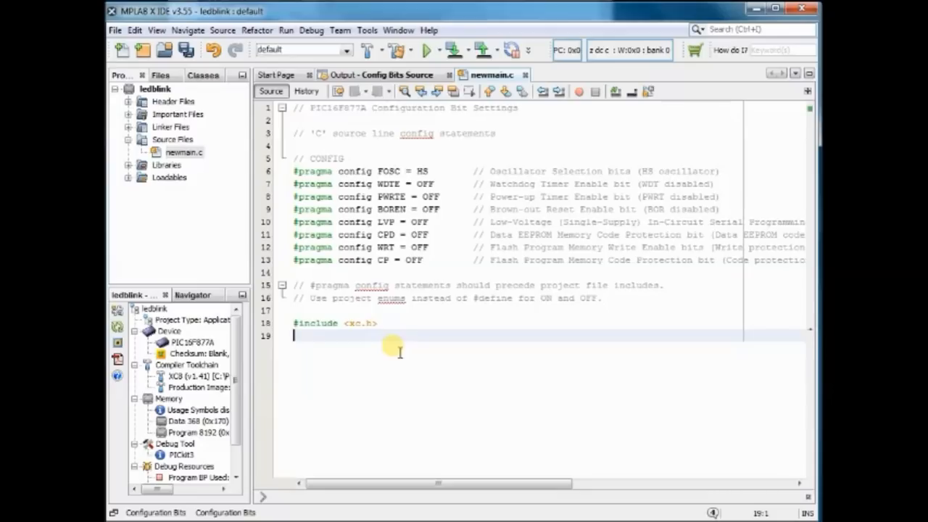
Step: Add #define _XTAL_FREQ 20000000 to newmain.c
type("#define")
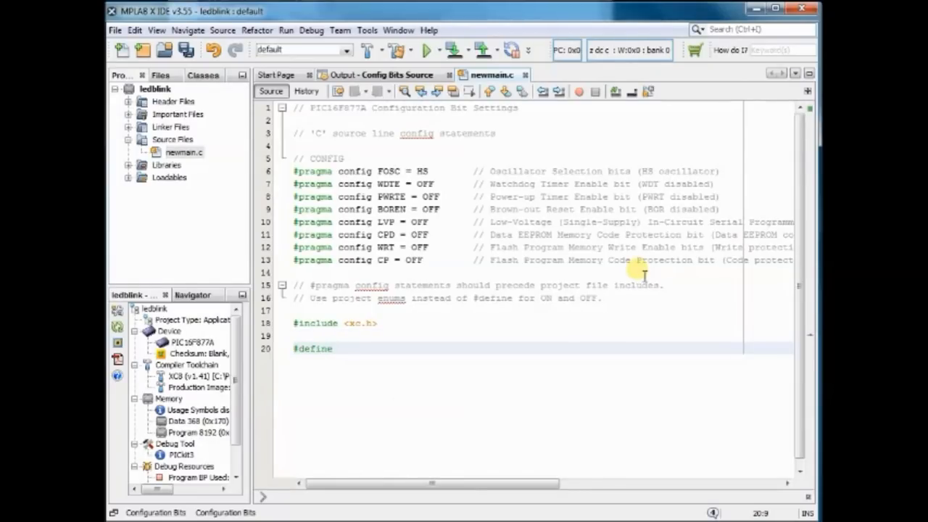
type("_XTAL")
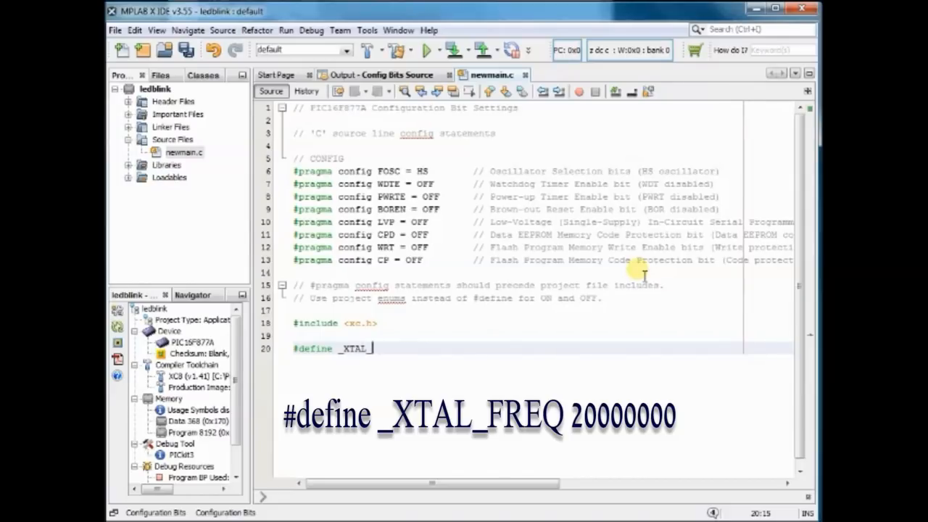
type("_FREQ 2")
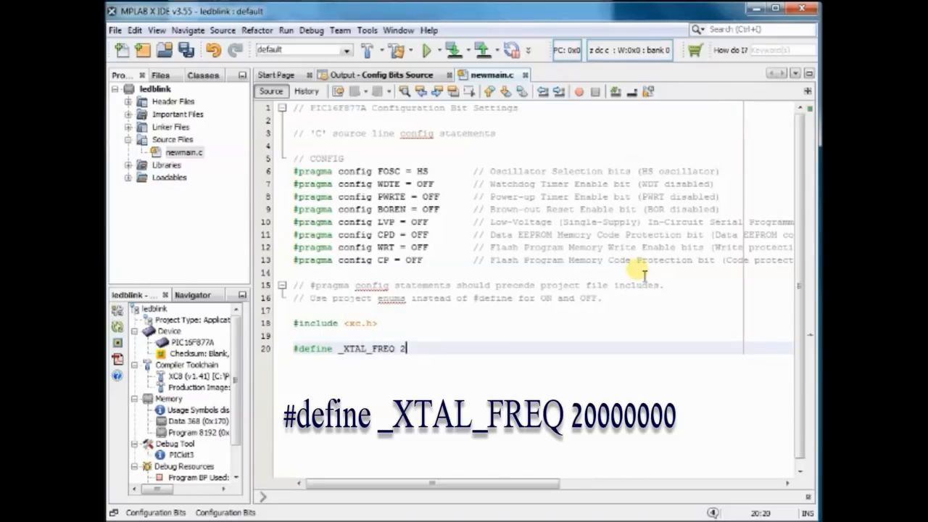
type("00")
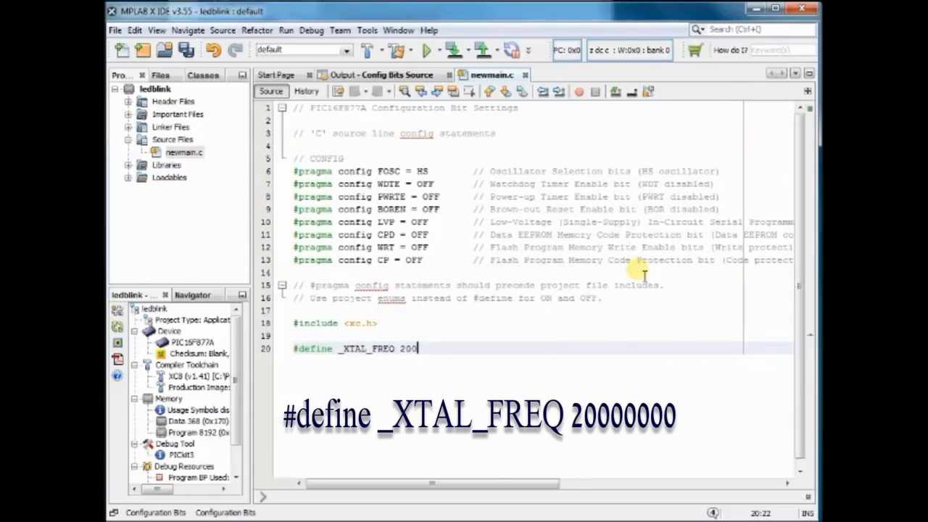
type("00000")
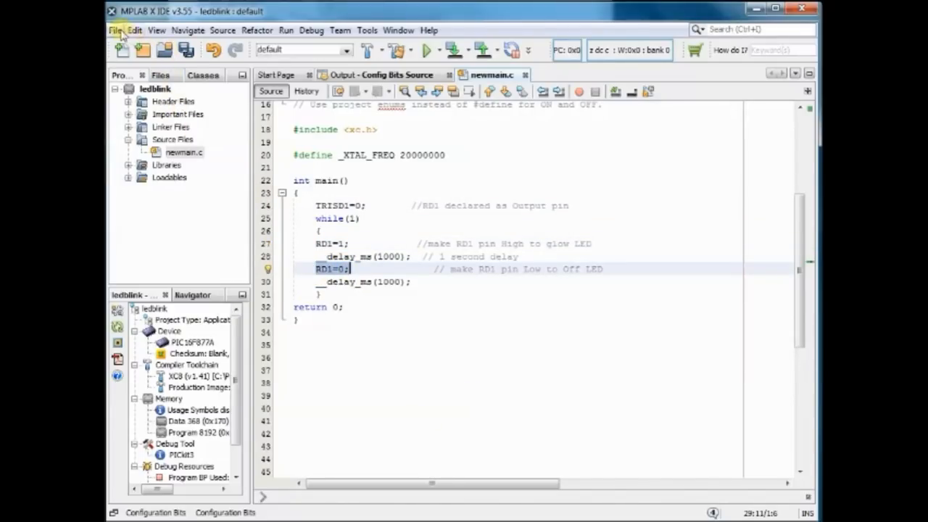
Step: Save newmain.c and build the ledblink project to BUILD SUCCESSFUL
left_click(115, 29)
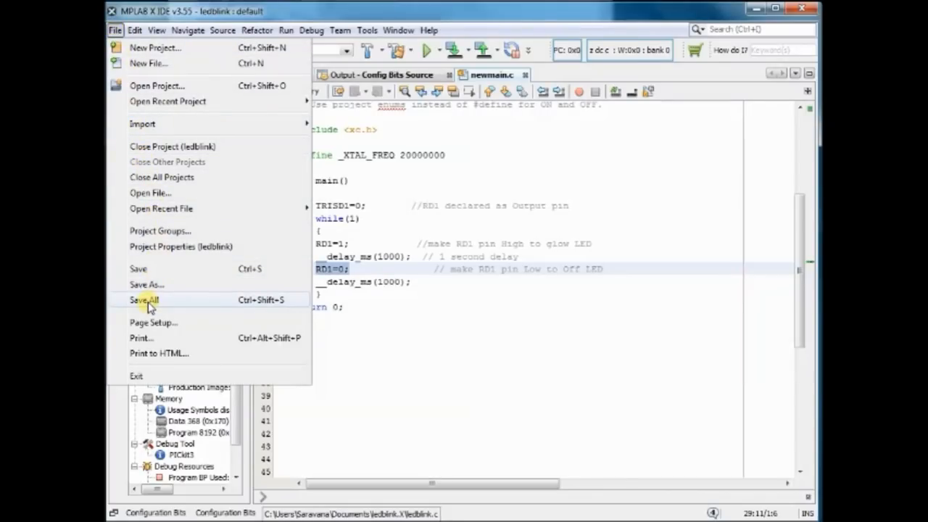
left_click(143, 299)
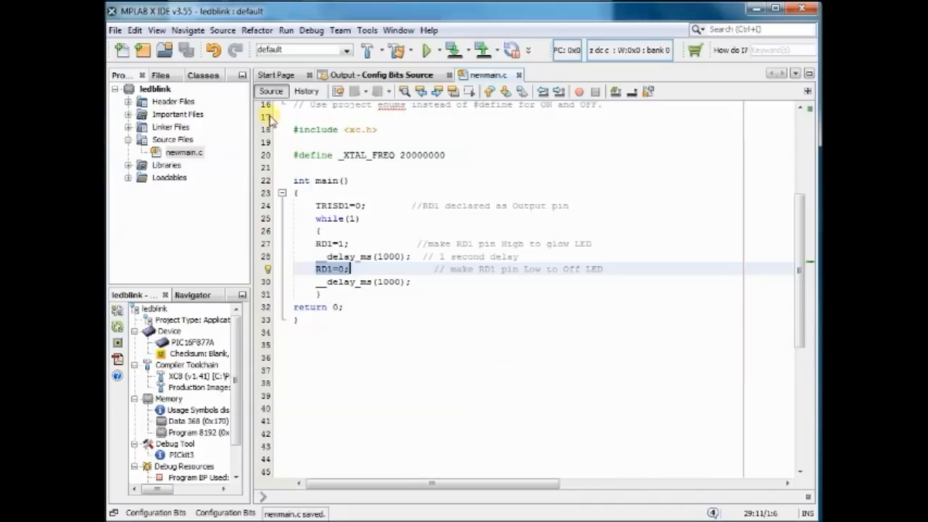
left_click(286, 30)
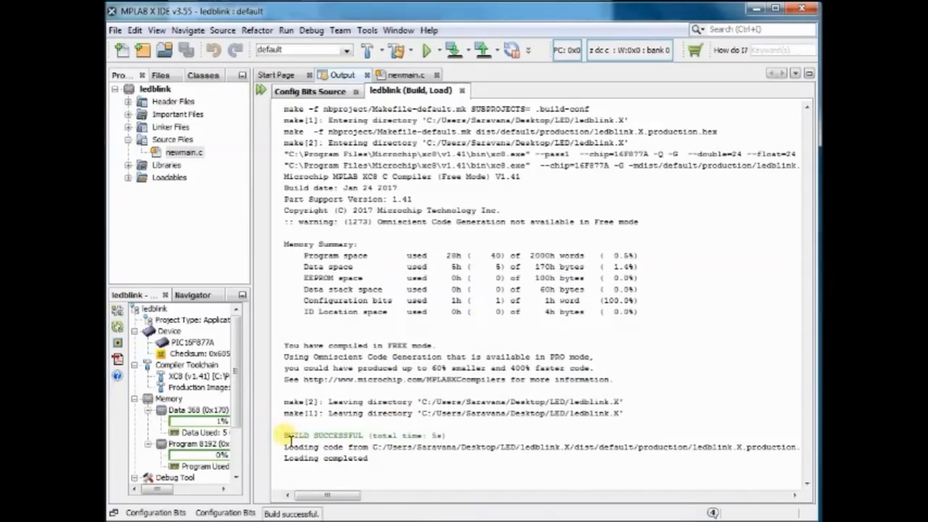
Step: Run Make and Program Device Main Project with PICkit 3 as the tool
left_click_drag(283, 435, 464, 447)
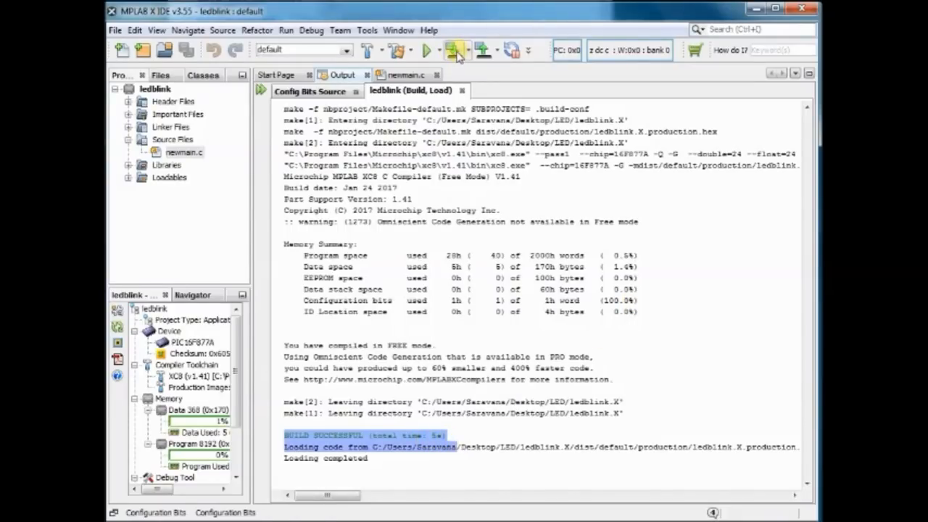
left_click(452, 49)
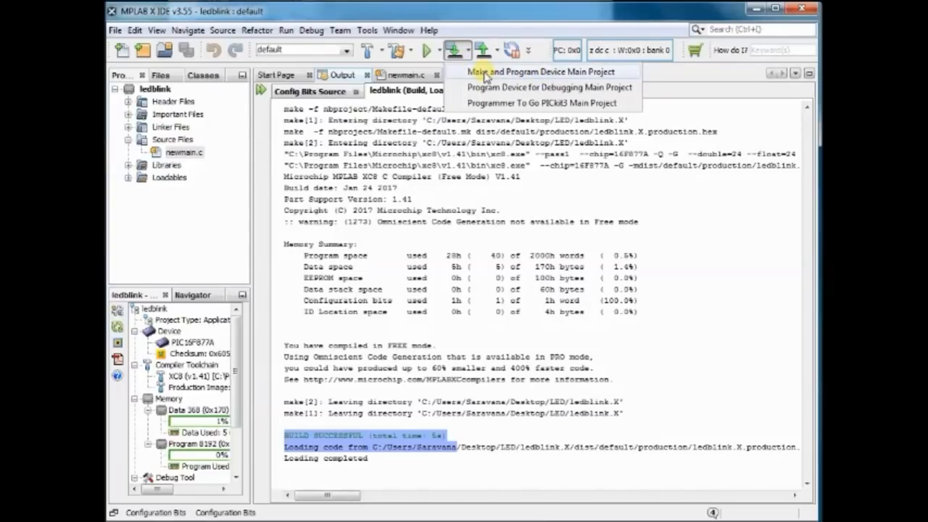
mouse_move(455, 49)
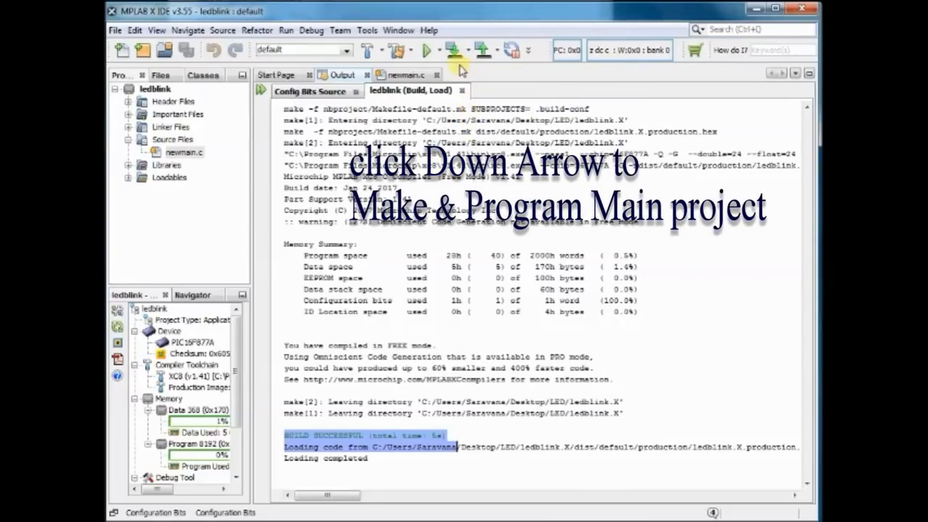
left_click(470, 49)
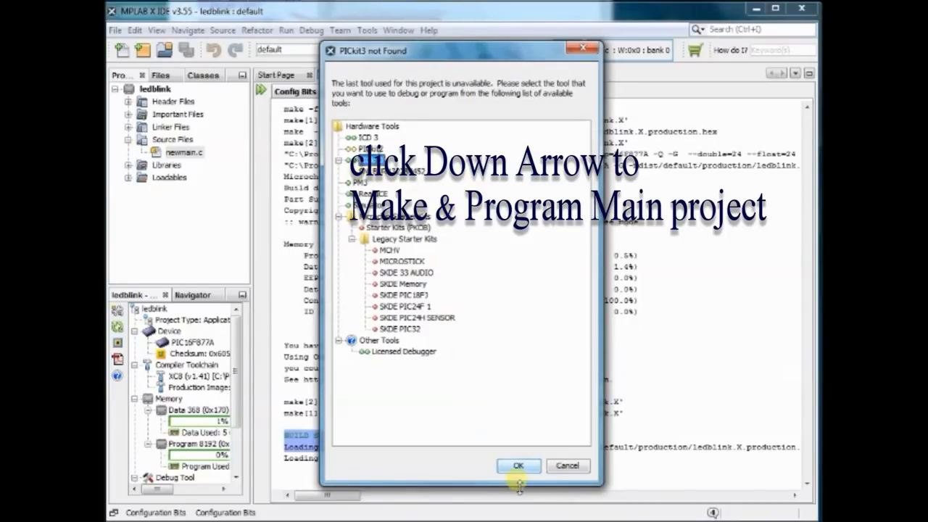
left_click(517, 465)
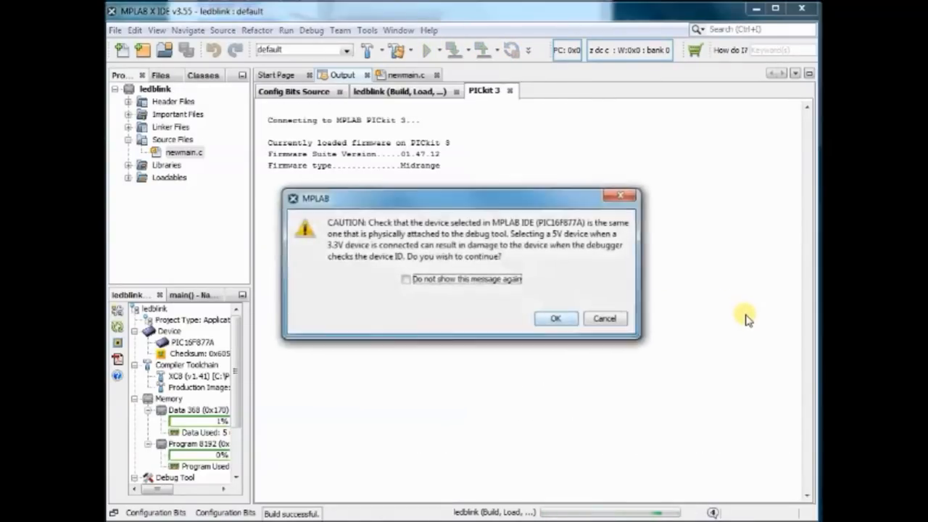
Step: Accept the device caution; programming fails with no target voltage detected
left_click(556, 319)
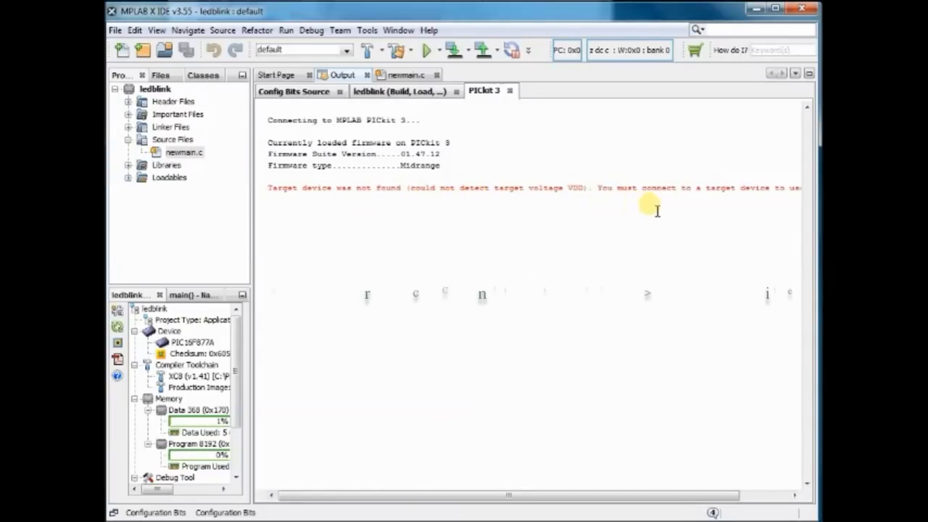
left_click(286, 31)
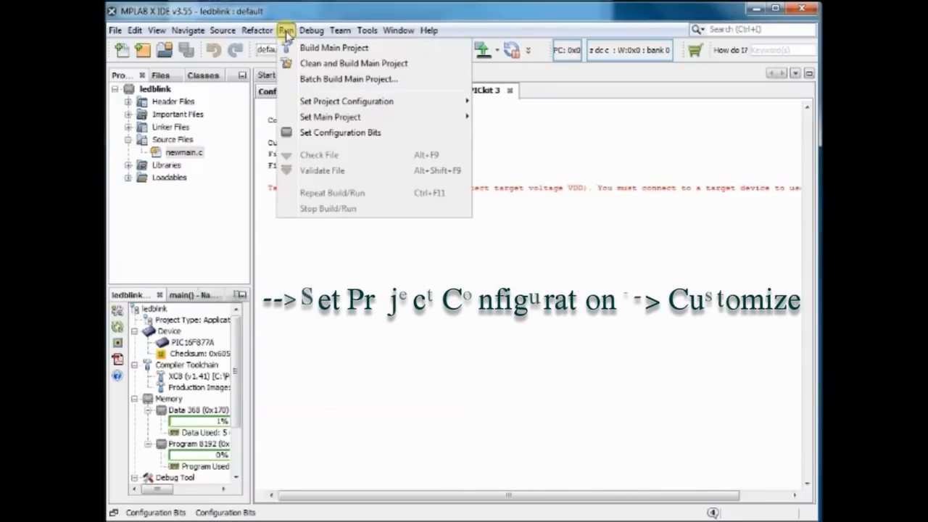
mouse_move(347, 101)
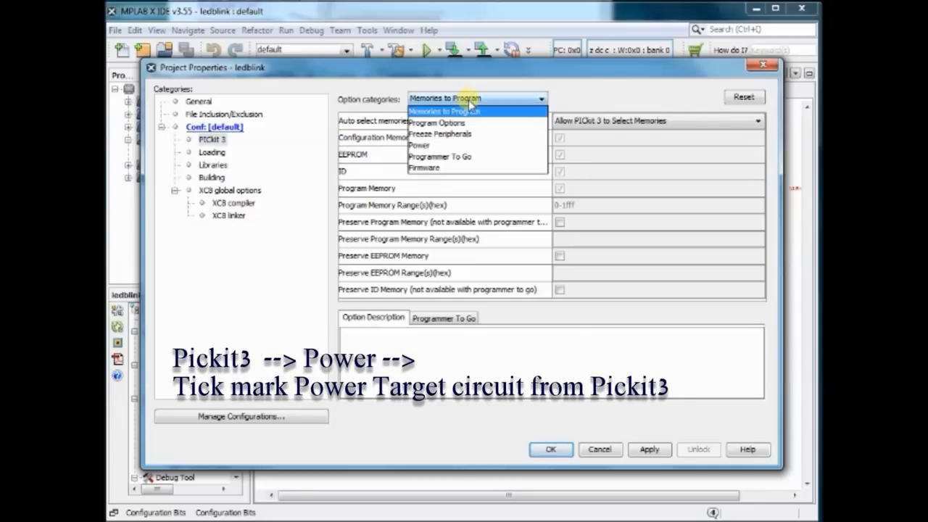
Step: Enable 'Power target circuit from PICkit3' under the Power category and save the properties
left_click(417, 145)
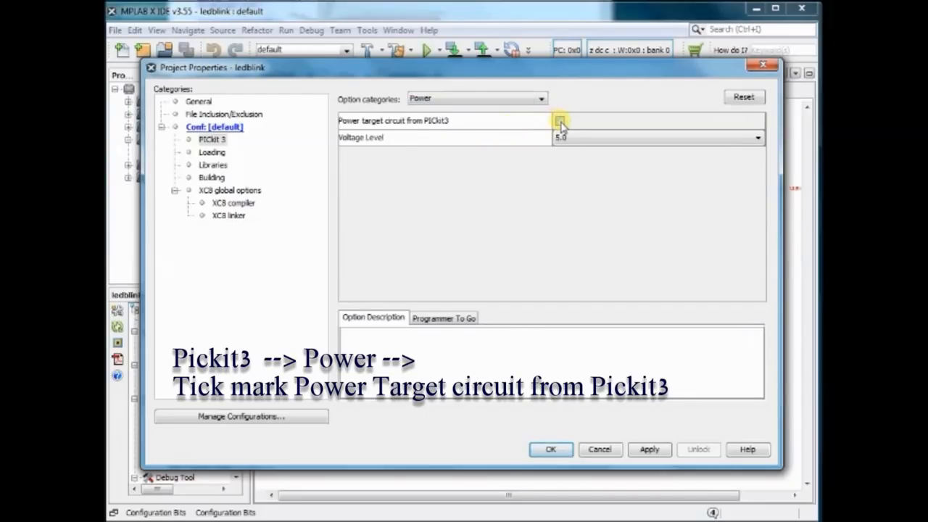
left_click(757, 138)
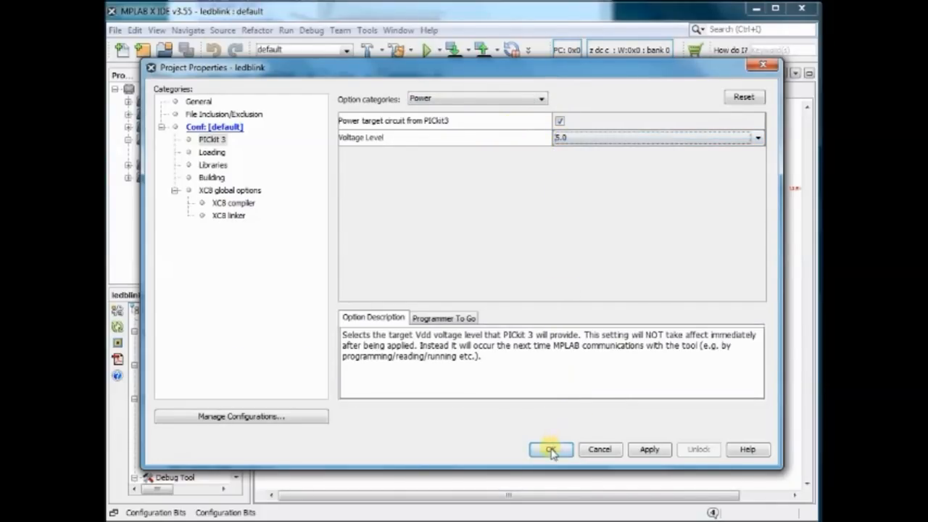
left_click(551, 450)
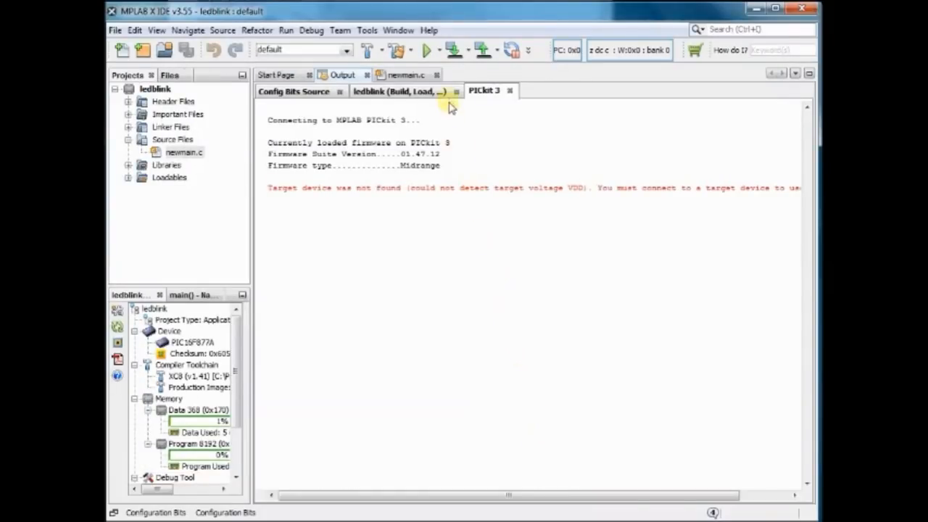
mouse_move(455, 49)
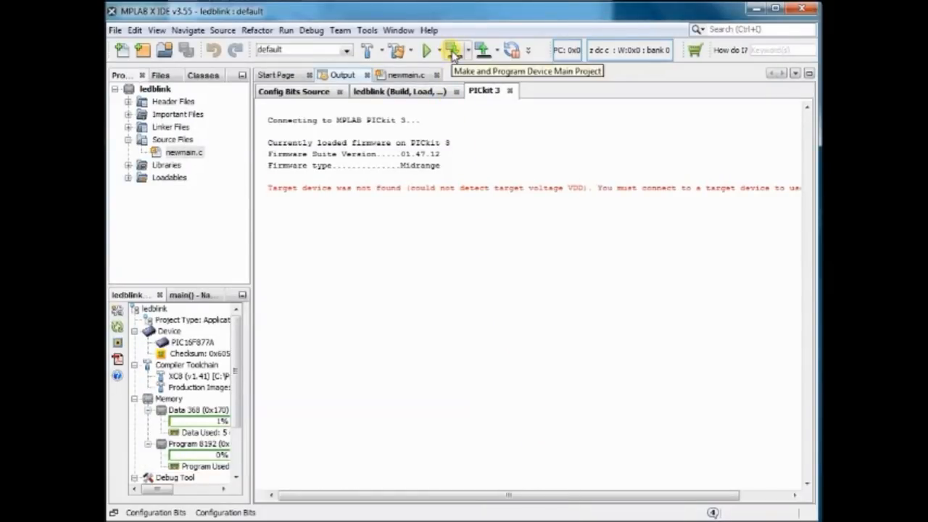
Step: Rerun Make and Program Device, accept the caution, and reach Programming/Verify complete
left_click(452, 49)
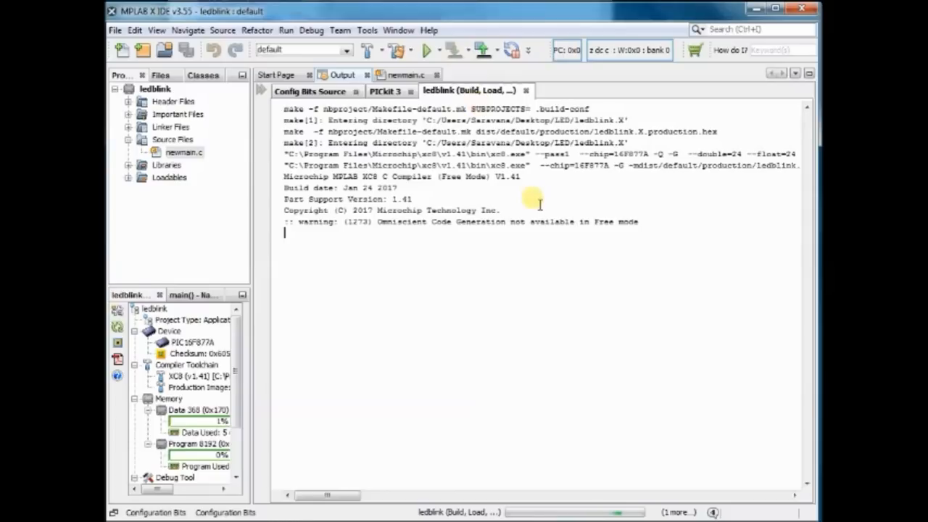
left_click(385, 90)
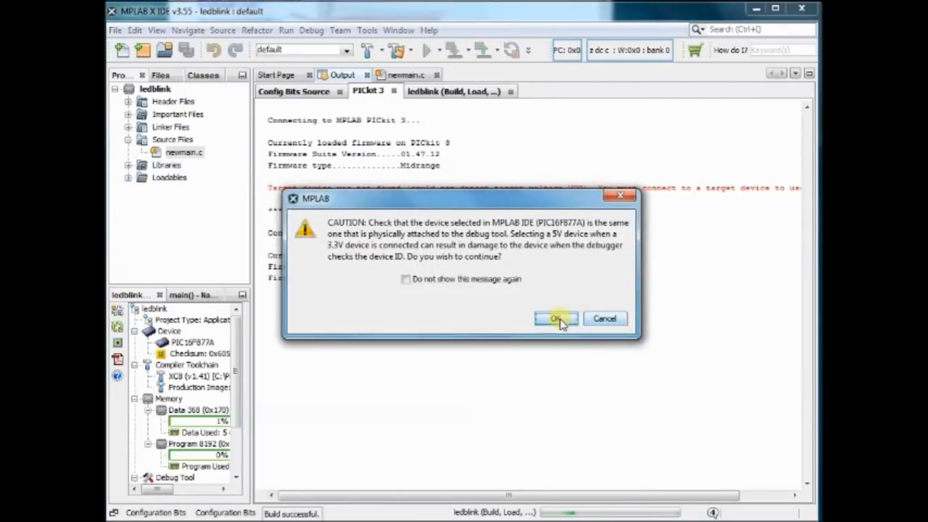
left_click(557, 319)
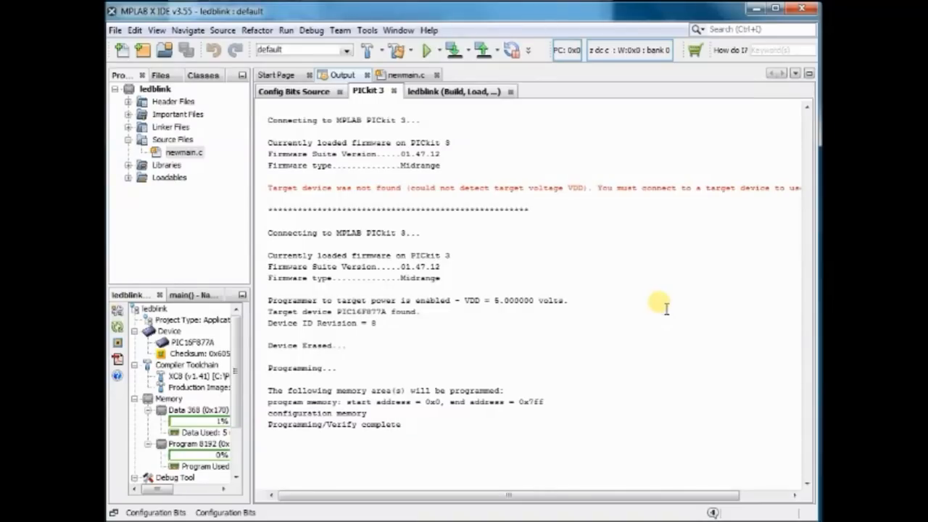
mouse_move(277, 356)
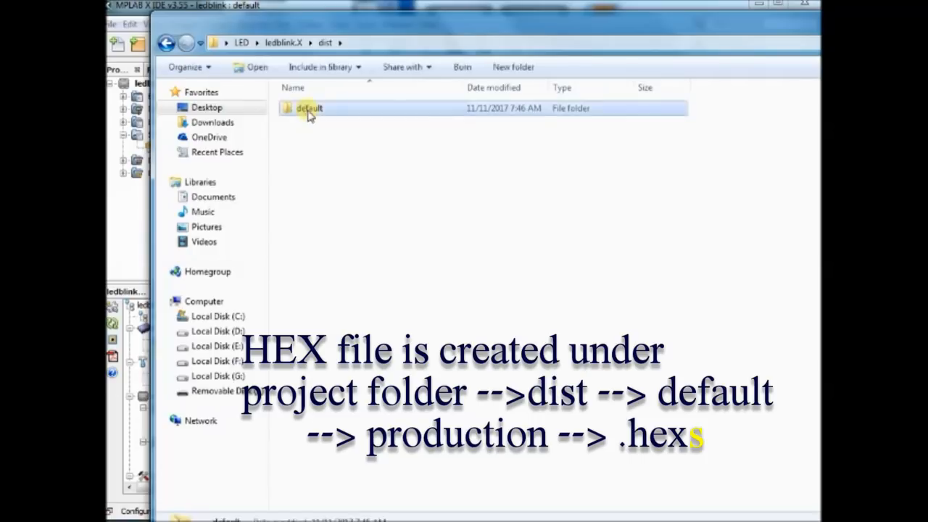
Step: Browse into ledblink.X dist/default/production to find ledblink.X.production.hex
double_click(310, 107)
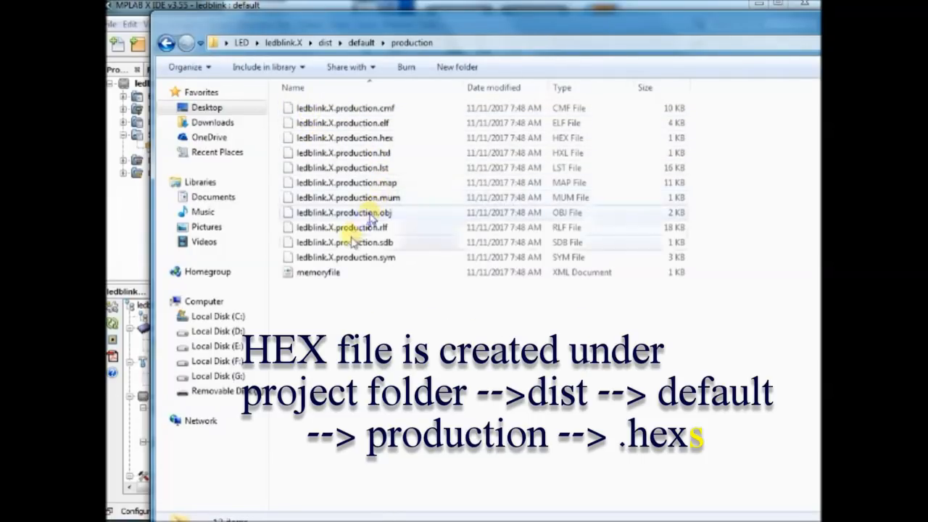
left_click(343, 138)
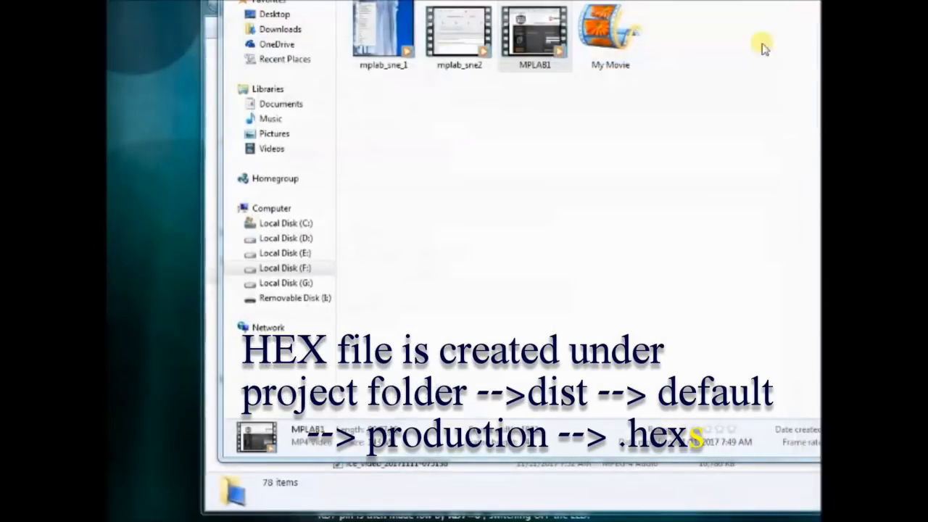
Step: Find MPLAB IPE via the Start menu search for 'MPLAB' and launch it
left_click(232, 491)
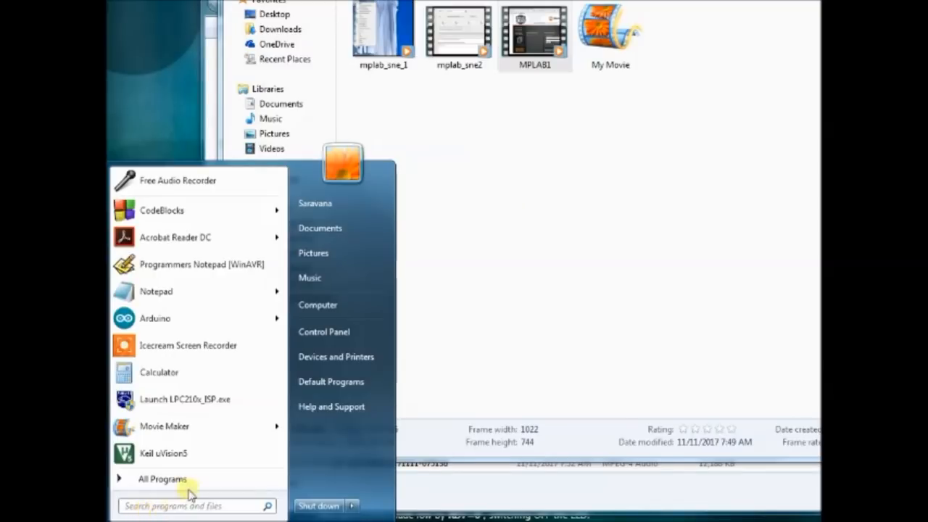
type("MPLAB")
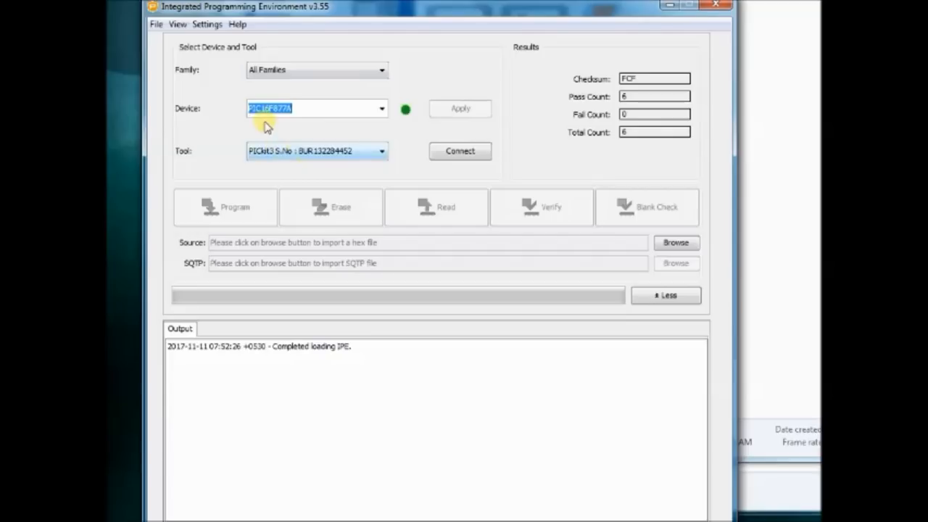
mouse_move(374, 130)
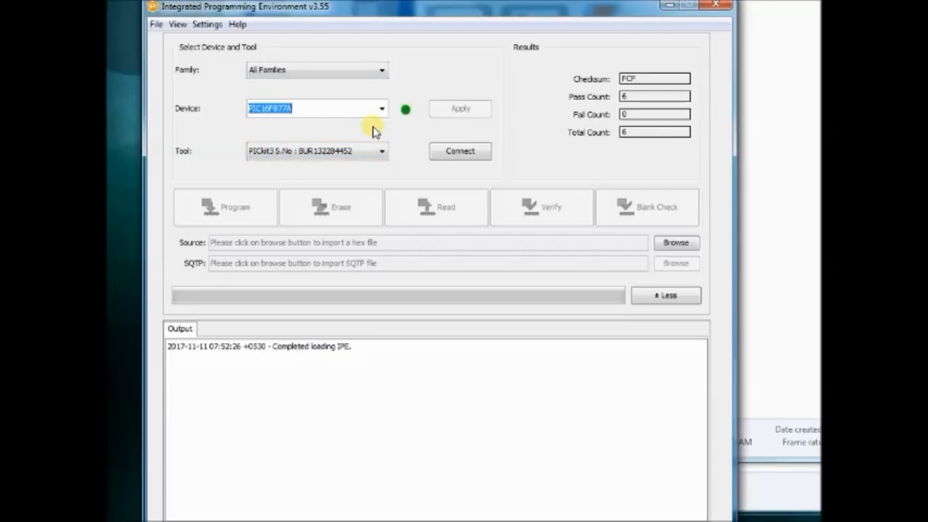
mouse_move(412, 147)
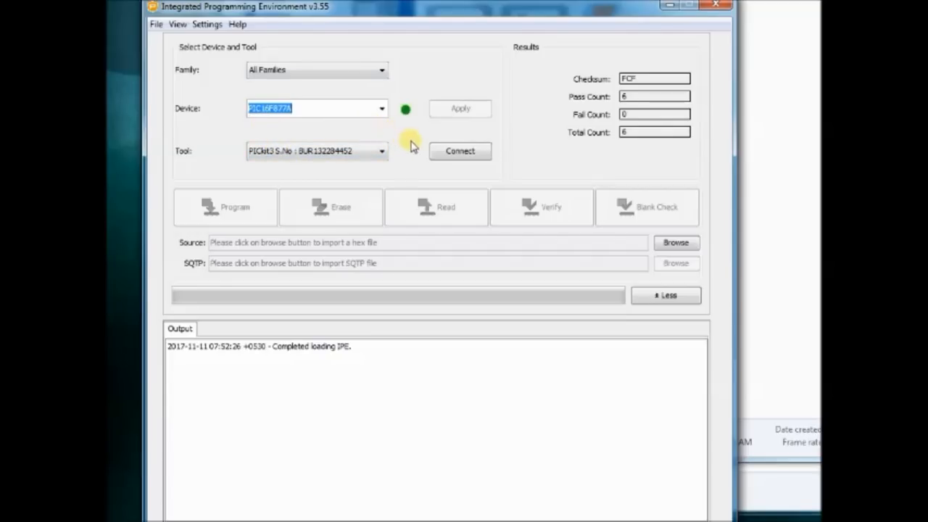
Step: Connect to the PICkit 3 for the PIC16F877A, accepting the device caution
left_click(459, 151)
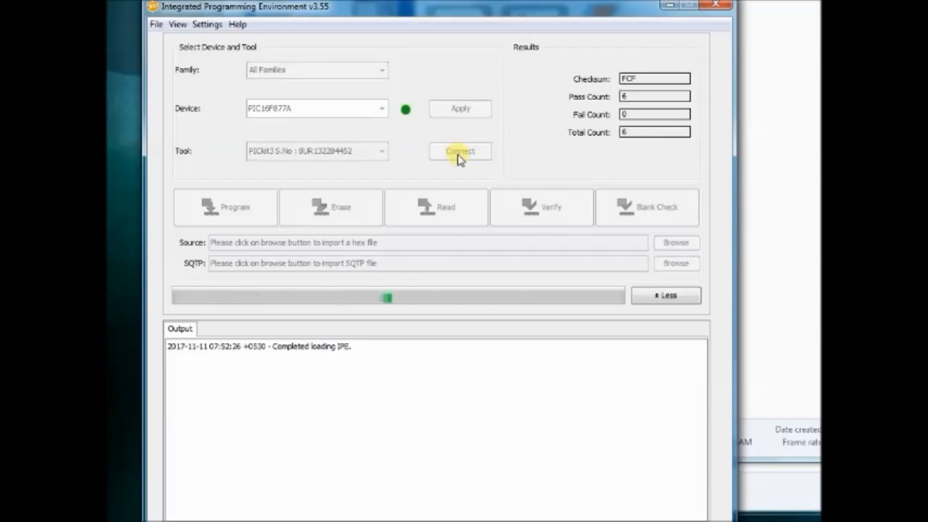
left_click(460, 151)
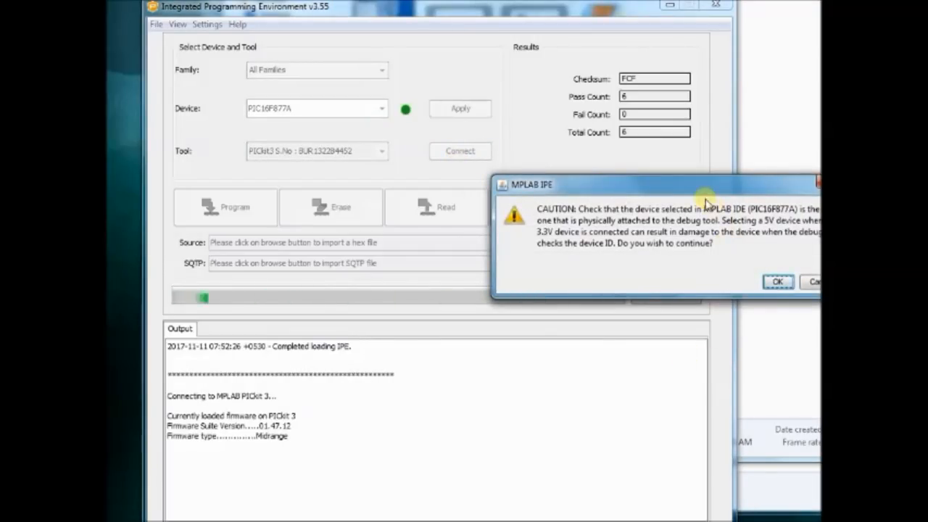
left_click(777, 281)
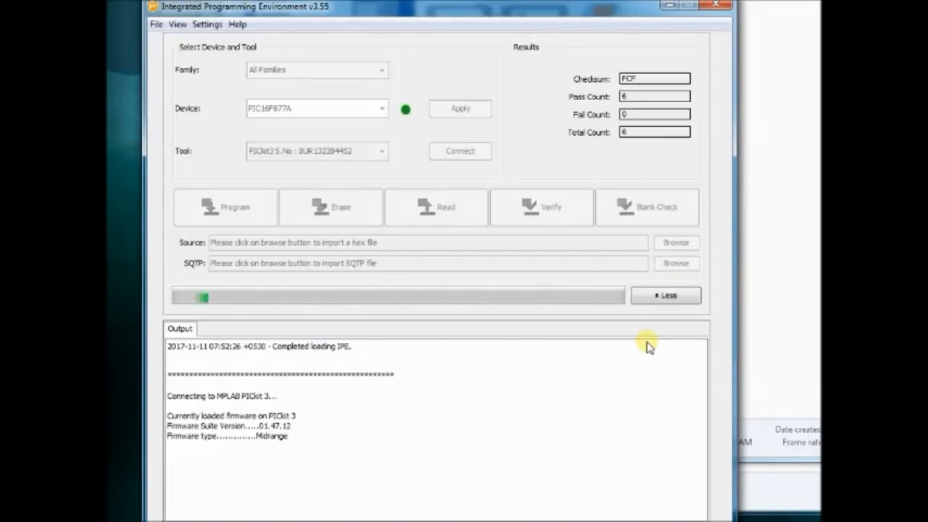
left_click(460, 150)
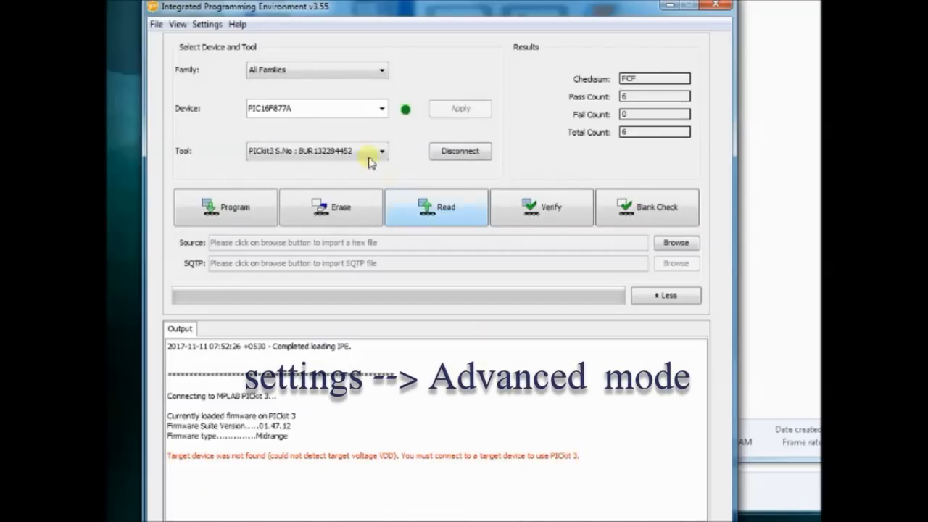
left_click(207, 23)
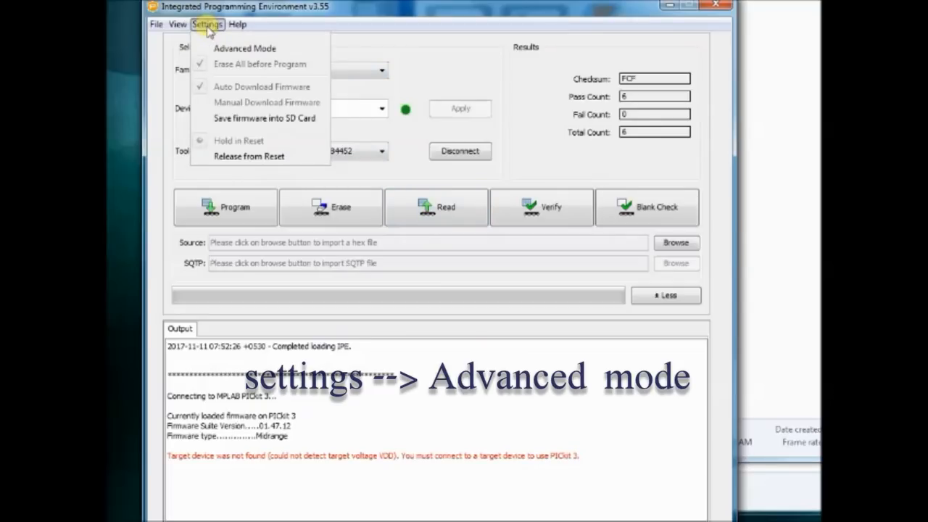
left_click(243, 48)
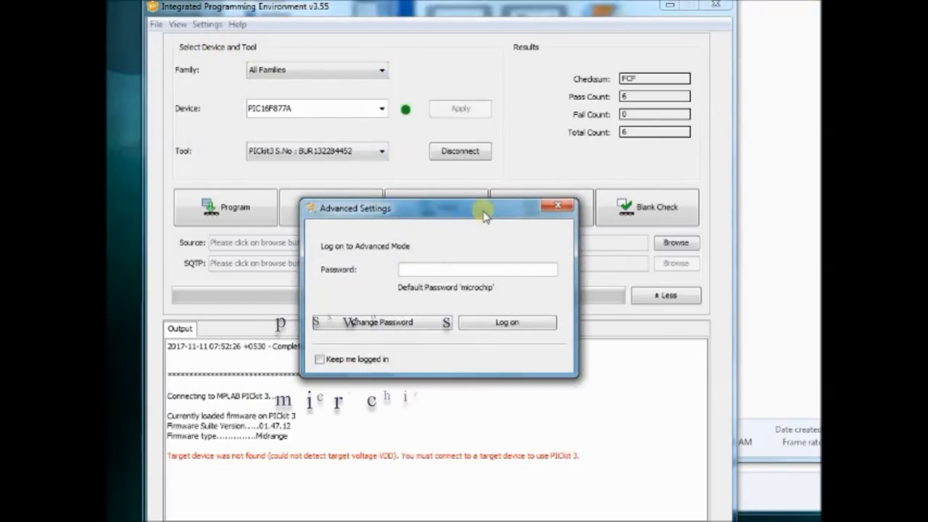
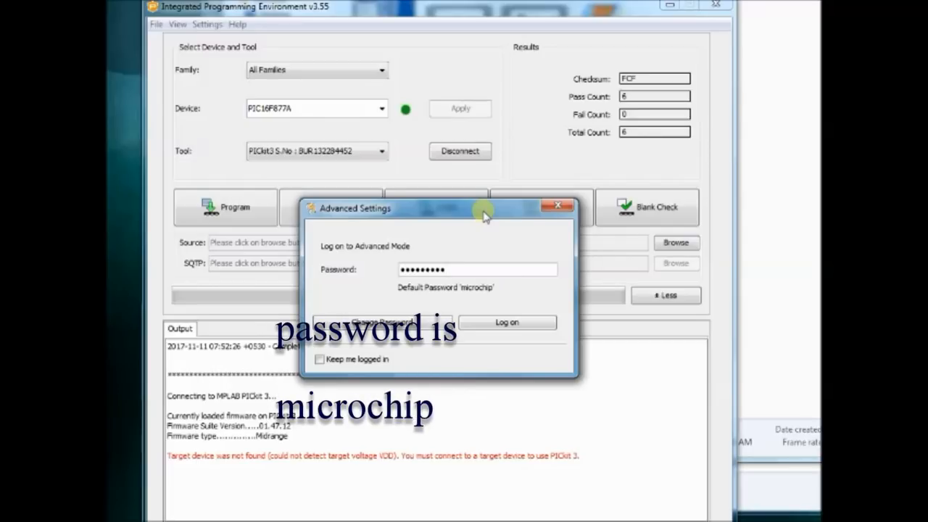
left_click(507, 322)
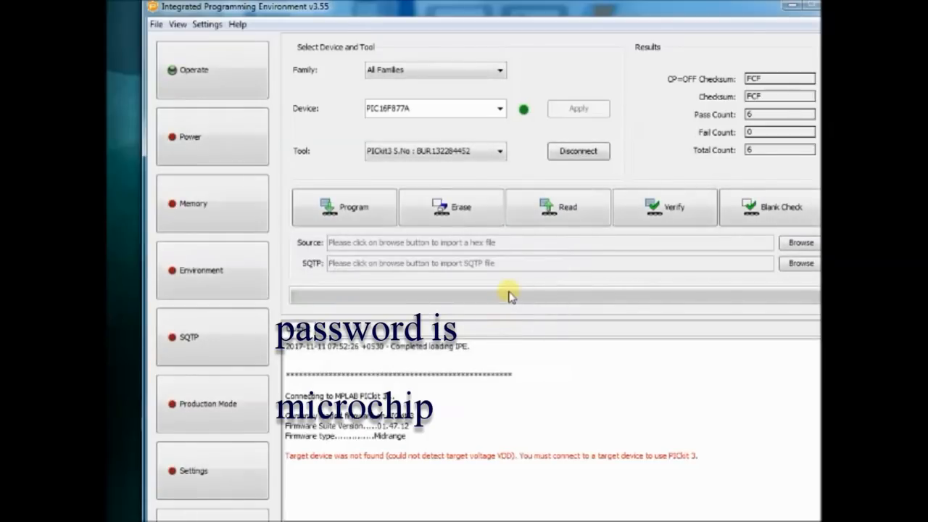
Step: Power the target from PICkit 3 at VDD 5.0 V, accept the caution, and return to Operate
left_click(212, 136)
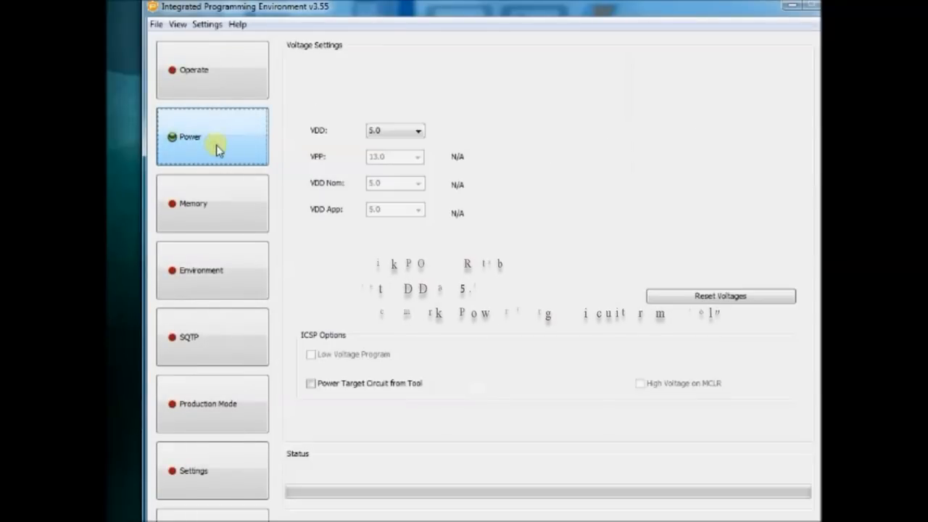
left_click(391, 130)
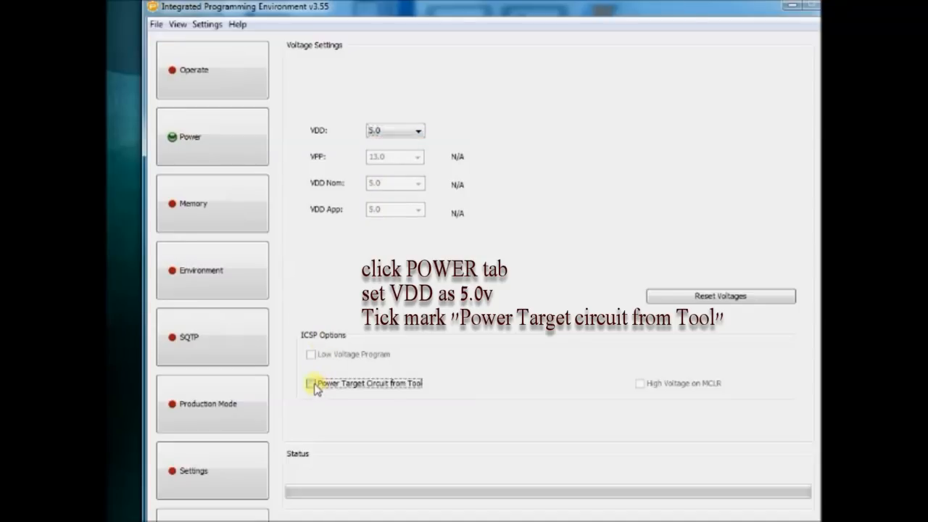
left_click(310, 383)
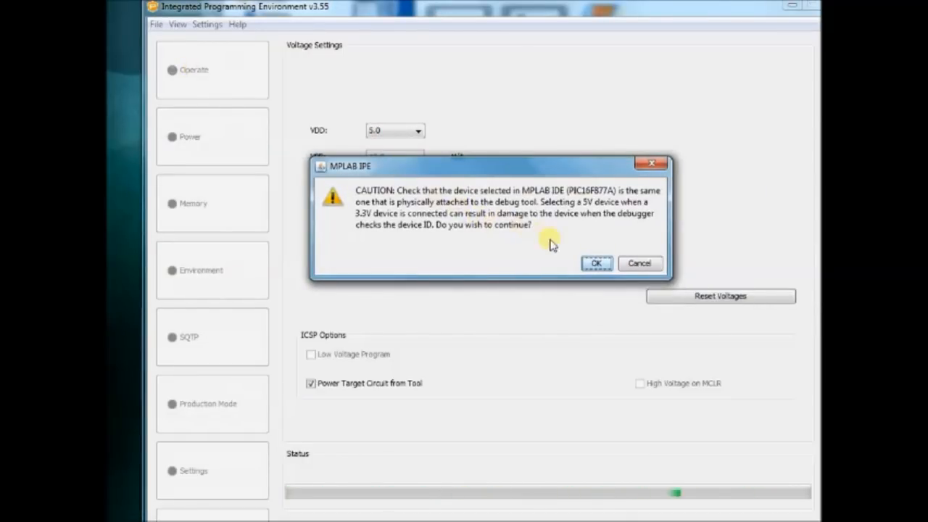
left_click(595, 263)
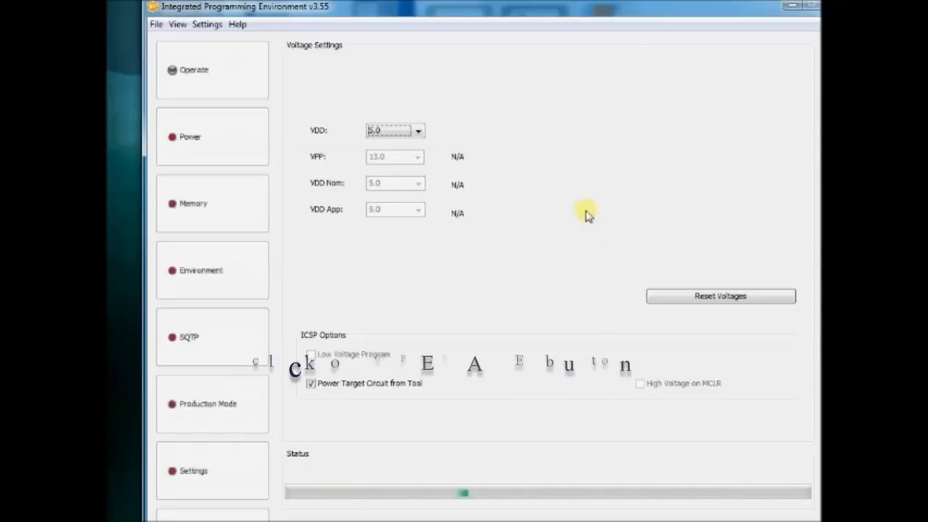
left_click(211, 70)
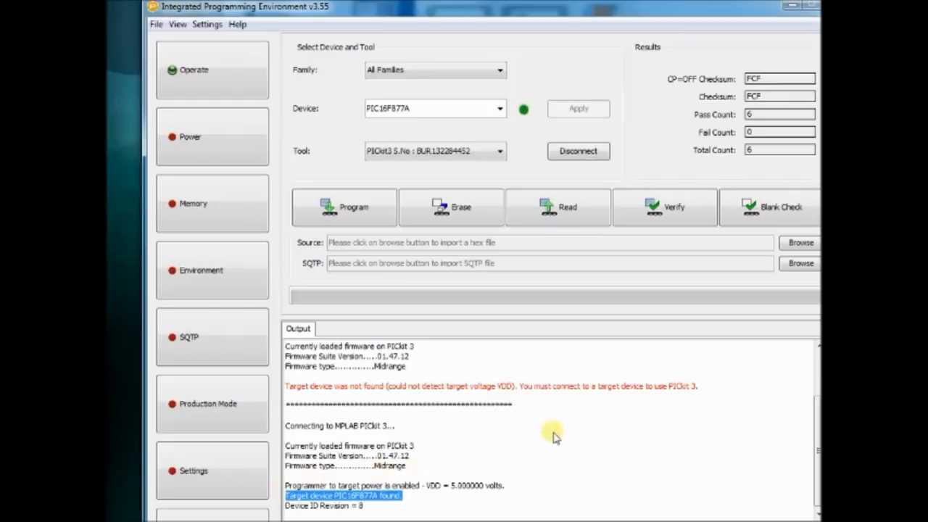
mouse_move(609, 250)
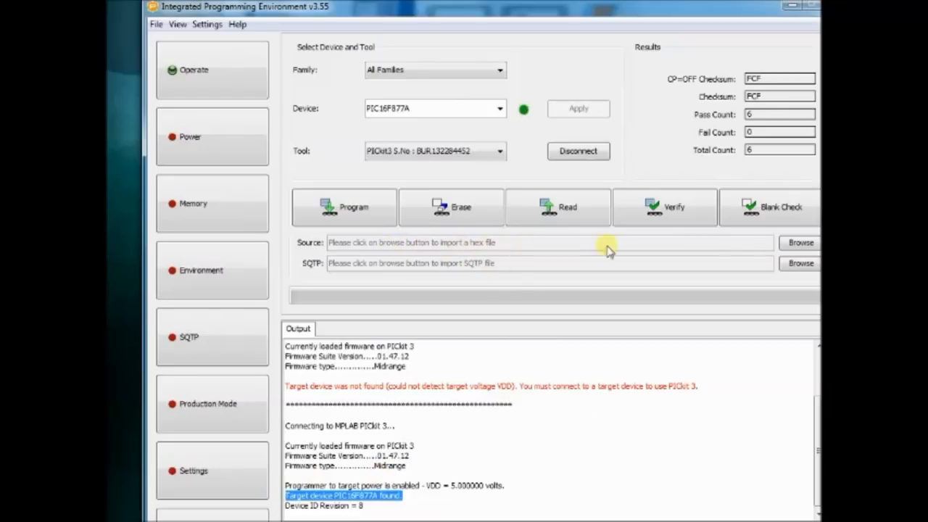
Step: Load ledblink.X.production.hex from Desktop/LED/ledblink.X/dist/default/production as the source
left_click(800, 244)
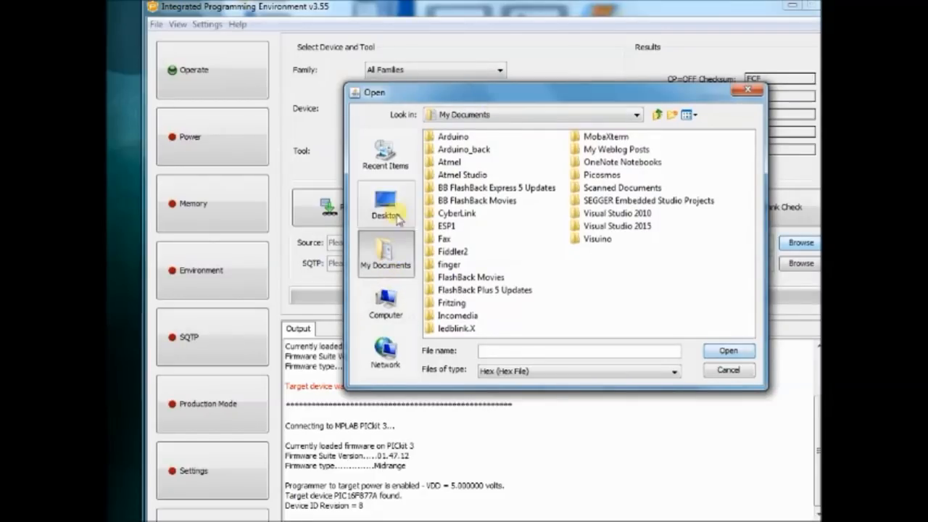
left_click(385, 203)
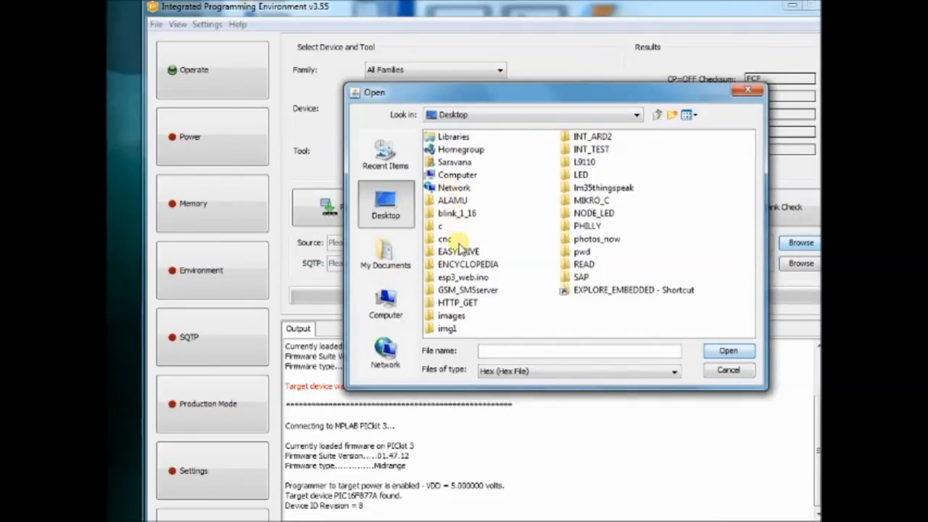
left_click(583, 162)
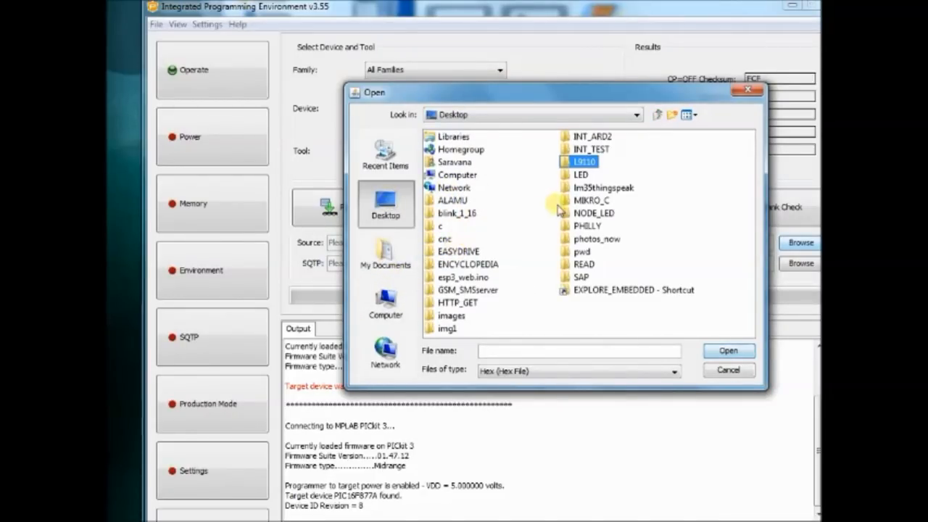
double_click(580, 174)
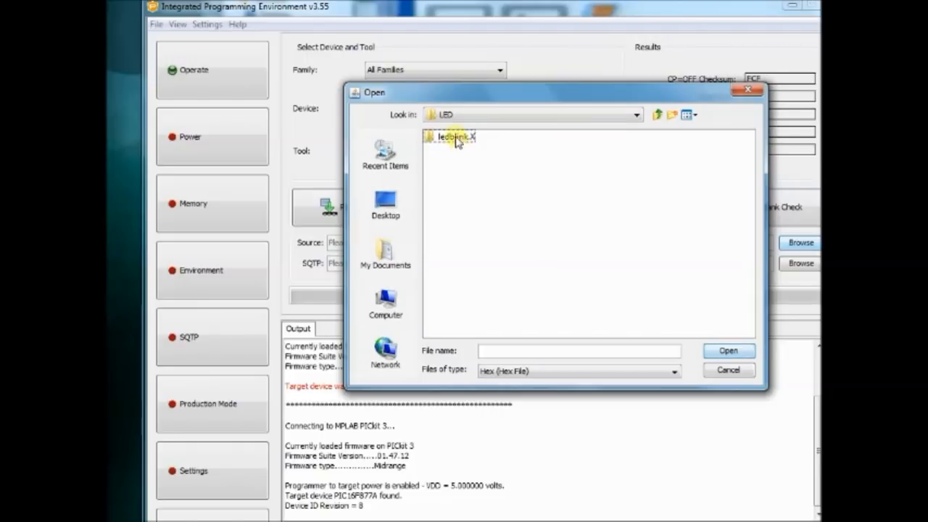
double_click(455, 136)
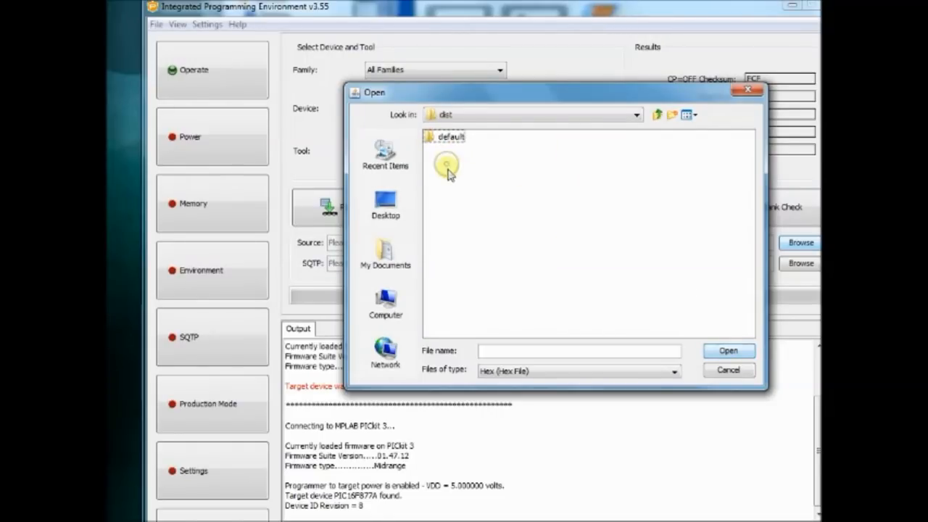
double_click(448, 136)
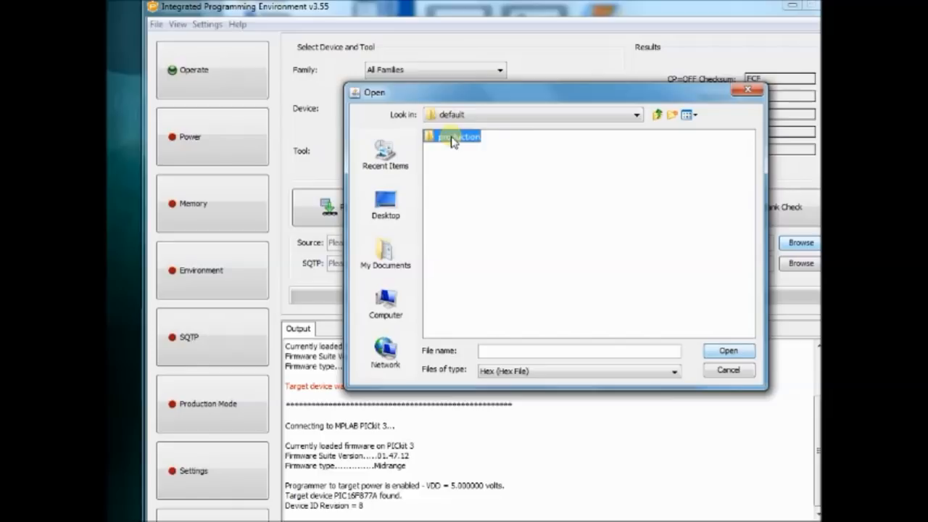
double_click(452, 136)
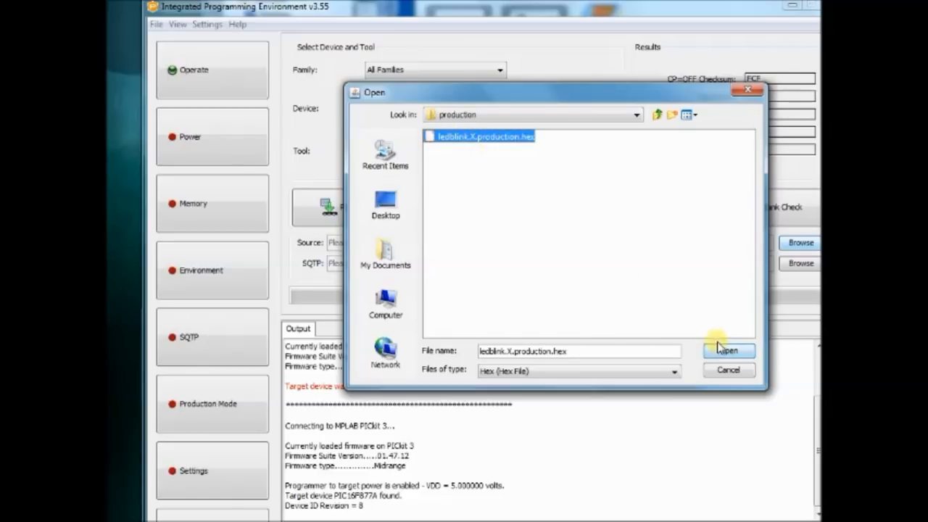
left_click(728, 349)
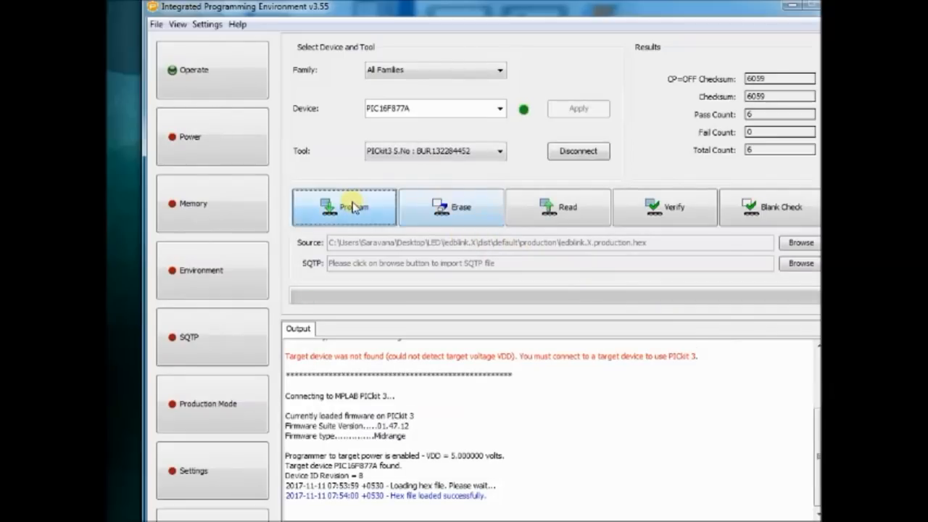
Step: Program the PIC16F877A with the loaded hex until the output reports programming complete
left_click(344, 206)
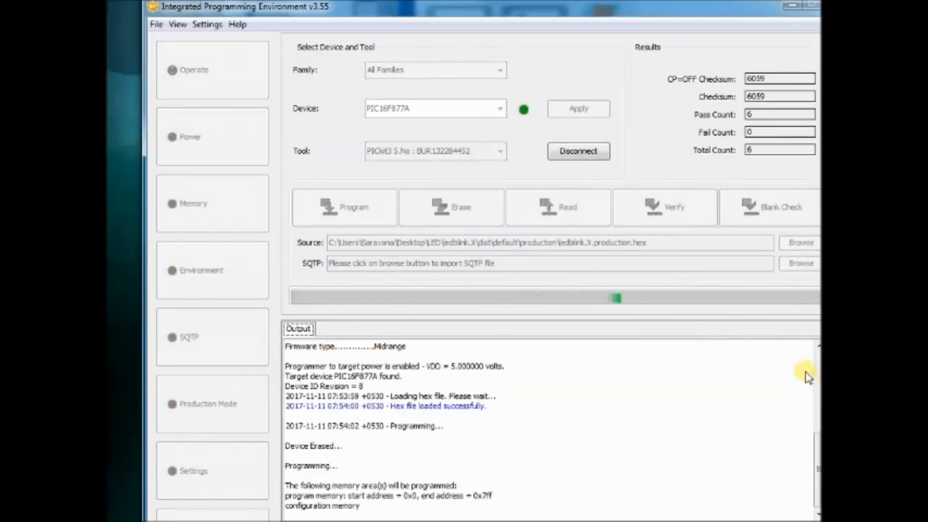
left_click(345, 206)
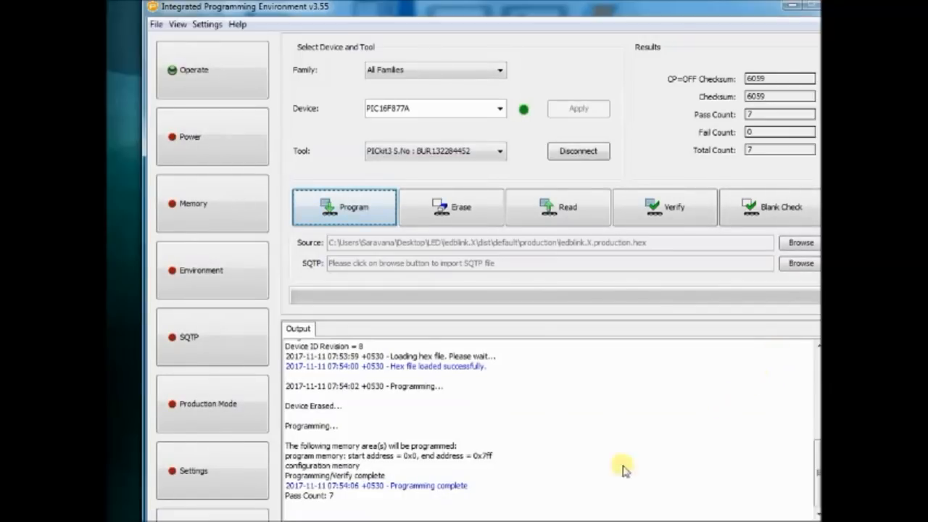
mouse_move(299, 508)
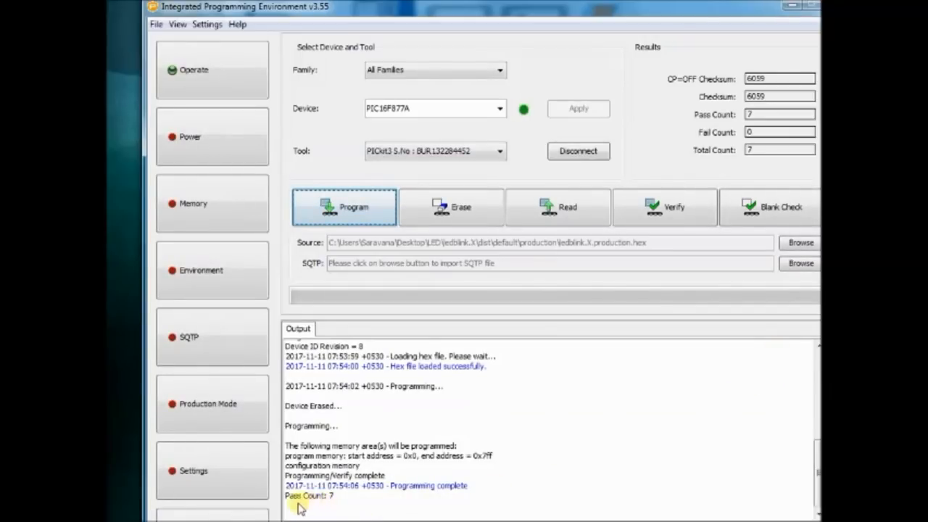
double_click(310, 426)
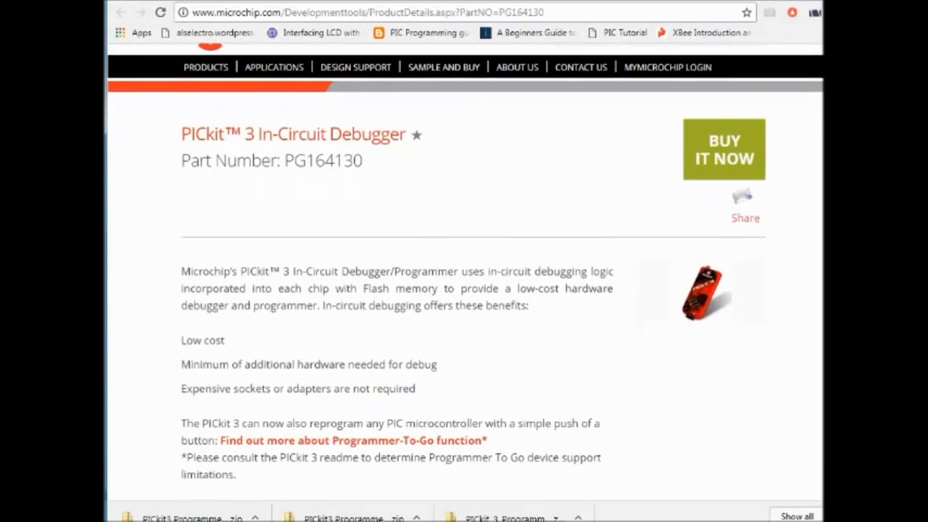
Step: Reach Microchip's development tools downloads archive from the PICkit 3 page
scroll("down", 3)
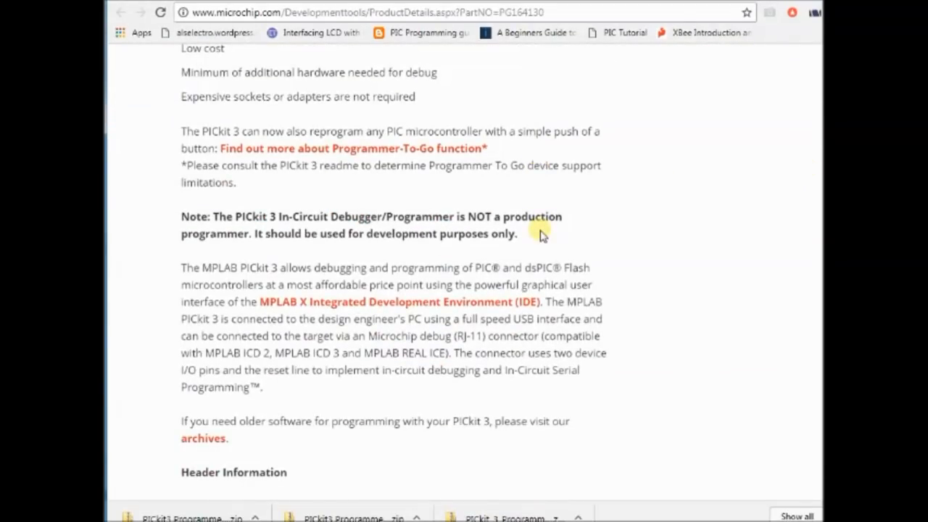
scroll("down", 3)
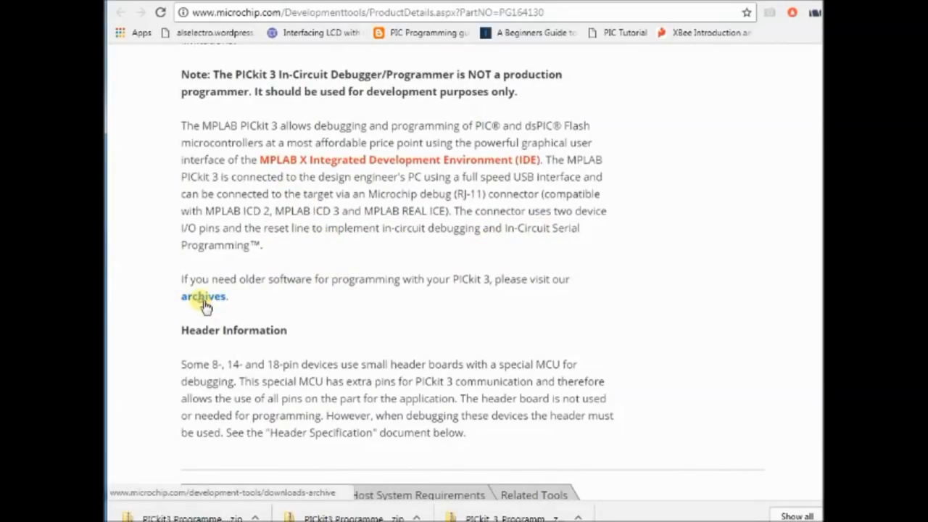
left_click(203, 296)
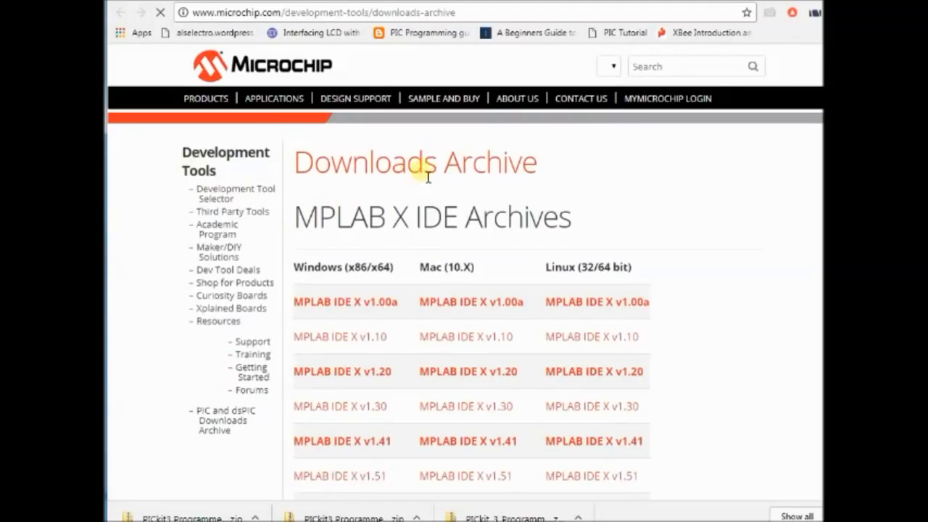
Step: Download PICkit 3 Programmer App and Scripting Tool v3.10 and show it in Downloads
scroll("down", 3)
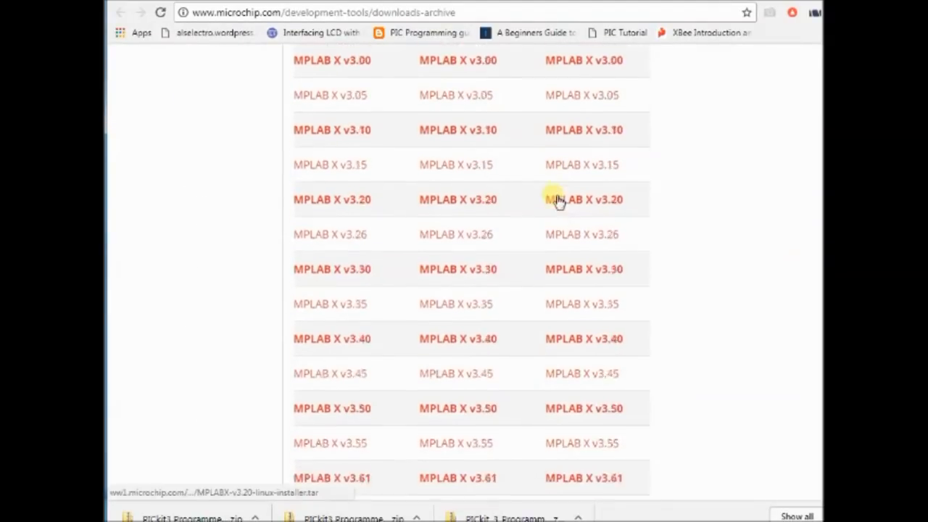
scroll("down", 3)
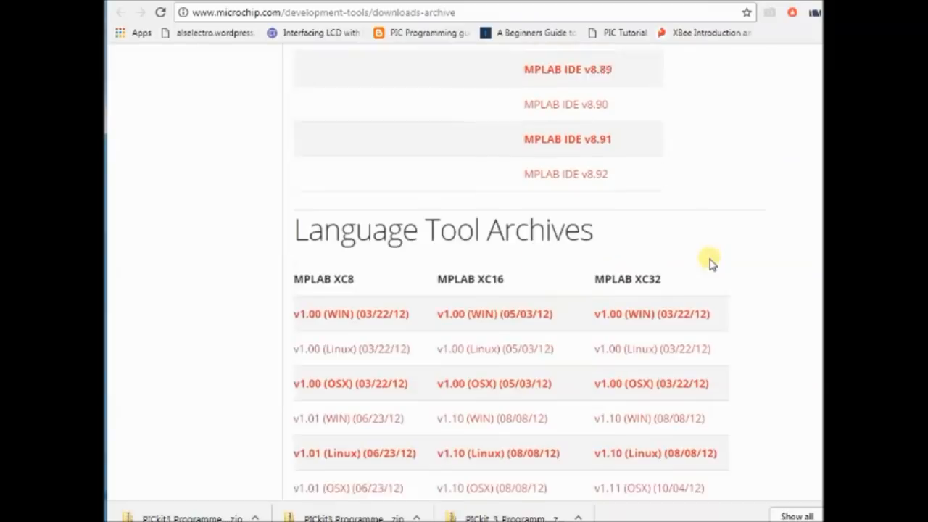
scroll("down", 3)
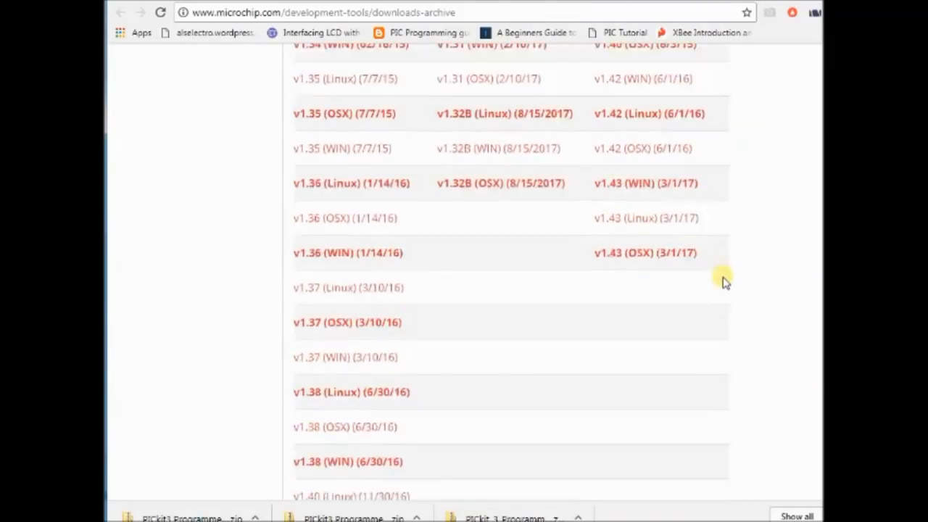
scroll("down", 3)
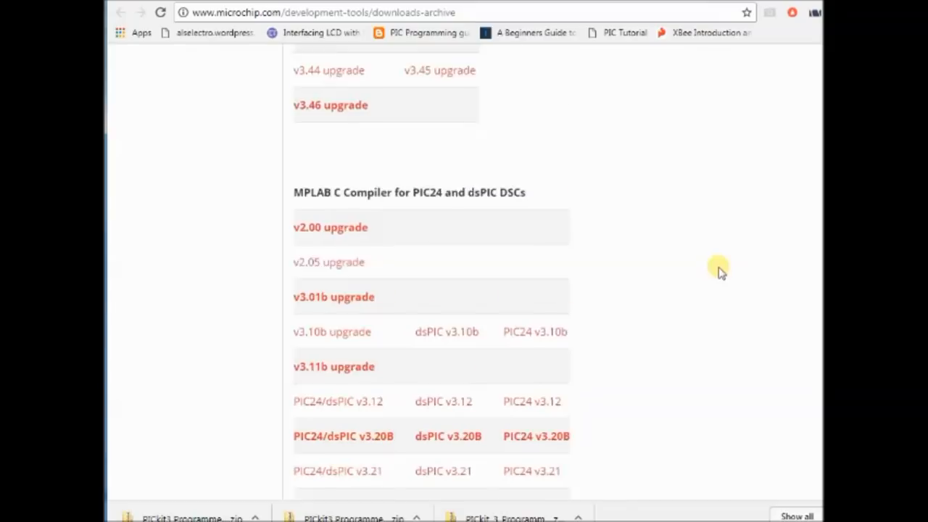
scroll("down", 3)
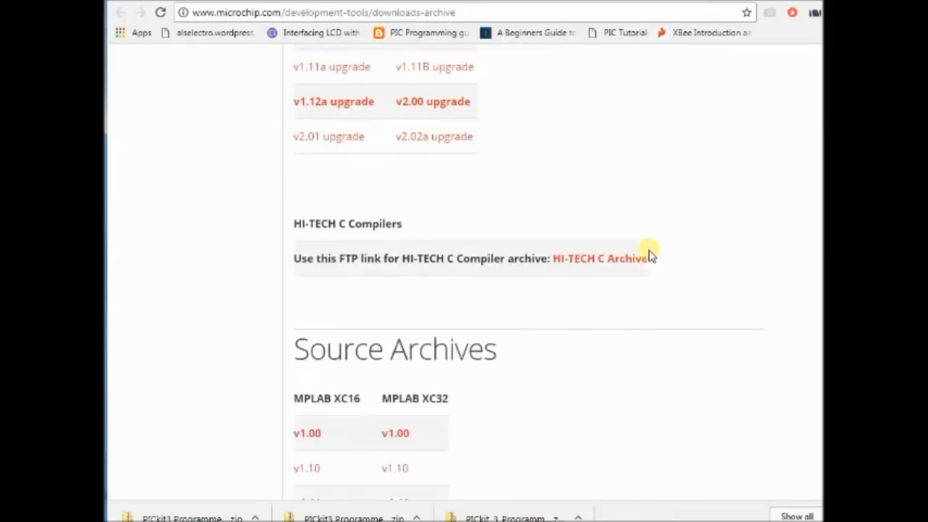
scroll("down", 3)
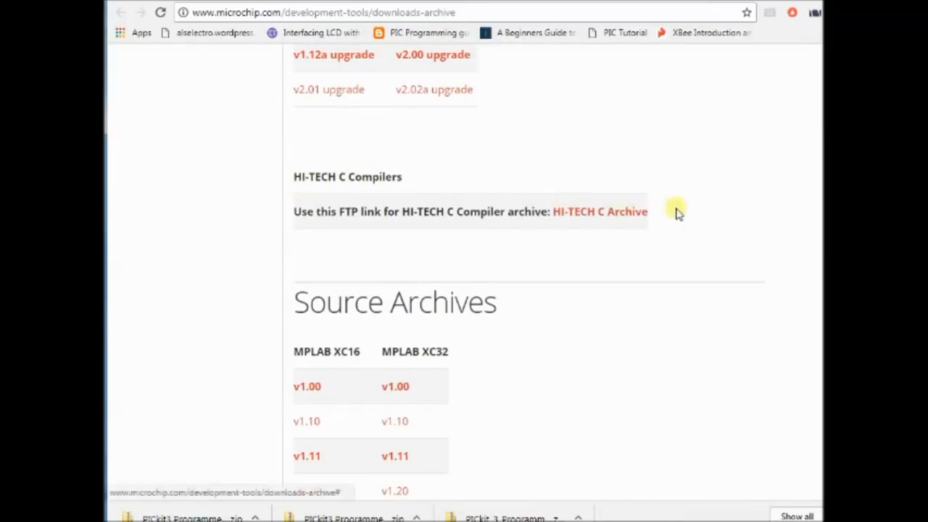
scroll("down", 3)
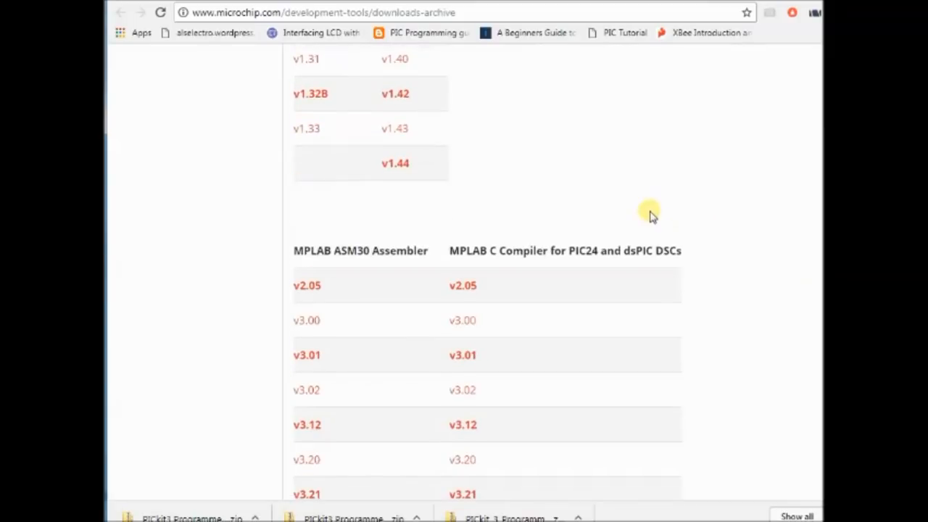
scroll("down", 3)
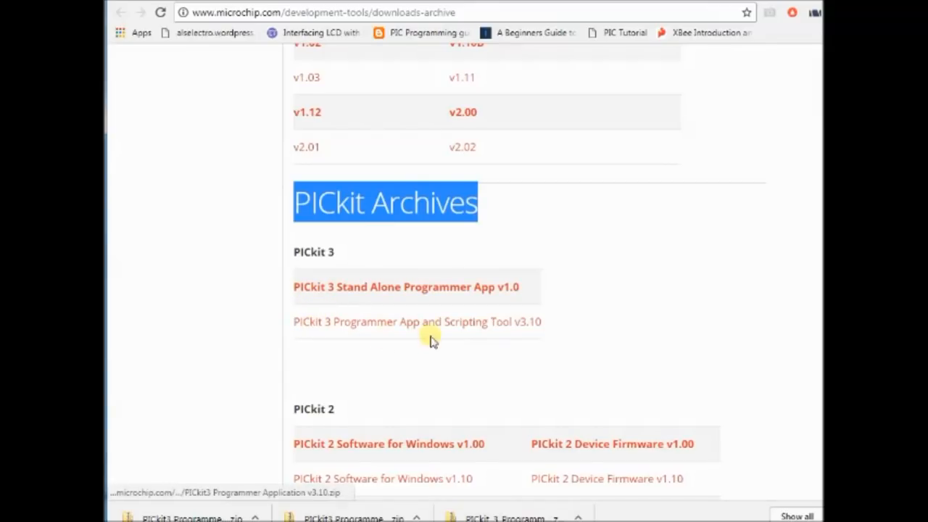
mouse_move(484, 340)
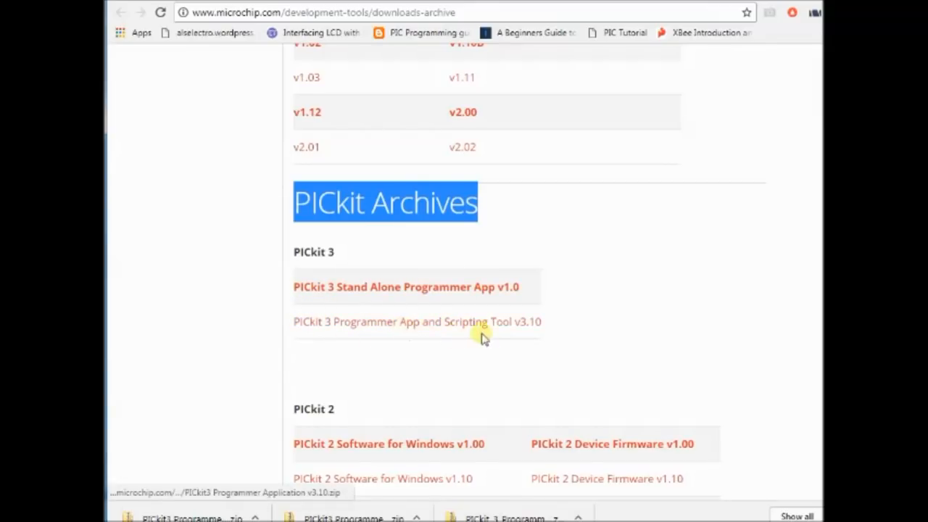
left_click(416, 322)
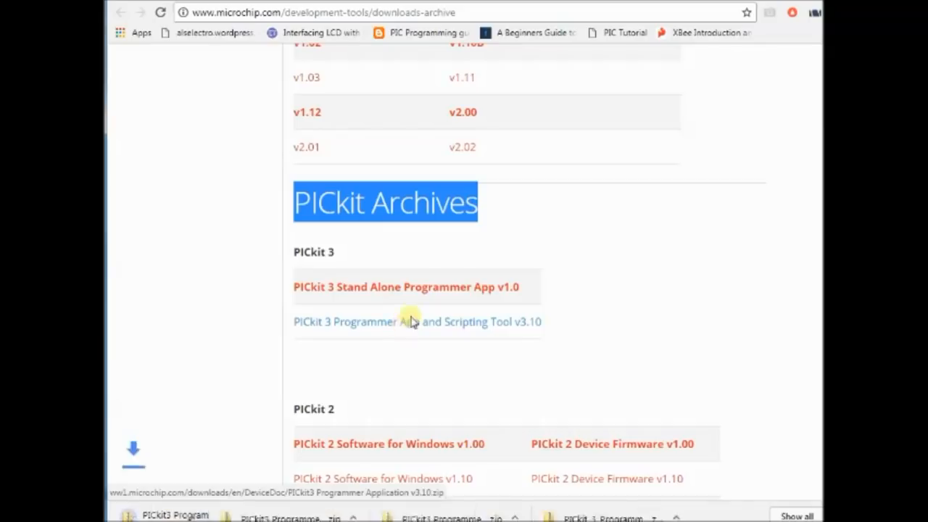
left_click(418, 322)
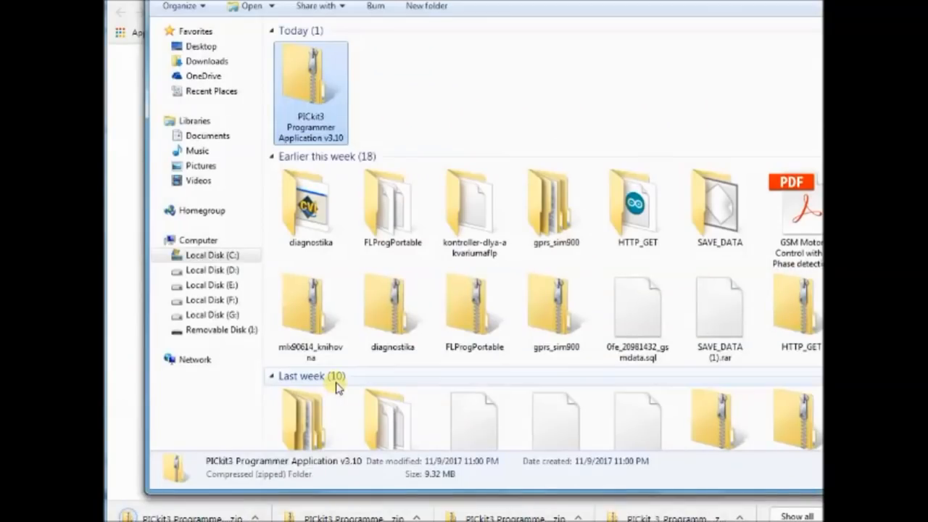
Step: Extract the downloaded v3.10 zip and browse into its Setup v3.10 folder
right_click(310, 80)
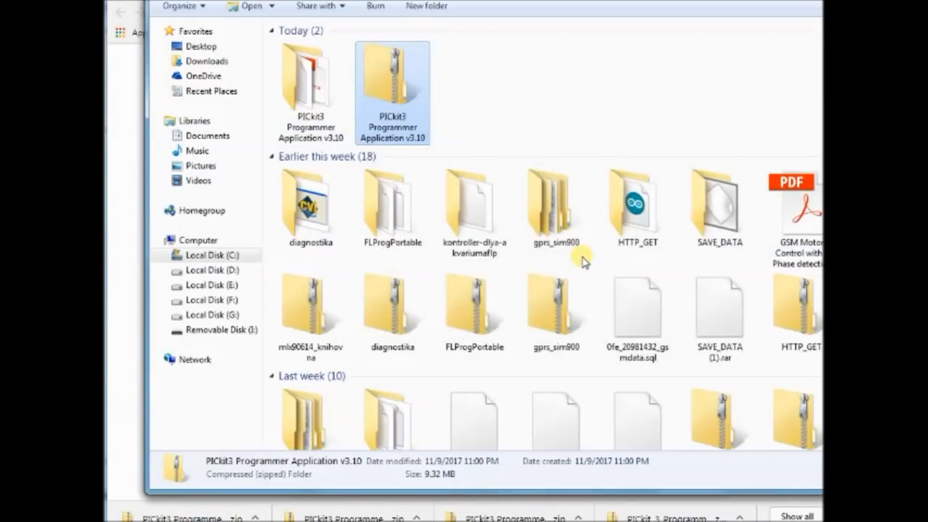
mouse_move(645, 125)
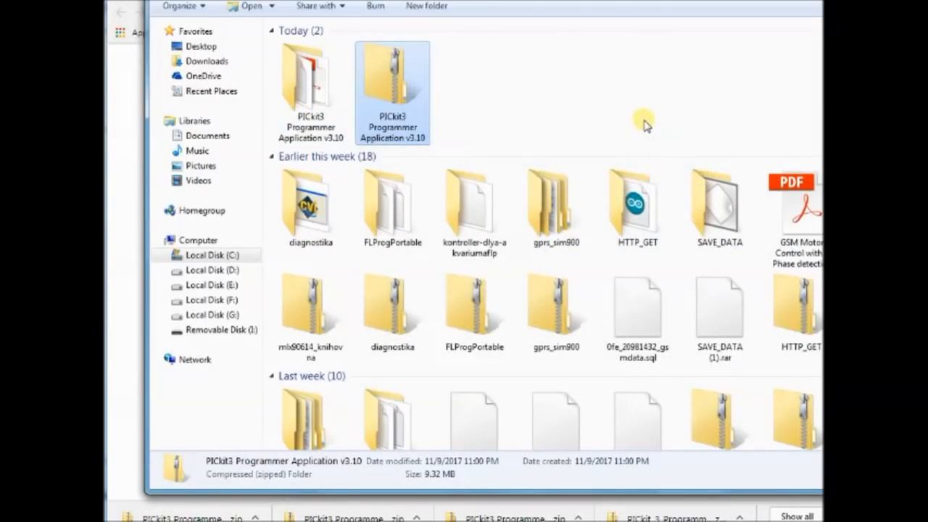
double_click(391, 83)
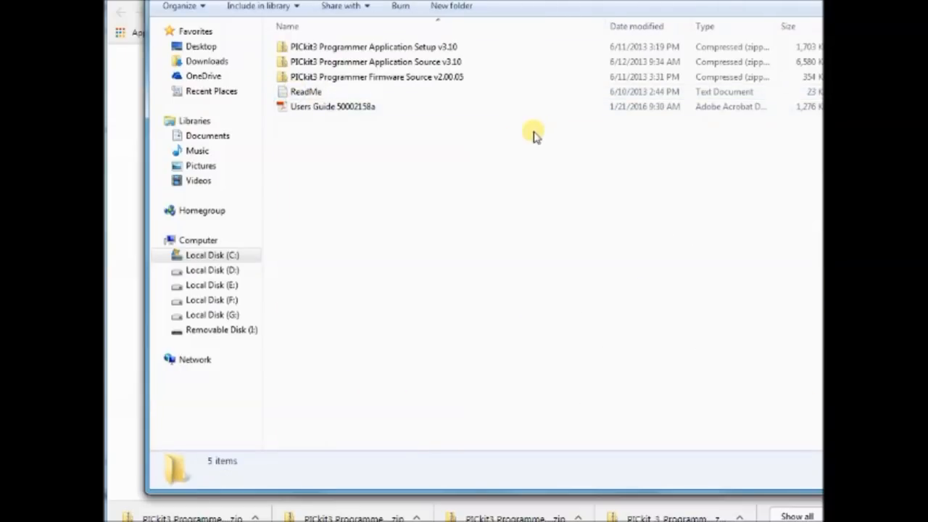
double_click(374, 46)
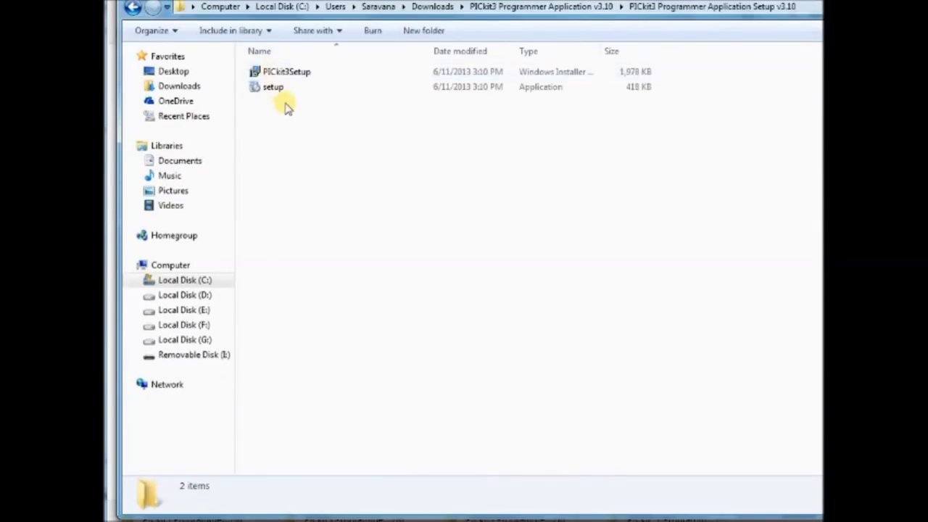
left_click(272, 87)
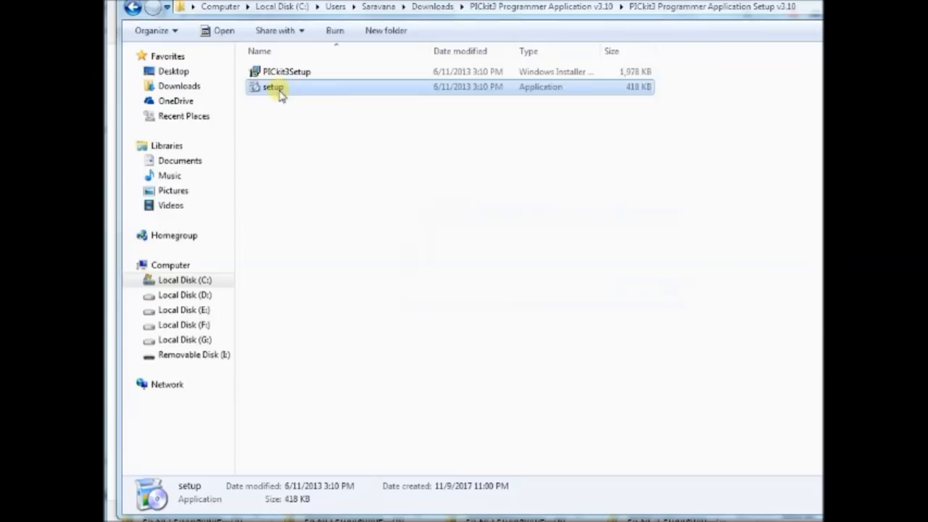
Step: Run setup, keep the default install folder and confirm the installation
double_click(273, 87)
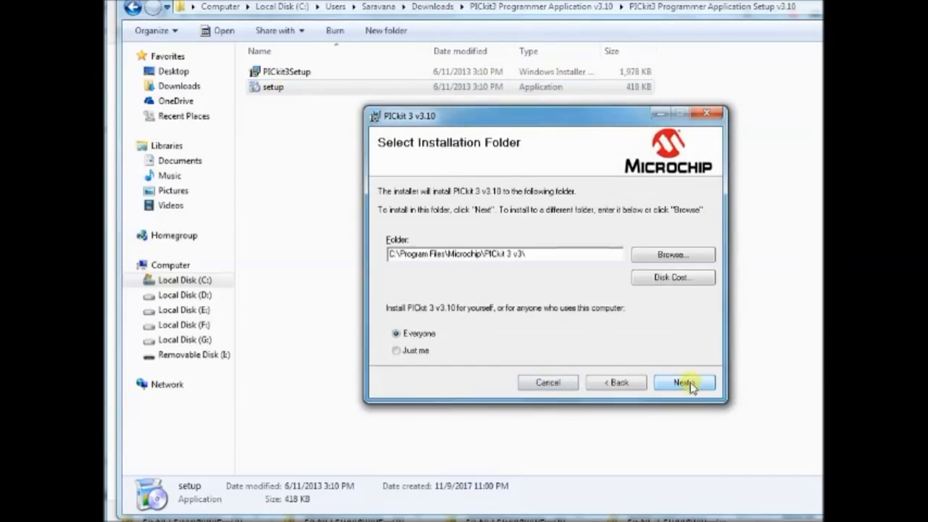
left_click(682, 383)
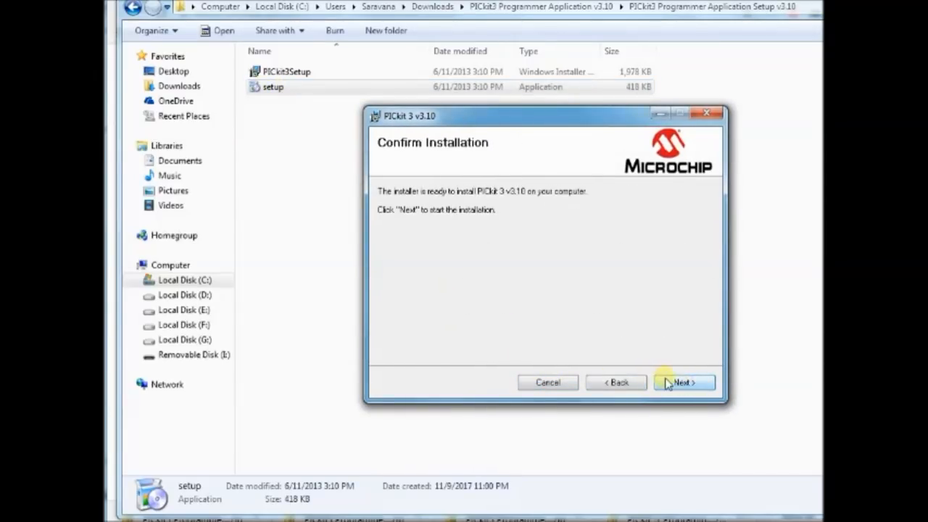
left_click(681, 383)
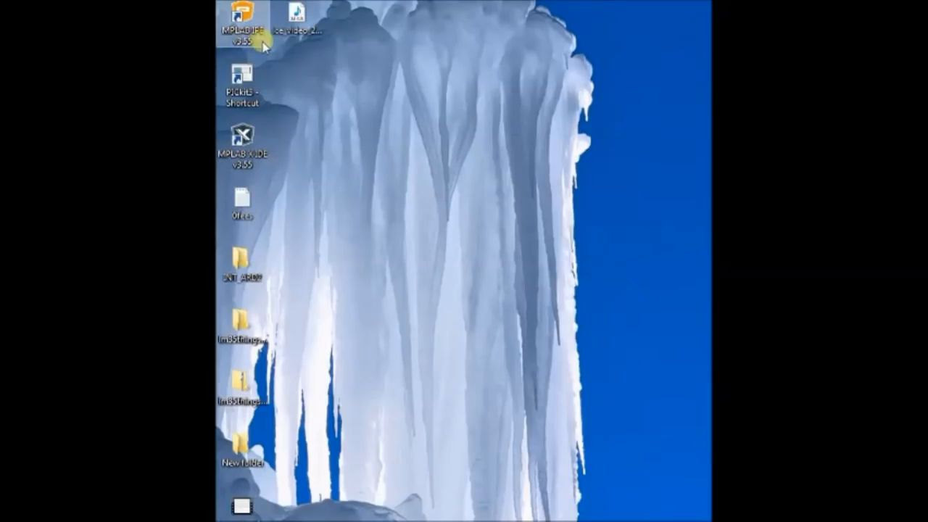
Step: Run the PICkit3 desktop shortcut as administrator, which reports no operating system found
right_click(241, 82)
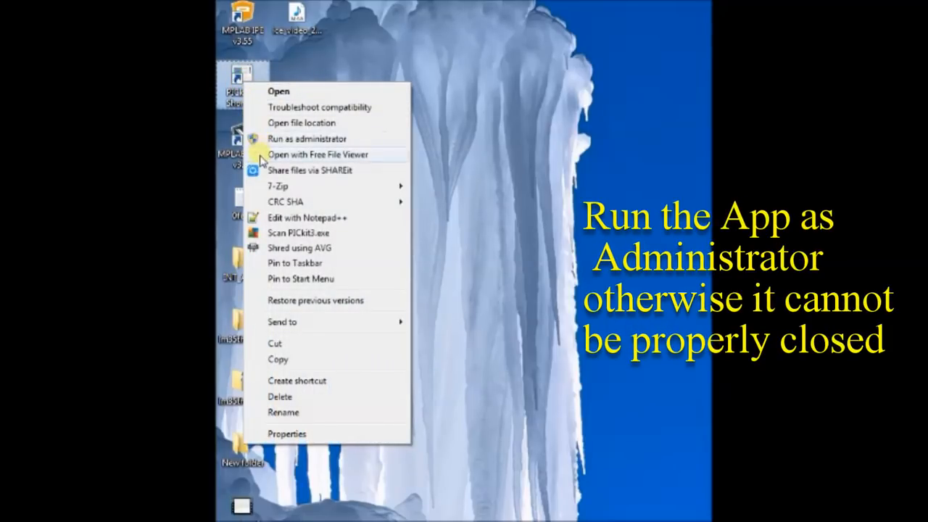
mouse_move(281, 322)
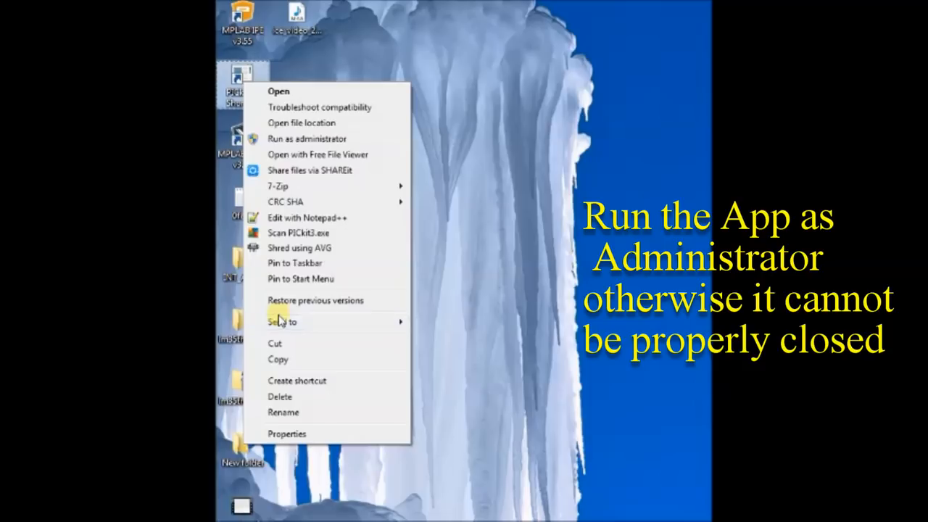
mouse_move(293, 145)
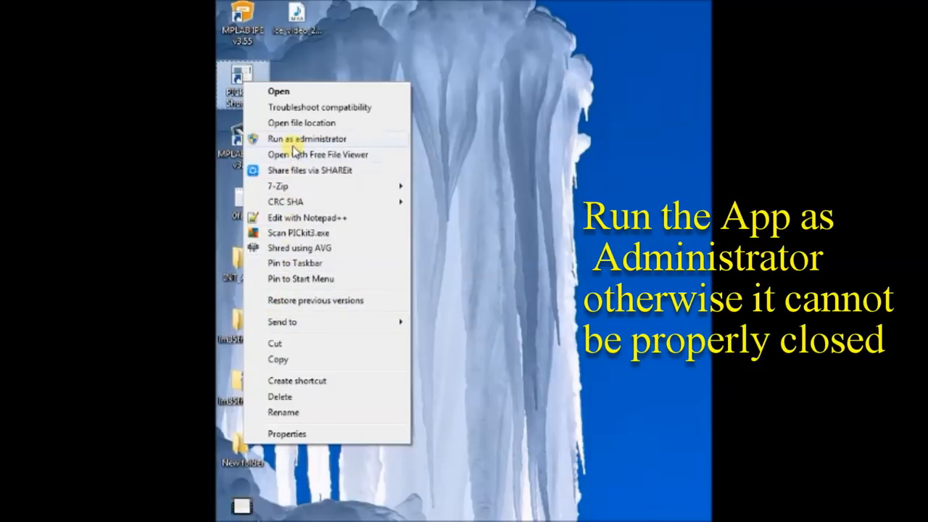
left_click(308, 140)
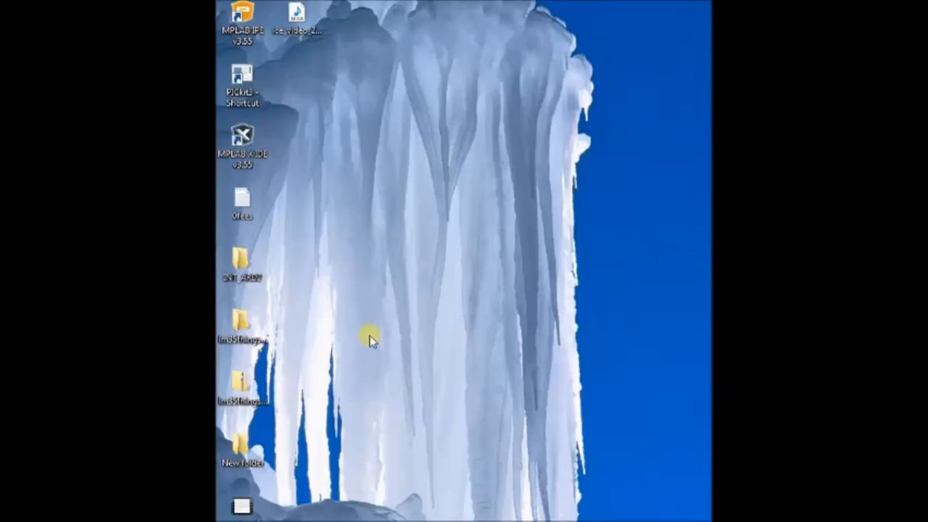
double_click(241, 83)
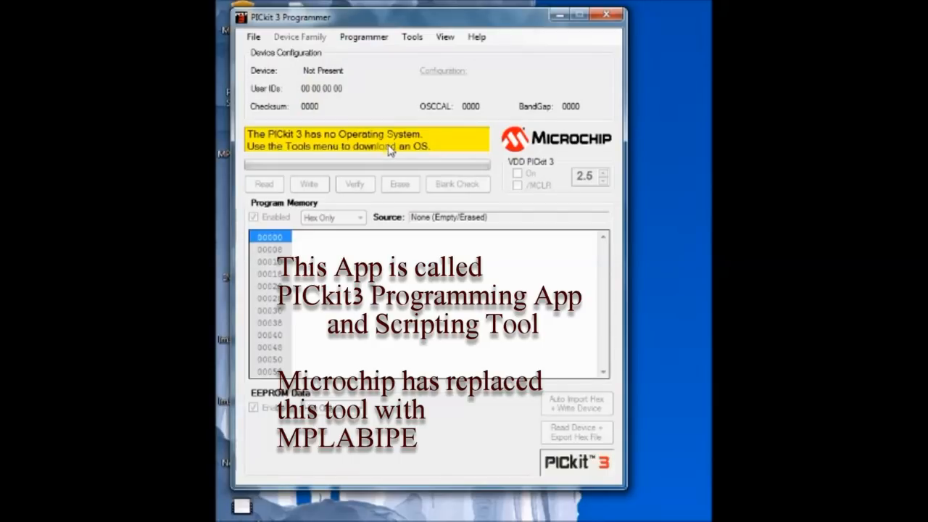
mouse_move(393, 161)
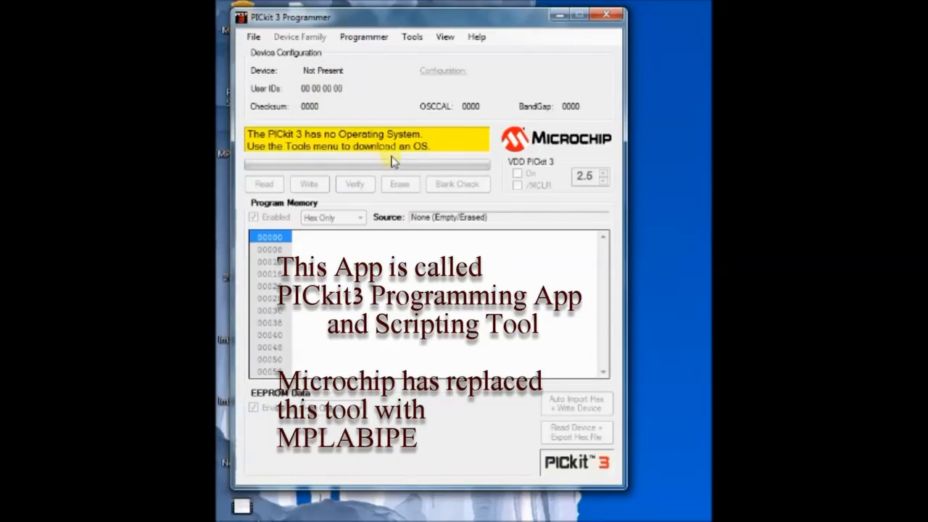
mouse_move(415, 158)
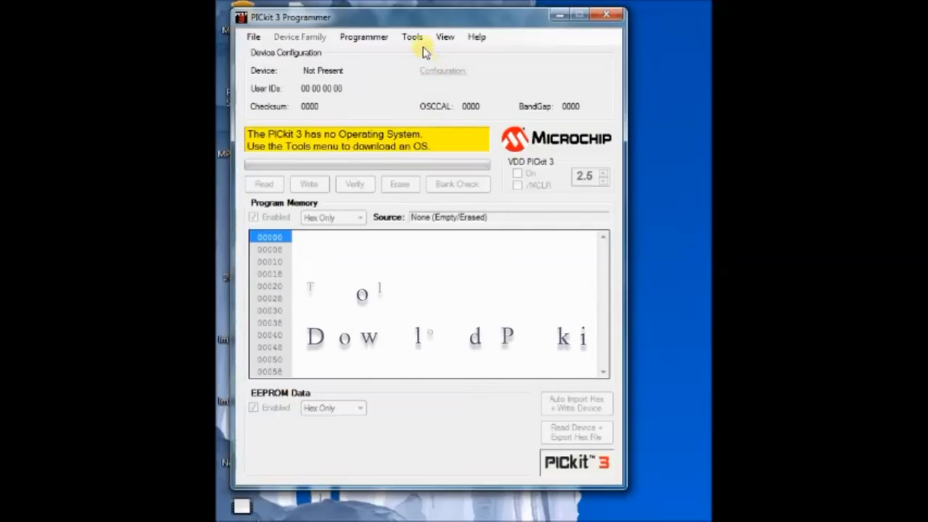
Step: Choose Tools > Download PICkit Operating System, bringing up the OS file chooser
left_click(412, 36)
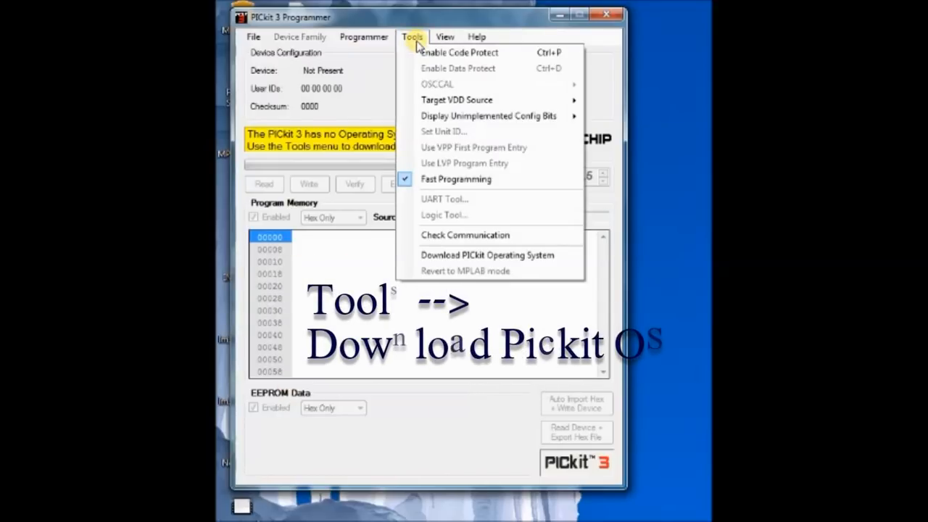
mouse_move(488, 255)
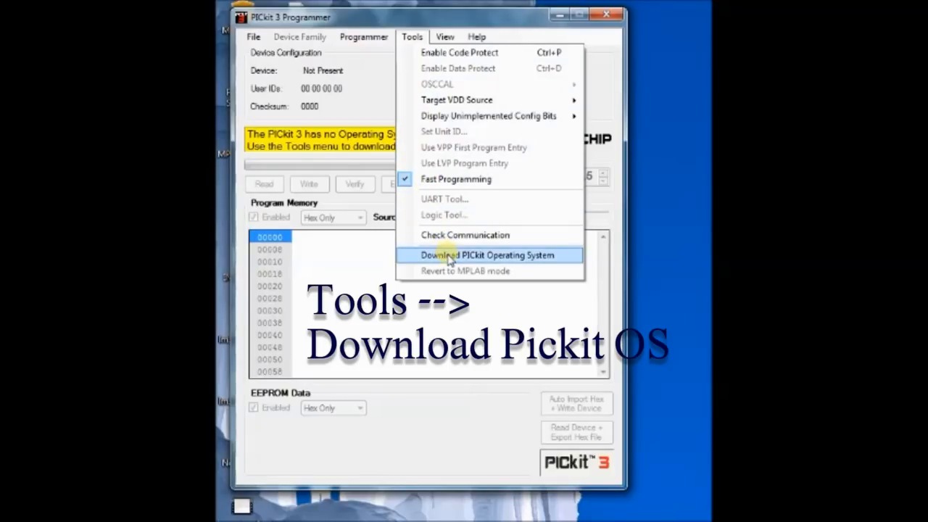
left_click(486, 255)
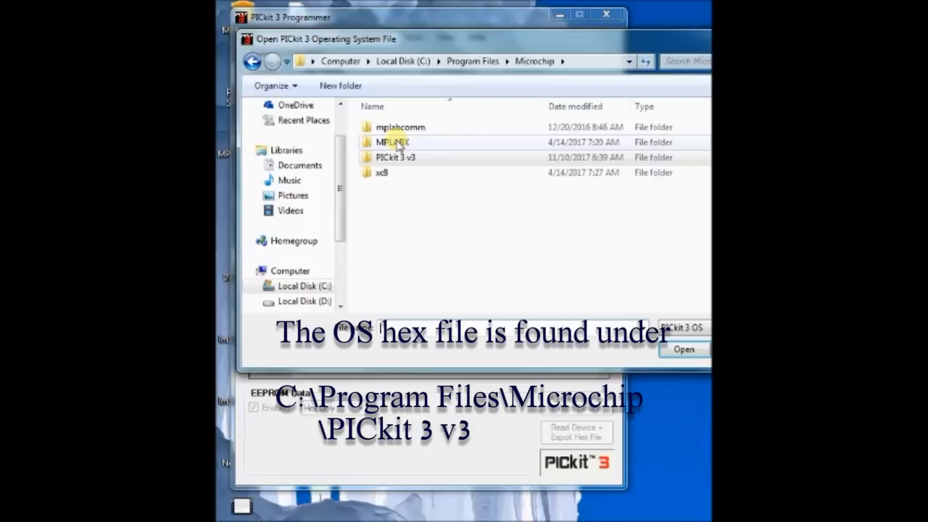
Step: Load PK3OSV020005.hex from the PICkit 3 v3 folder under C:\Program Files\Microchip onto the PICkit 3
left_click(394, 156)
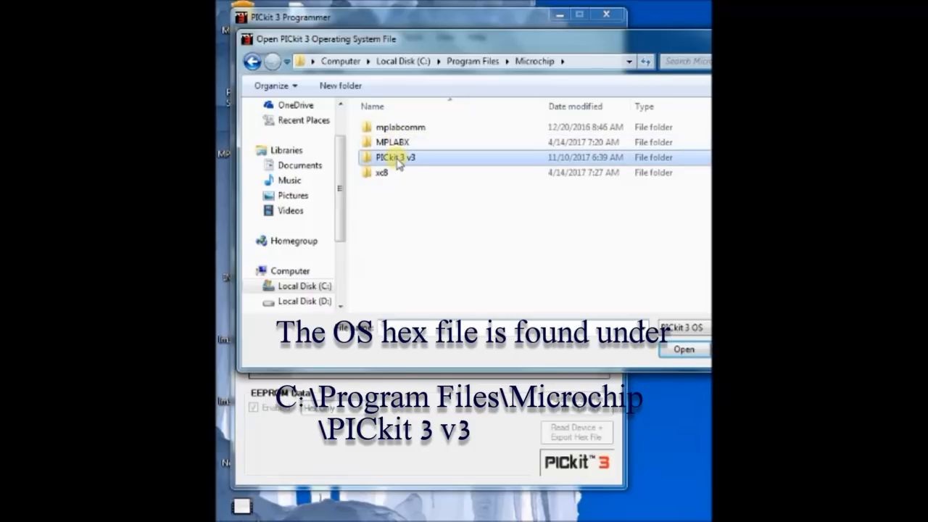
double_click(394, 156)
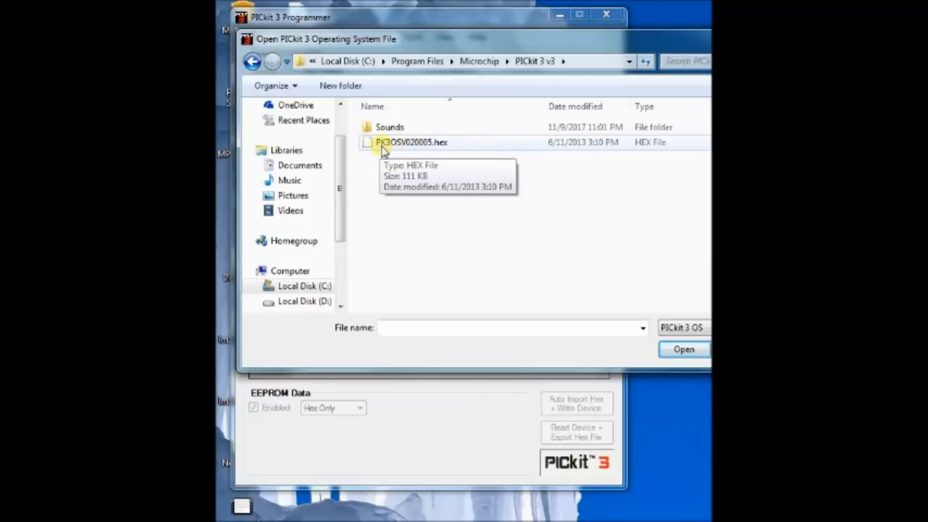
left_click(412, 142)
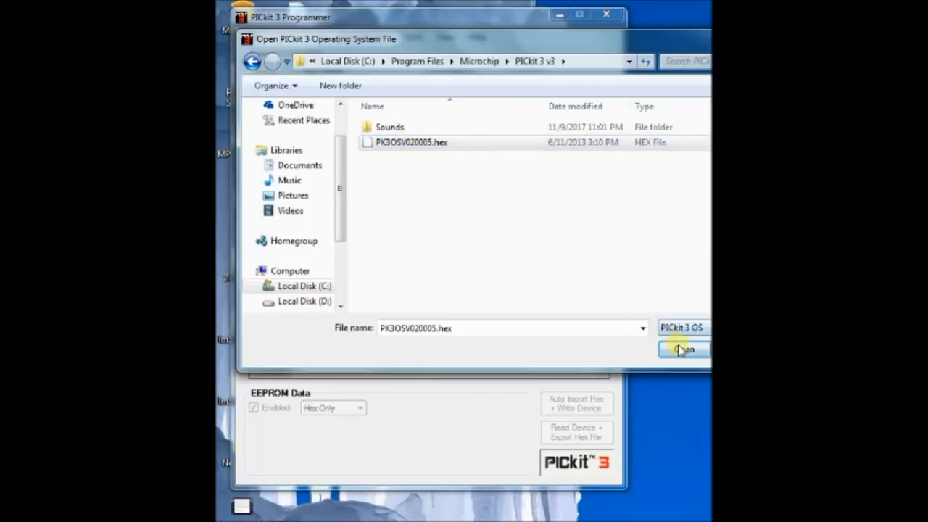
left_click(685, 349)
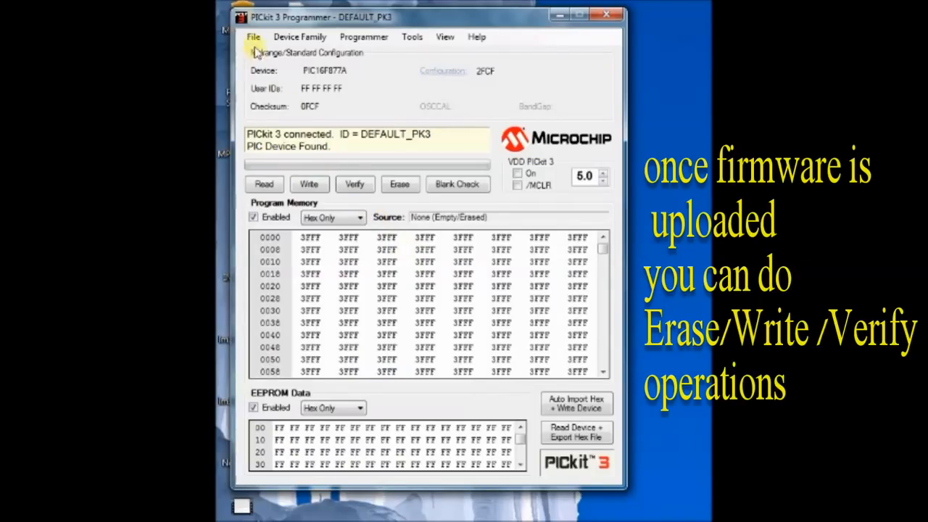
Step: Import the ledblink production hex from the led.X project folder
left_click(252, 36)
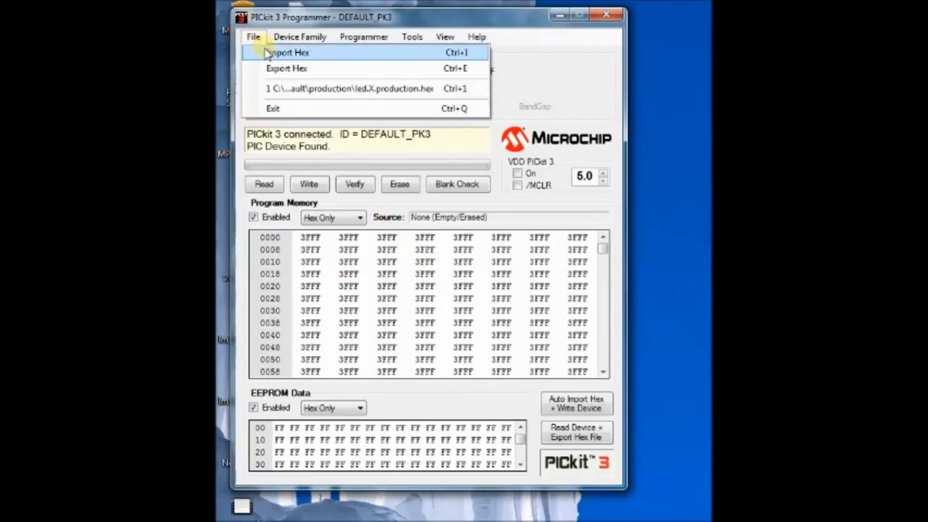
left_click(287, 53)
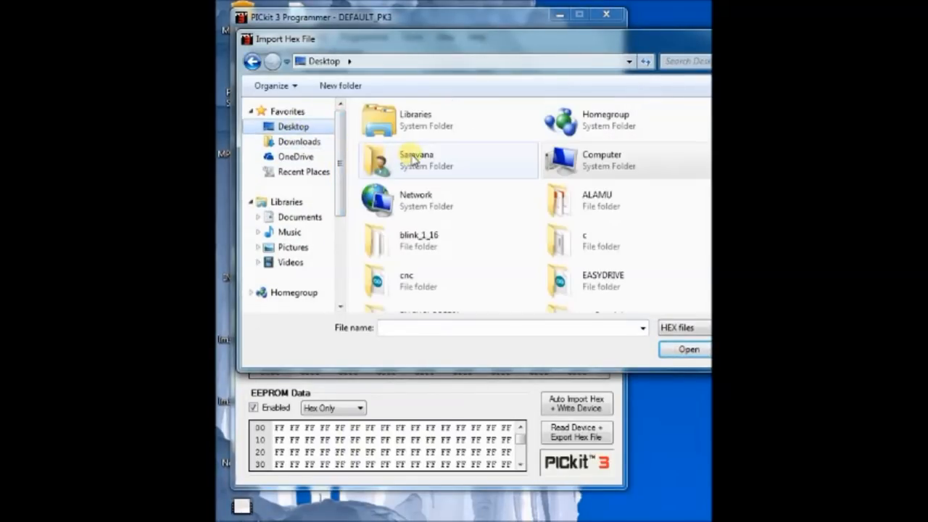
scroll("down", 3)
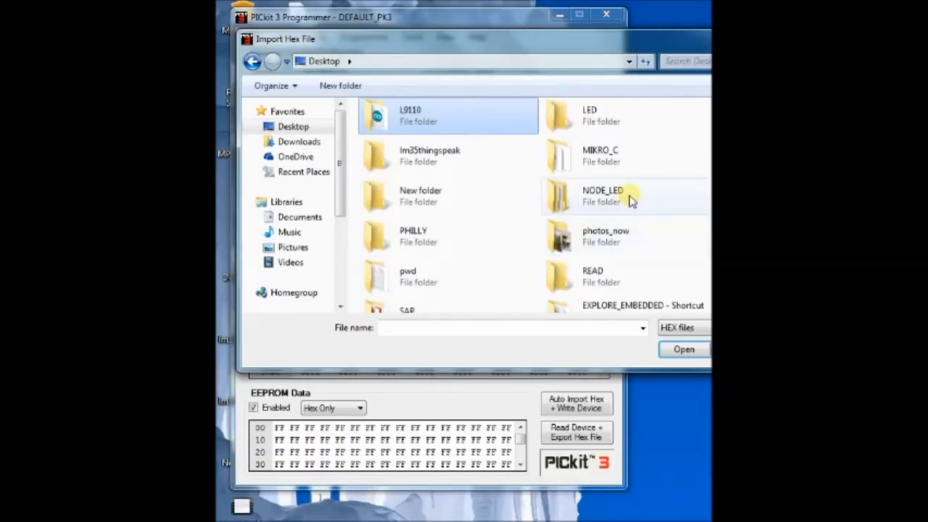
double_click(589, 116)
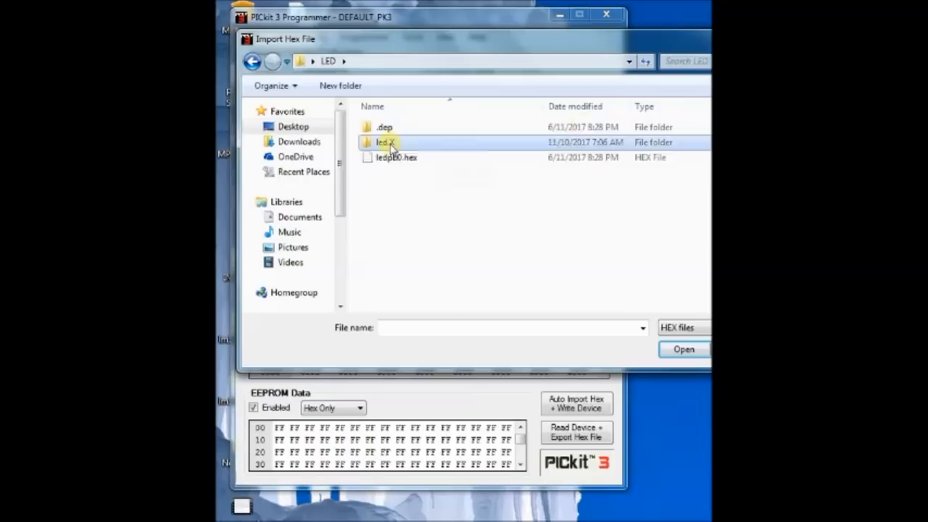
double_click(385, 142)
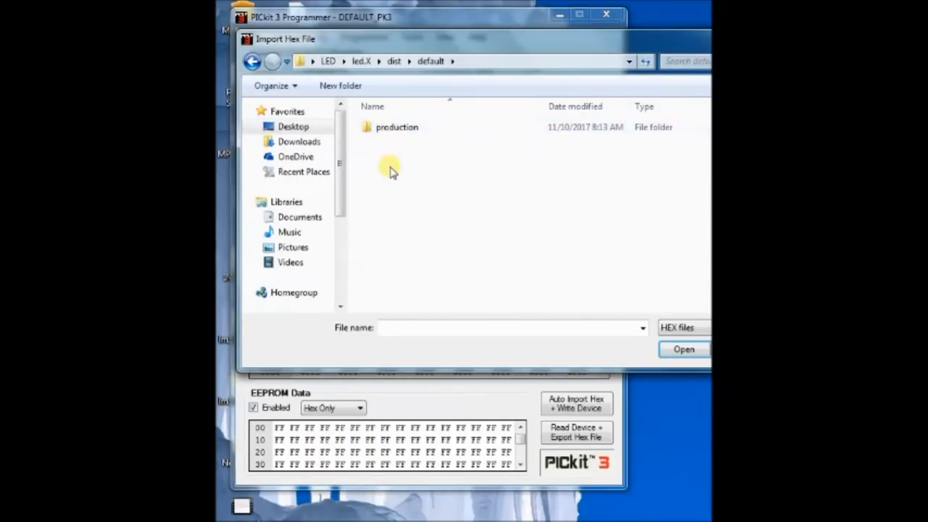
left_click(682, 348)
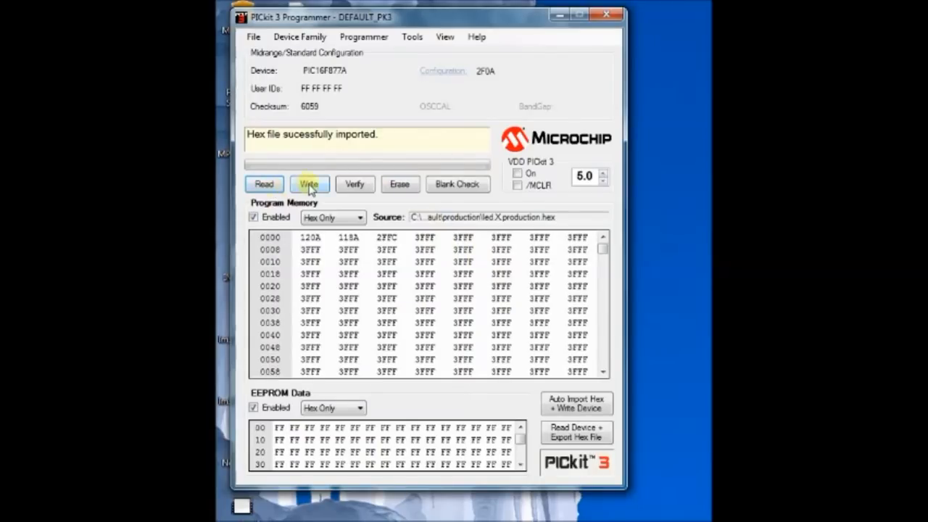
Step: Write the imported program to the PIC16F877A, then erase the device completely
left_click(309, 183)
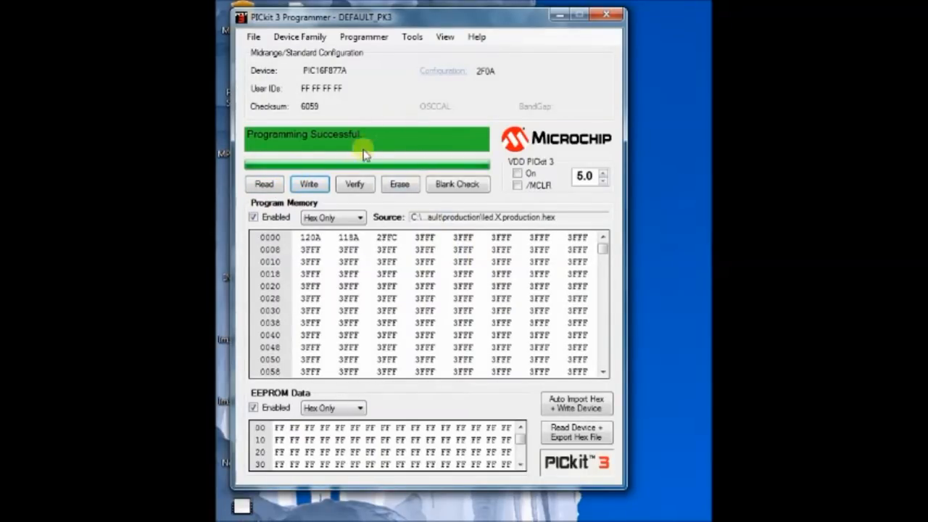
left_click(400, 183)
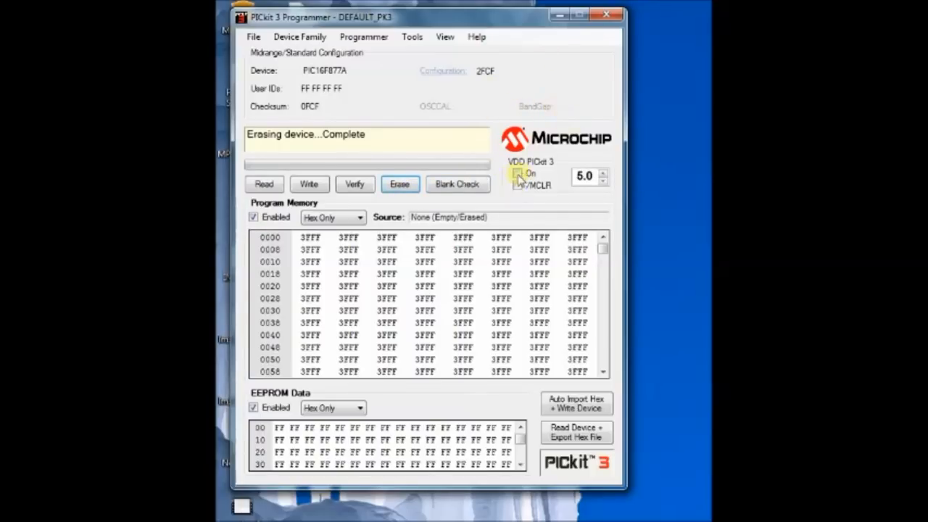
left_click(519, 174)
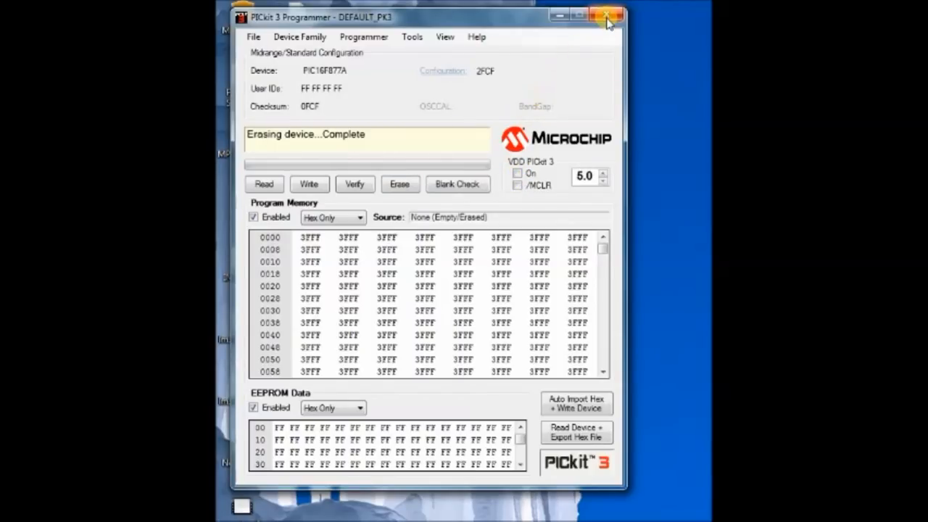
mouse_move(607, 14)
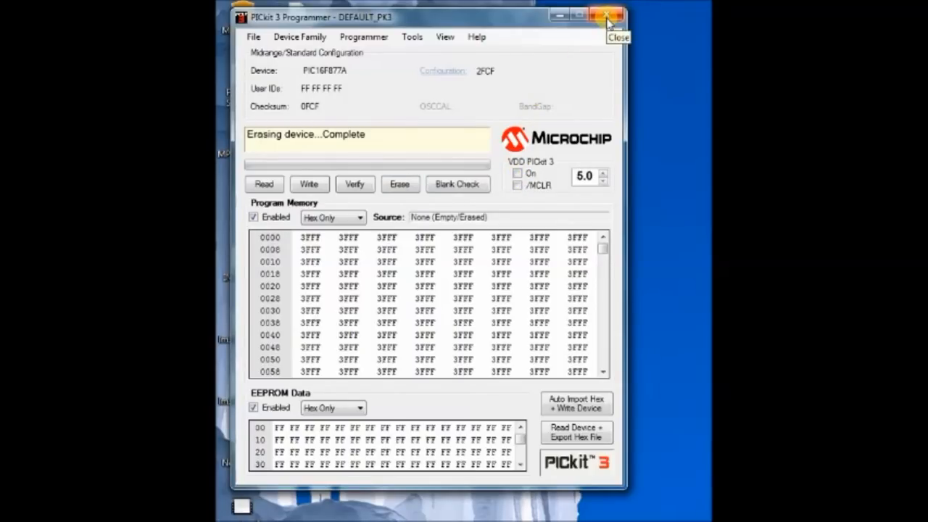
Step: Close PICkit 3 Programmer and bring MPLAB IPE's Settings menu into view
left_click(608, 15)
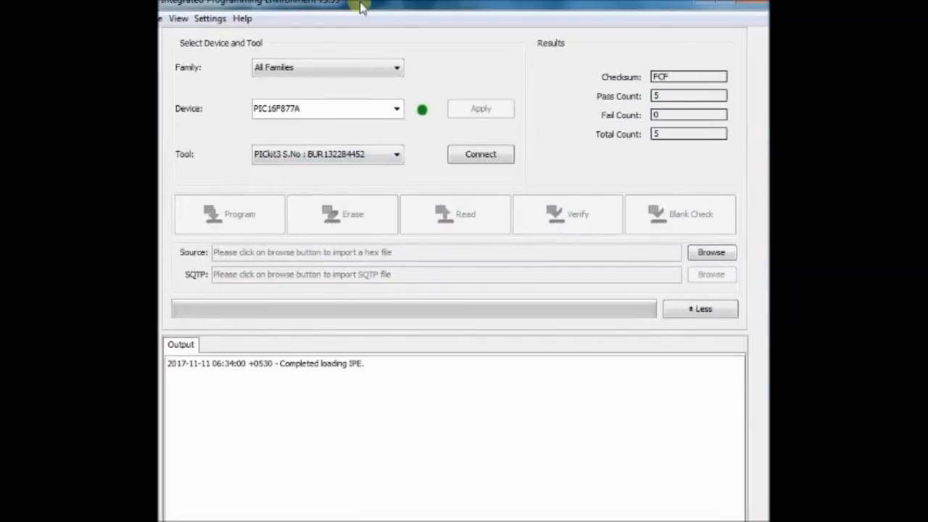
left_click(208, 17)
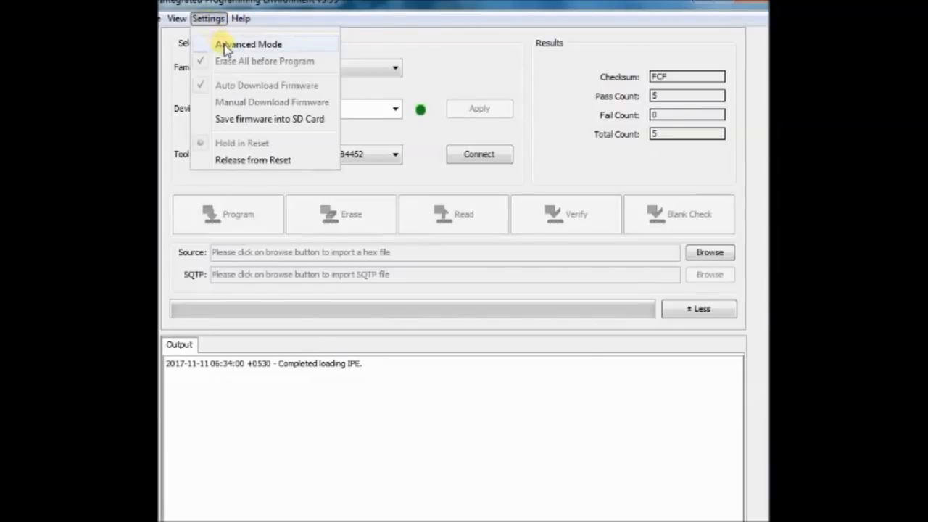
Step: Enable Advanced Mode in MPLAB IPE, log in and return to the Operate page
left_click(248, 43)
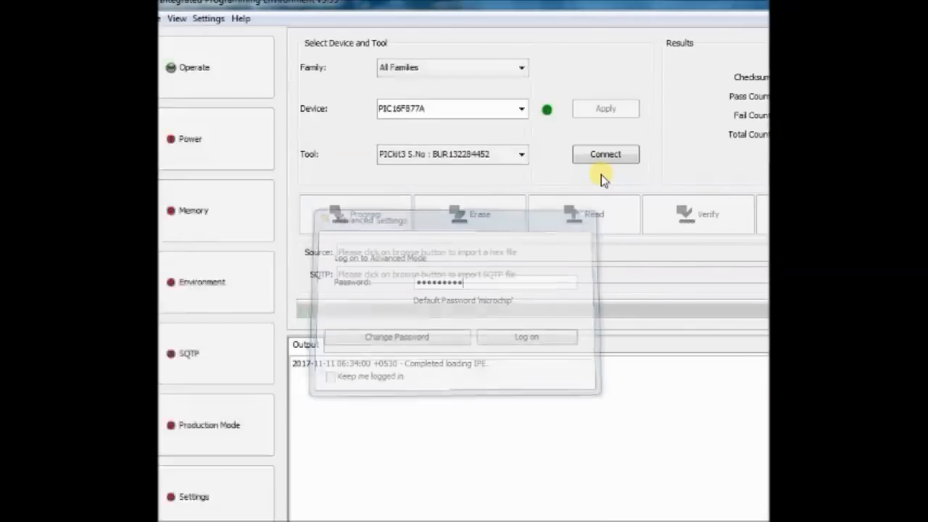
left_click(189, 139)
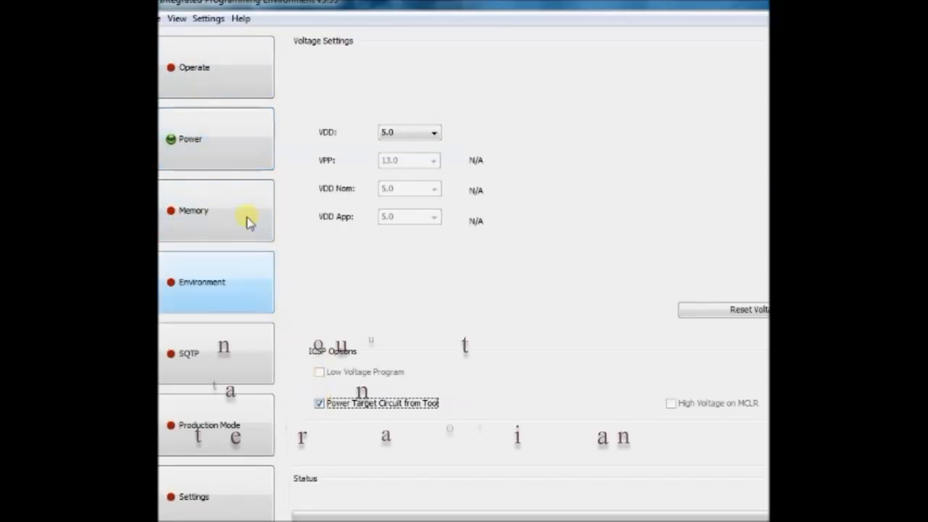
left_click(194, 67)
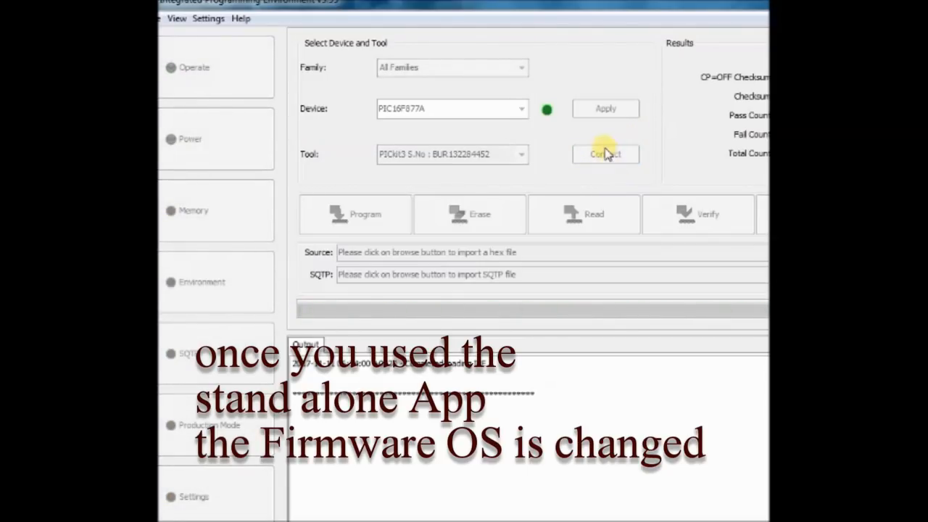
Step: Attempt a PICkit 3 connection and select the resulting Connection Failed error text
left_click(605, 153)
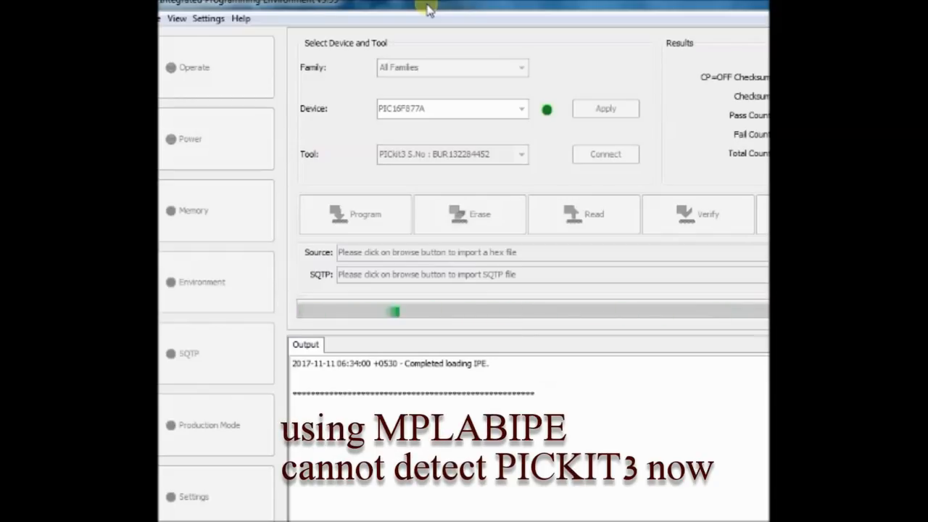
left_click(605, 154)
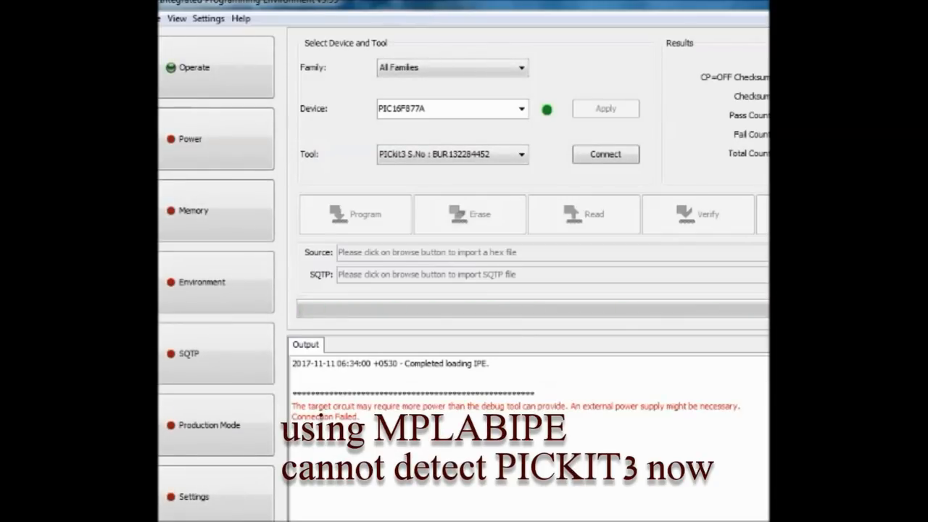
scroll("down", 3)
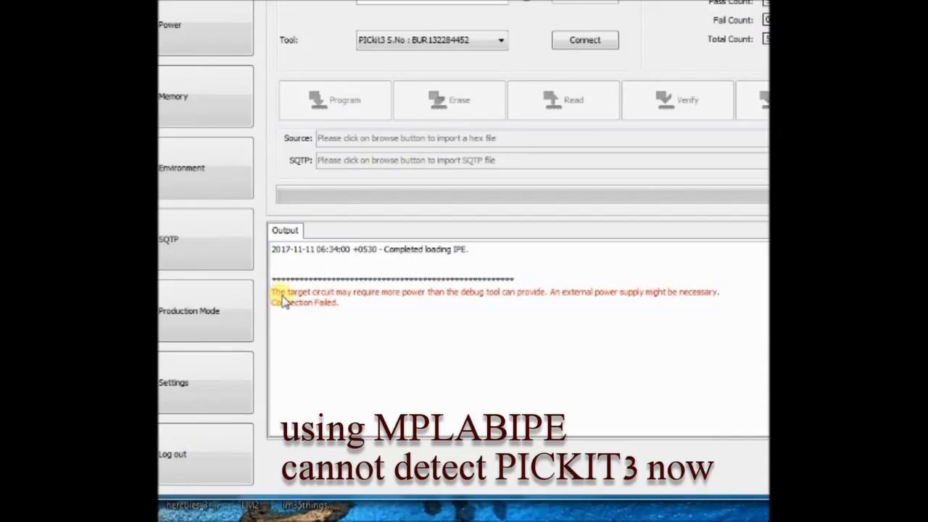
left_click_drag(274, 293, 336, 303)
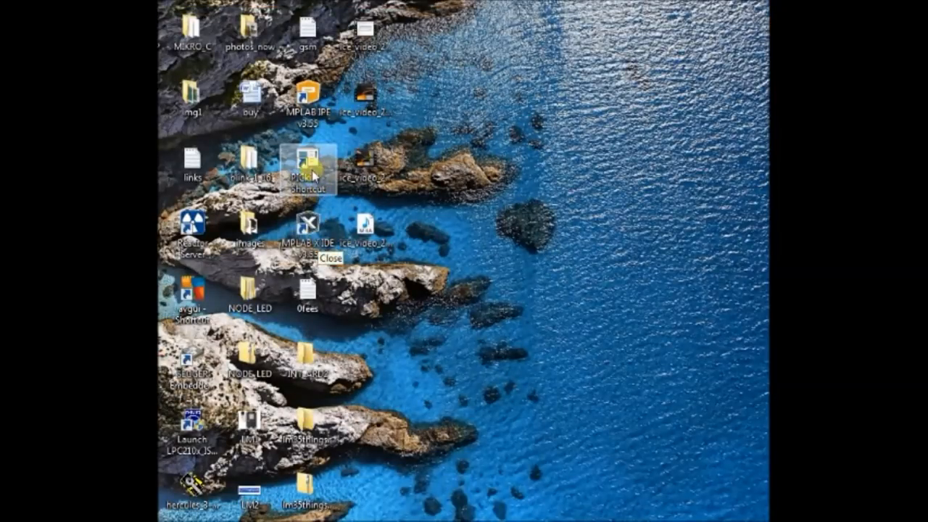
Step: Launch PICkit 3 Programmer and use Tools > Revert to MPLAB mode, confirming until the app exits
right_click(307, 160)
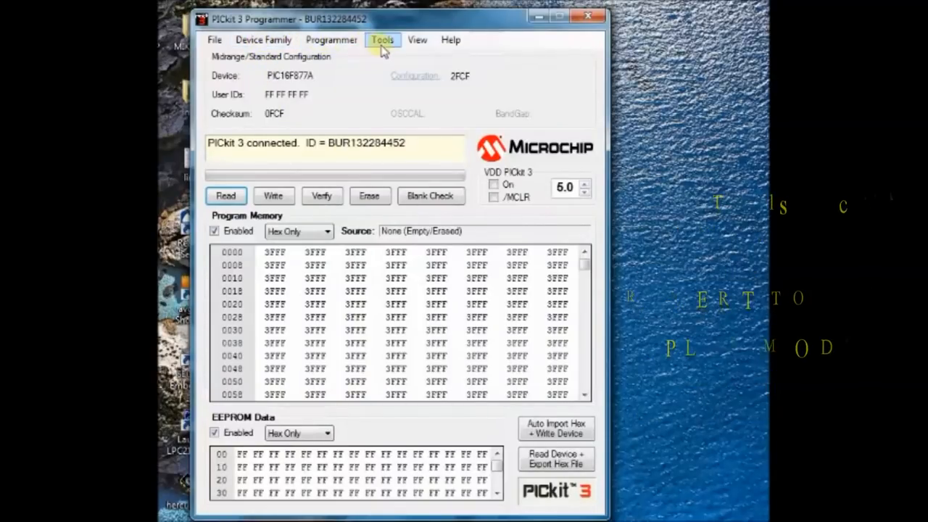
left_click(383, 41)
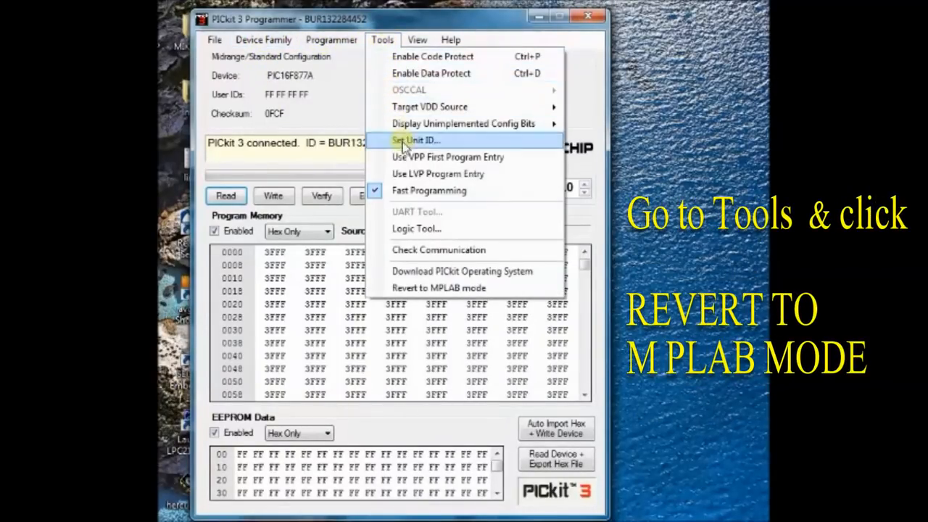
mouse_move(464, 287)
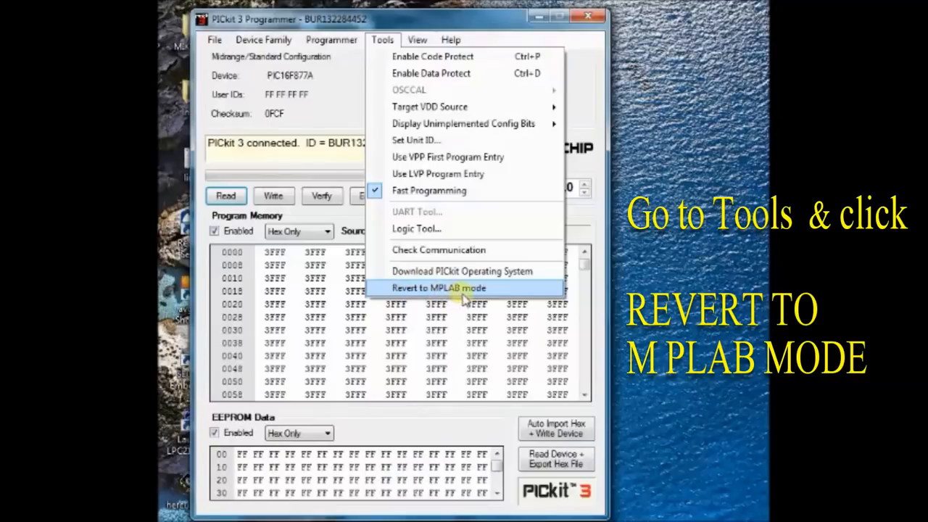
left_click(438, 287)
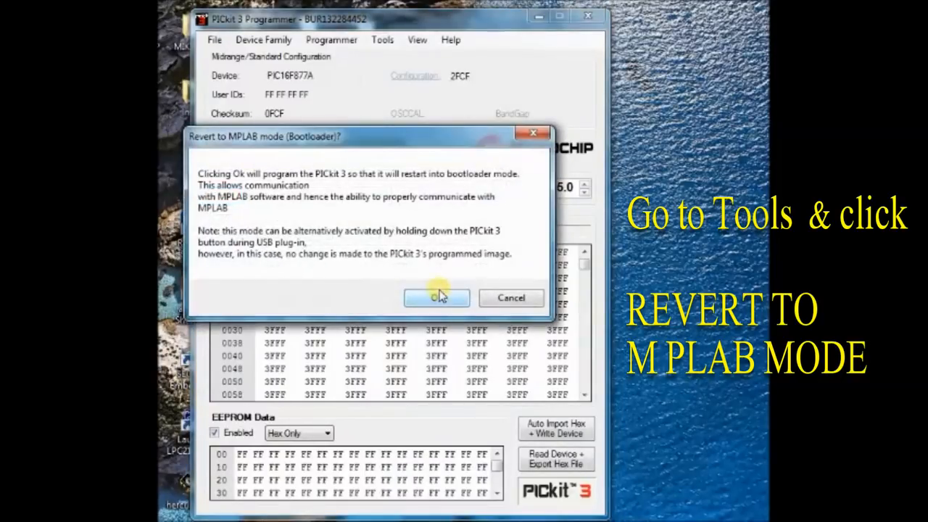
left_click(435, 297)
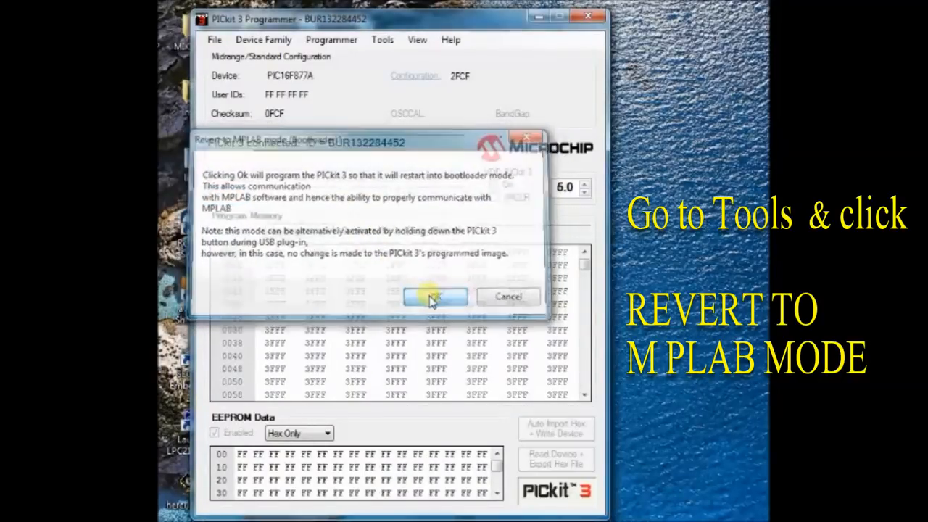
left_click(432, 296)
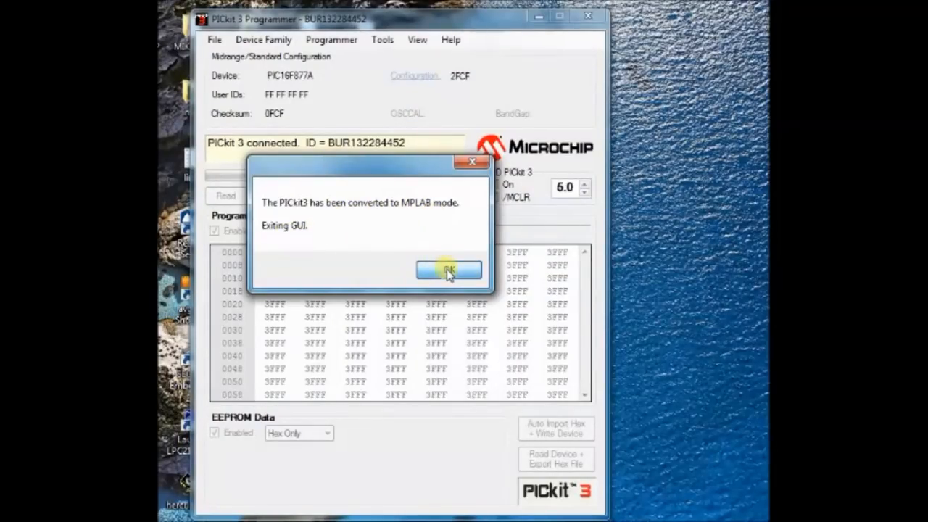
left_click(449, 271)
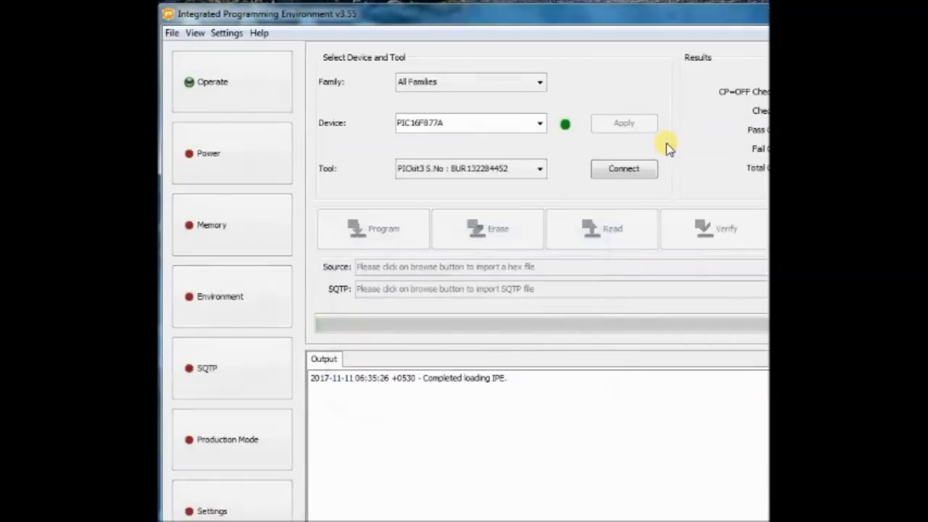
Step: Check the Power page, connect to PICkit 3 and answer Yes to the device caution dialog
left_click(232, 154)
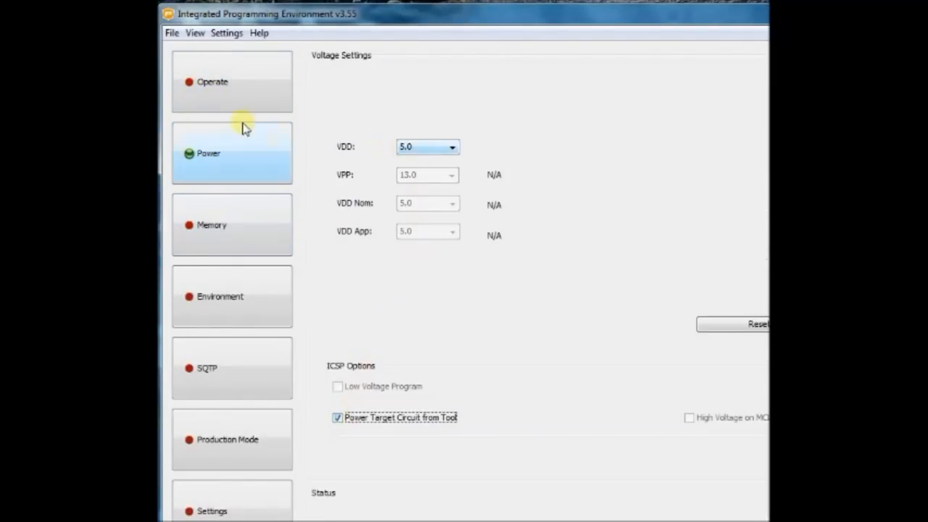
left_click(212, 81)
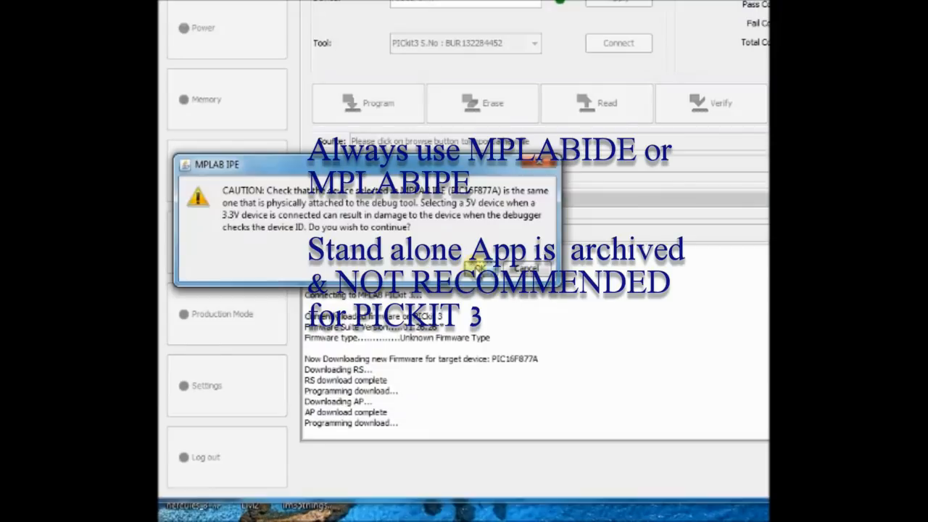
left_click(478, 267)
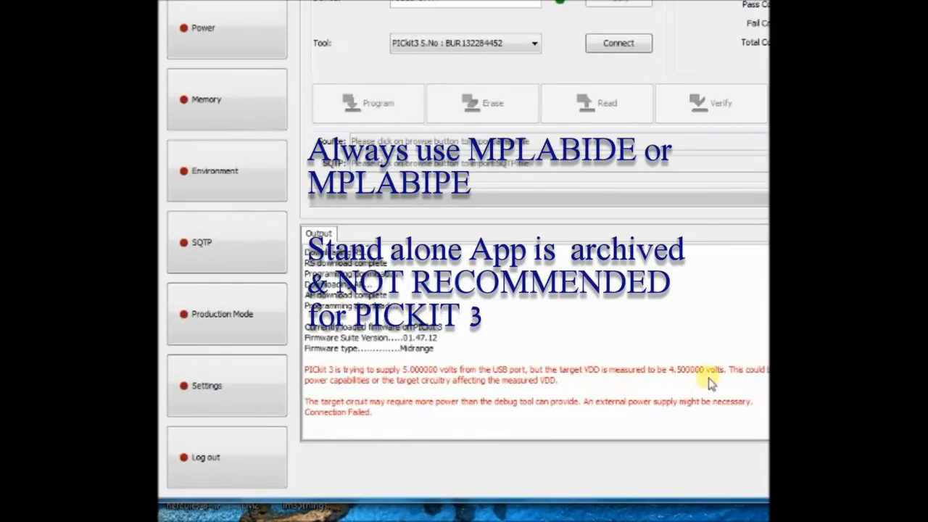
mouse_move(487, 429)
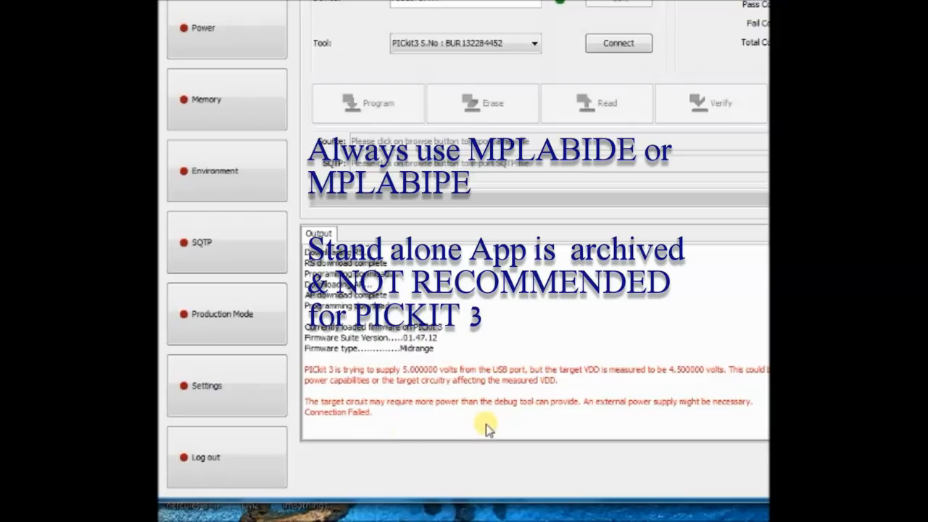
mouse_move(680, 386)
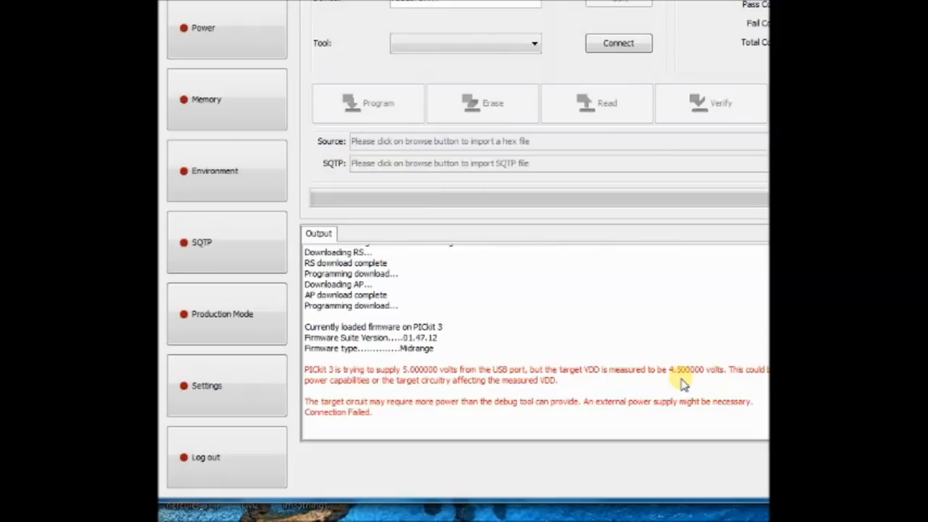
mouse_move(433, 152)
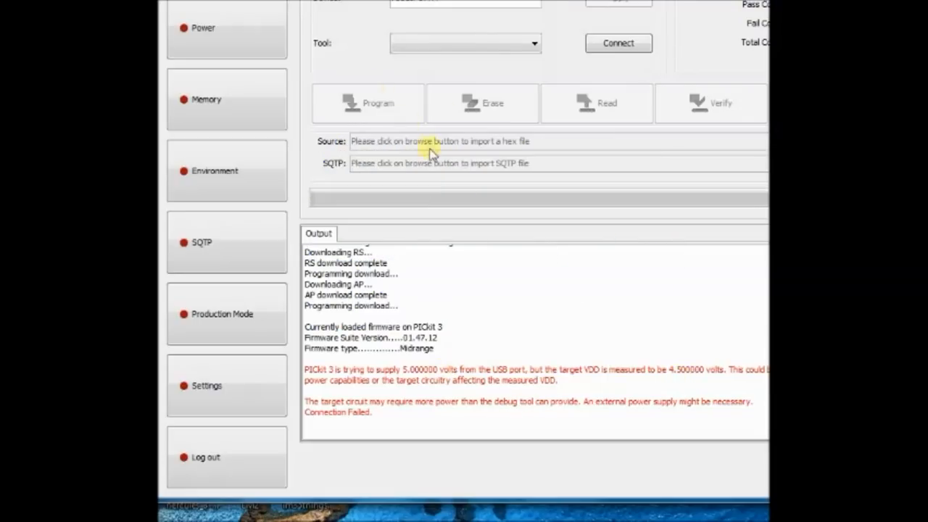
Step: Set VDD to 4.75 V on the Power page and reconnect so the PIC16F877A is found
left_click(208, 153)
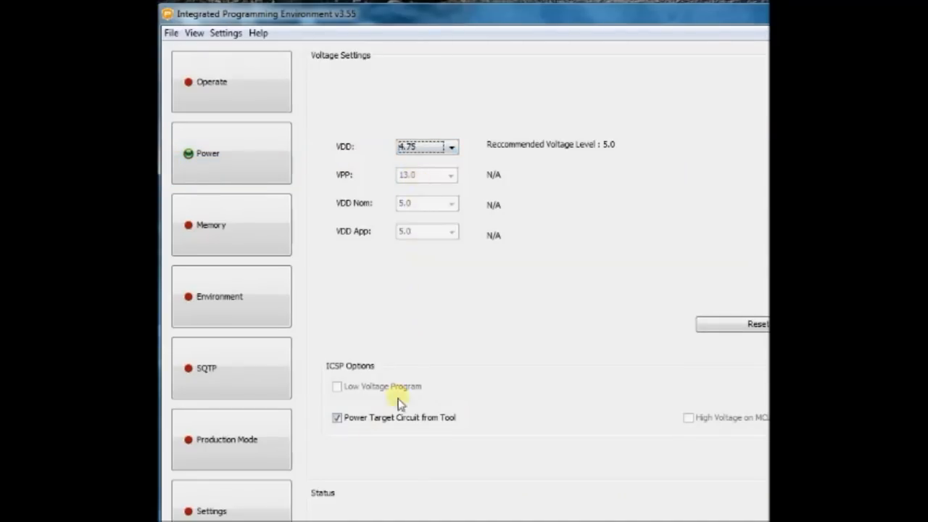
left_click(230, 81)
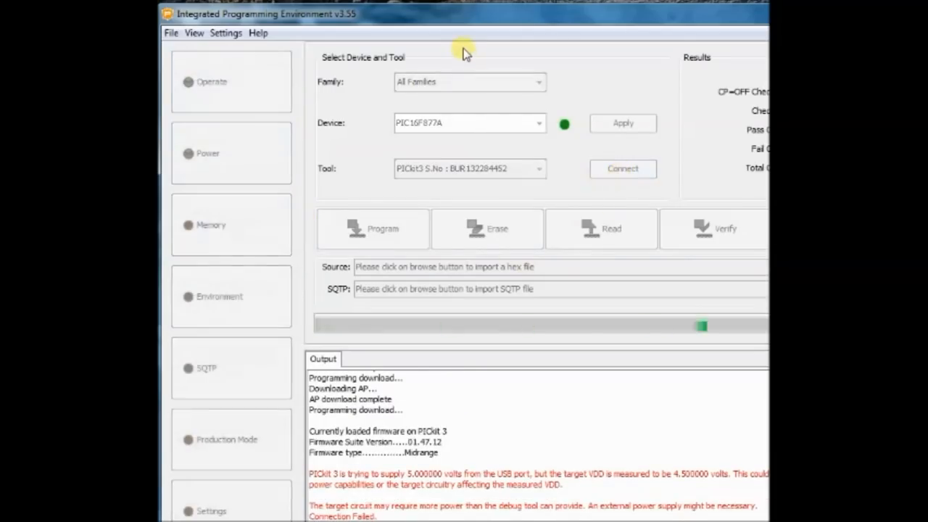
scroll("down", 3)
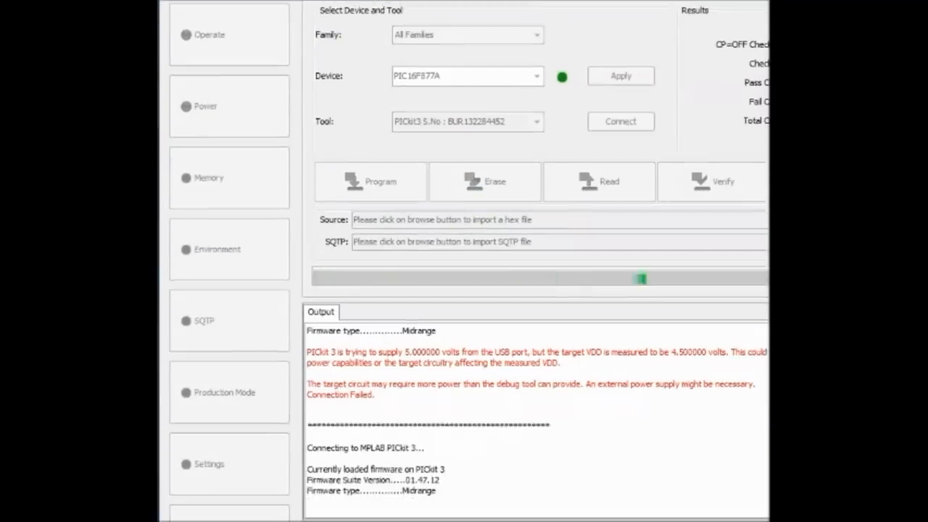
left_click(621, 122)
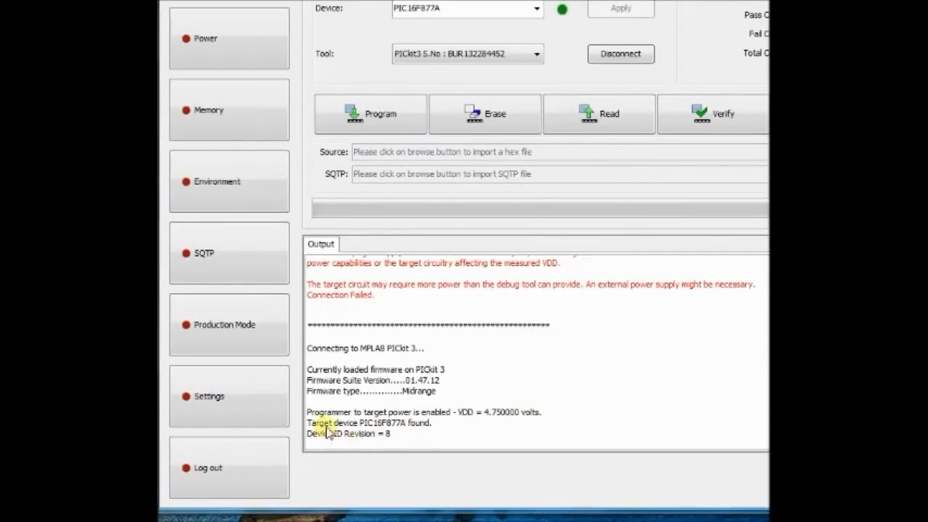